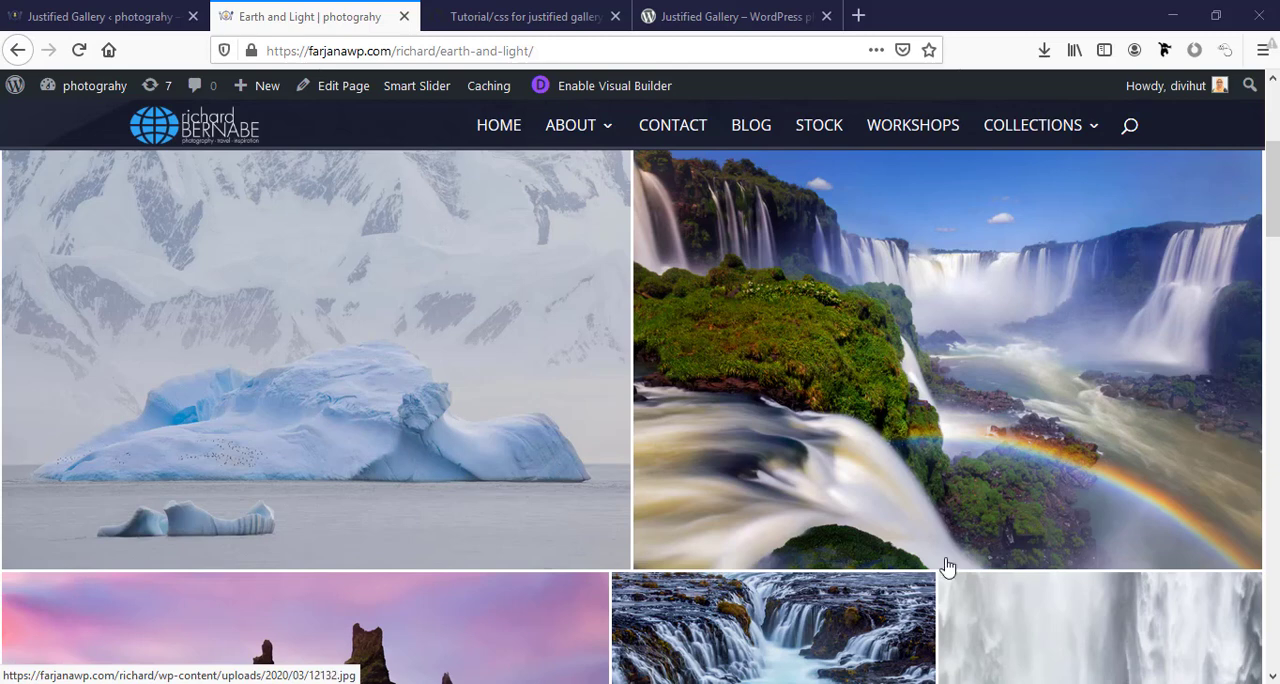
{"action": "mouse_move", "coordinate": [865, 420]}
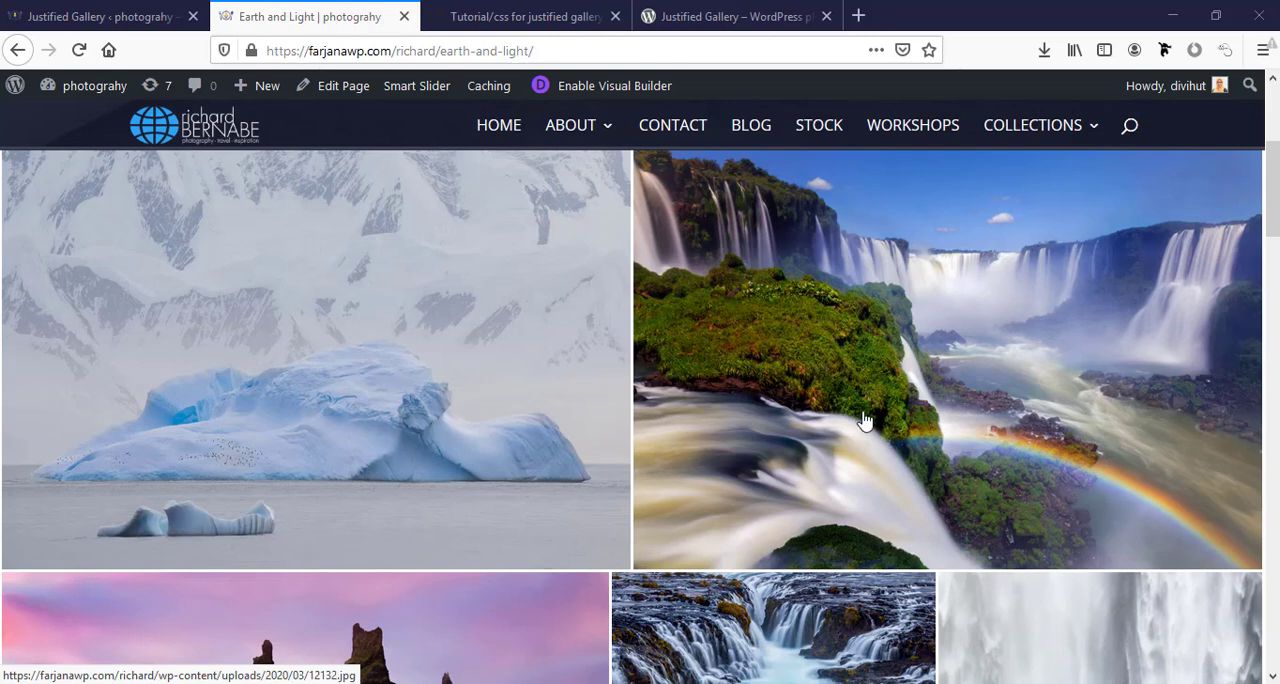
Step: Scroll the page and close the enlarged iceberg photo view
{"action": "scroll", "scroll_direction": "down", "scroll_amount": 3}
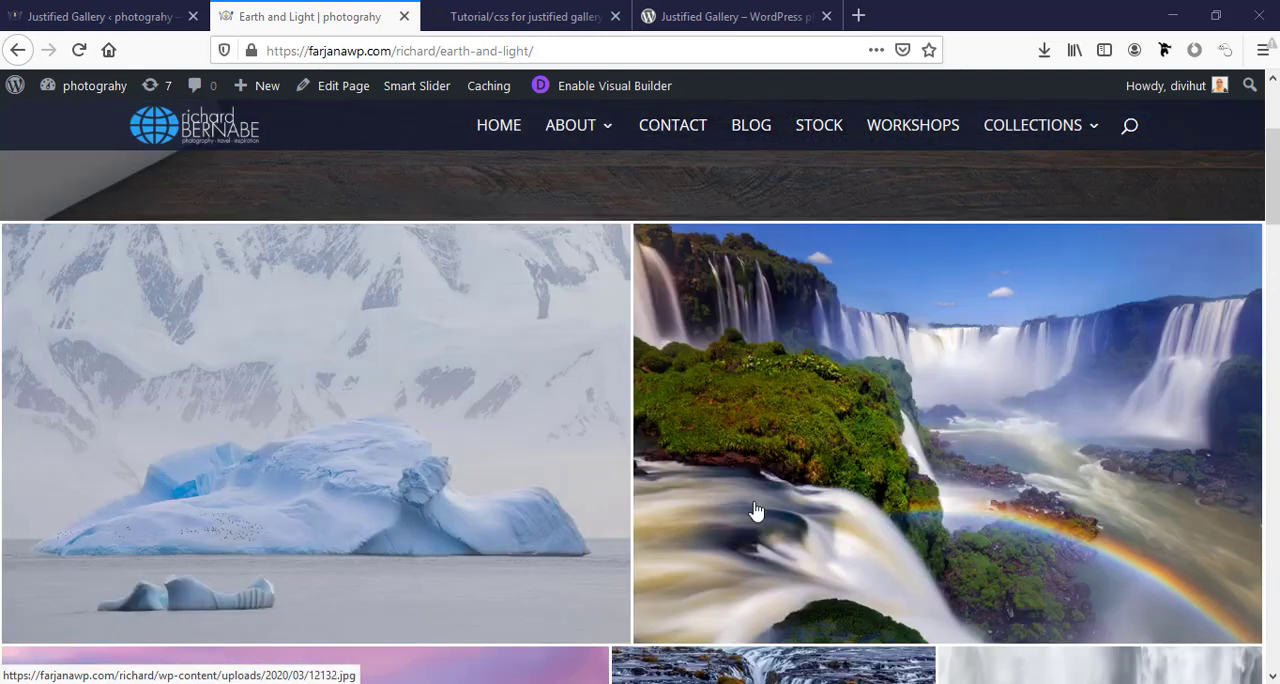
{"action": "mouse_move", "coordinate": [605, 495]}
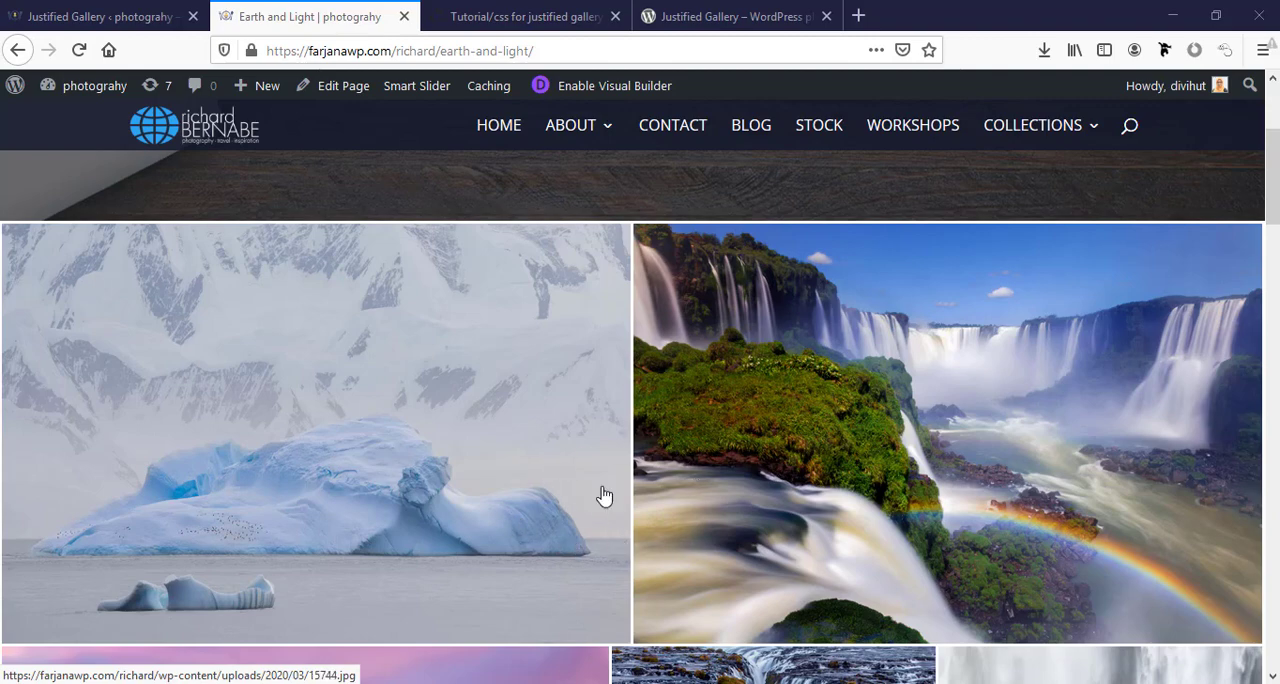
{"action": "scroll", "scroll_direction": "down", "scroll_amount": 3}
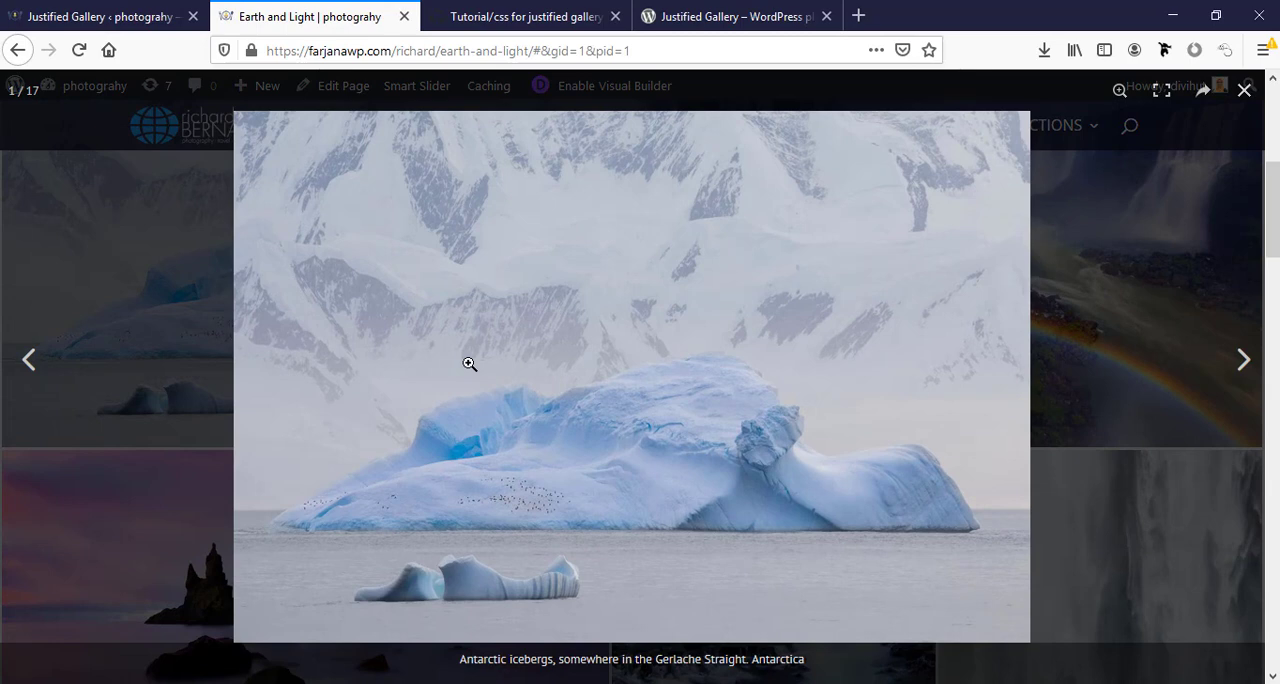
{"action": "mouse_move", "coordinate": [935, 391]}
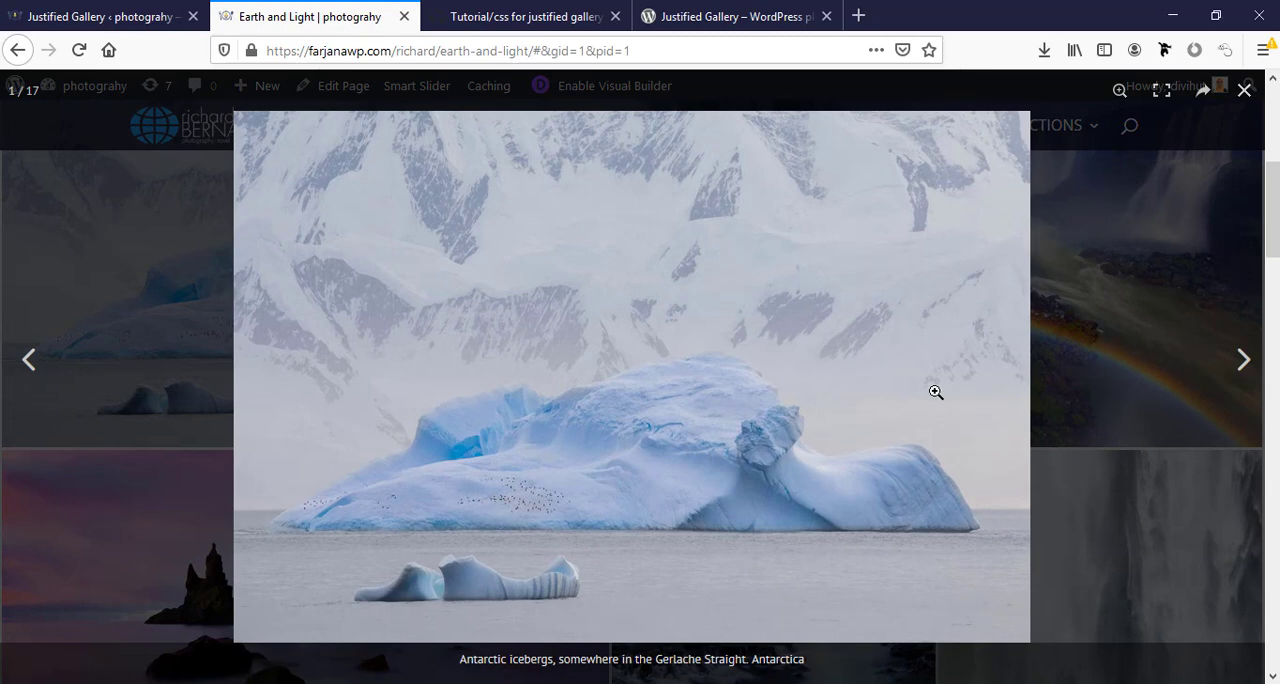
{"action": "mouse_move", "coordinate": [1073, 218]}
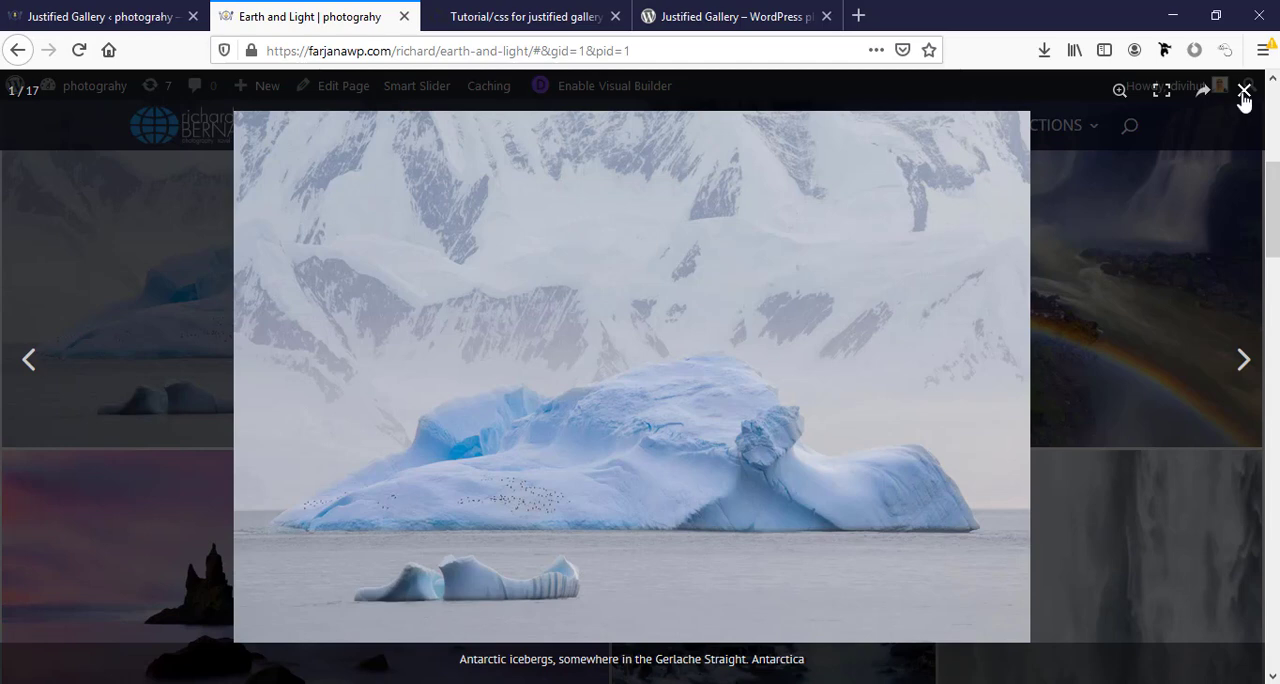
{"action": "left_click", "coordinate": [1245, 91]}
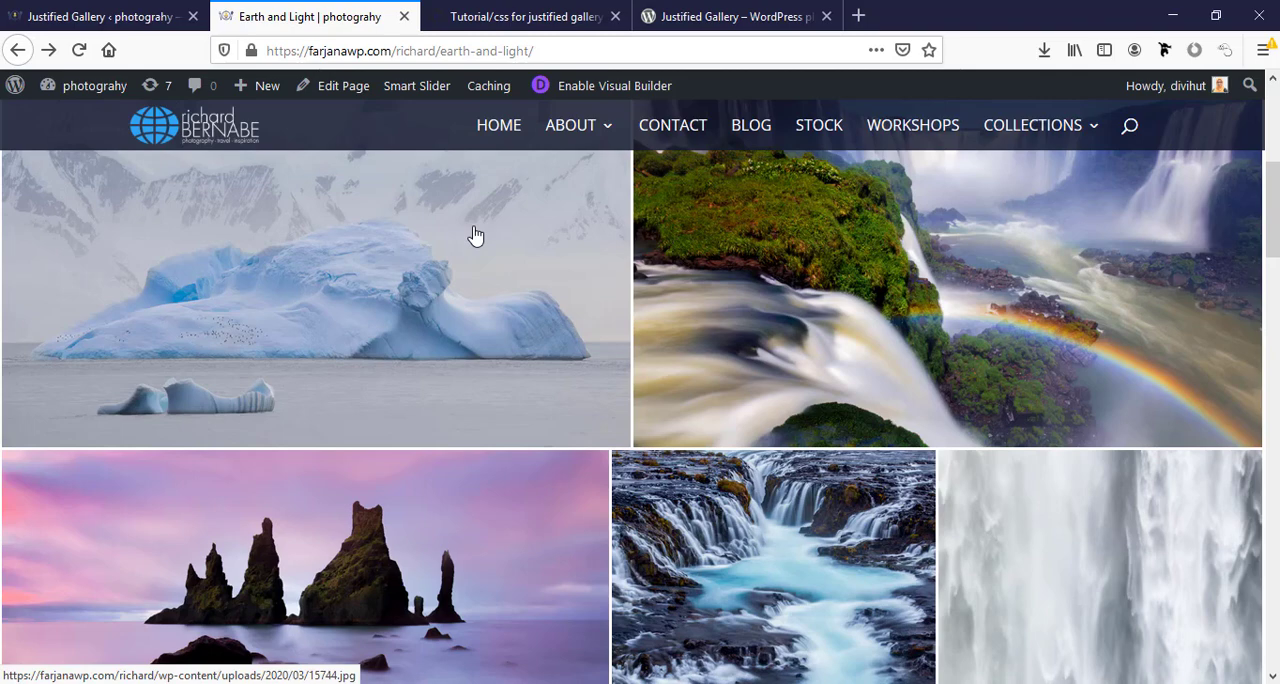
{"action": "mouse_move", "coordinate": [540, 333]}
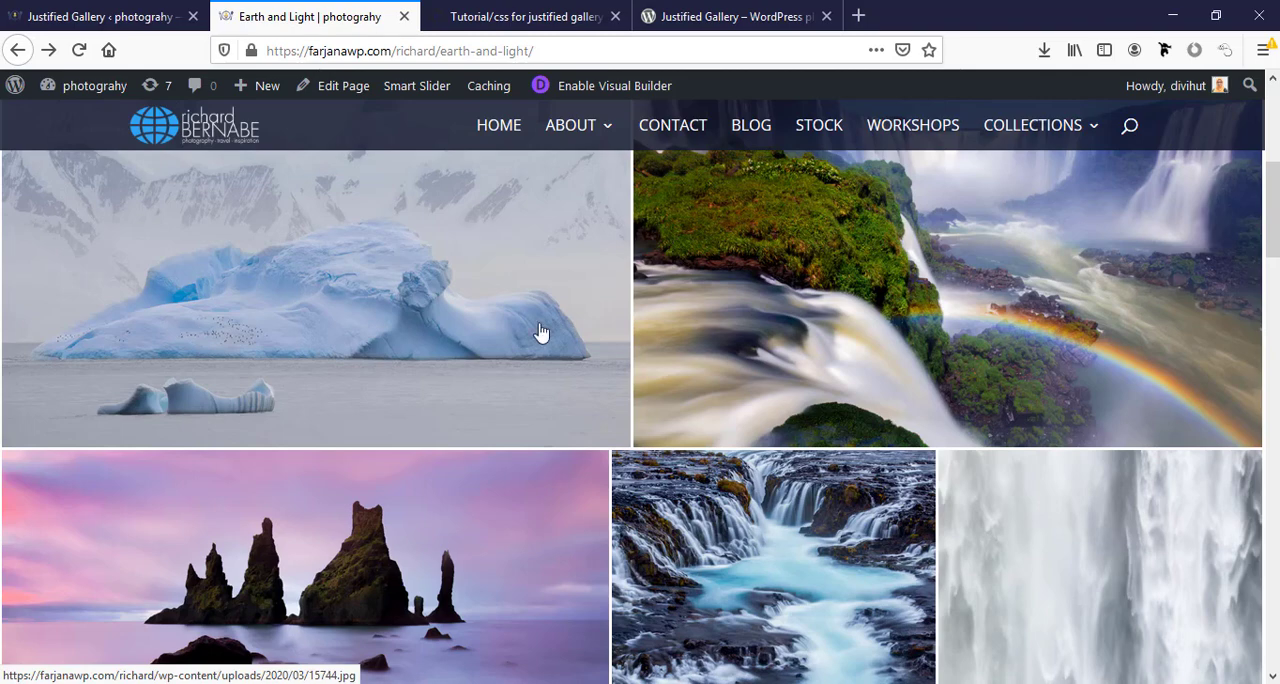
{"action": "scroll", "scroll_direction": "down", "scroll_amount": 3}
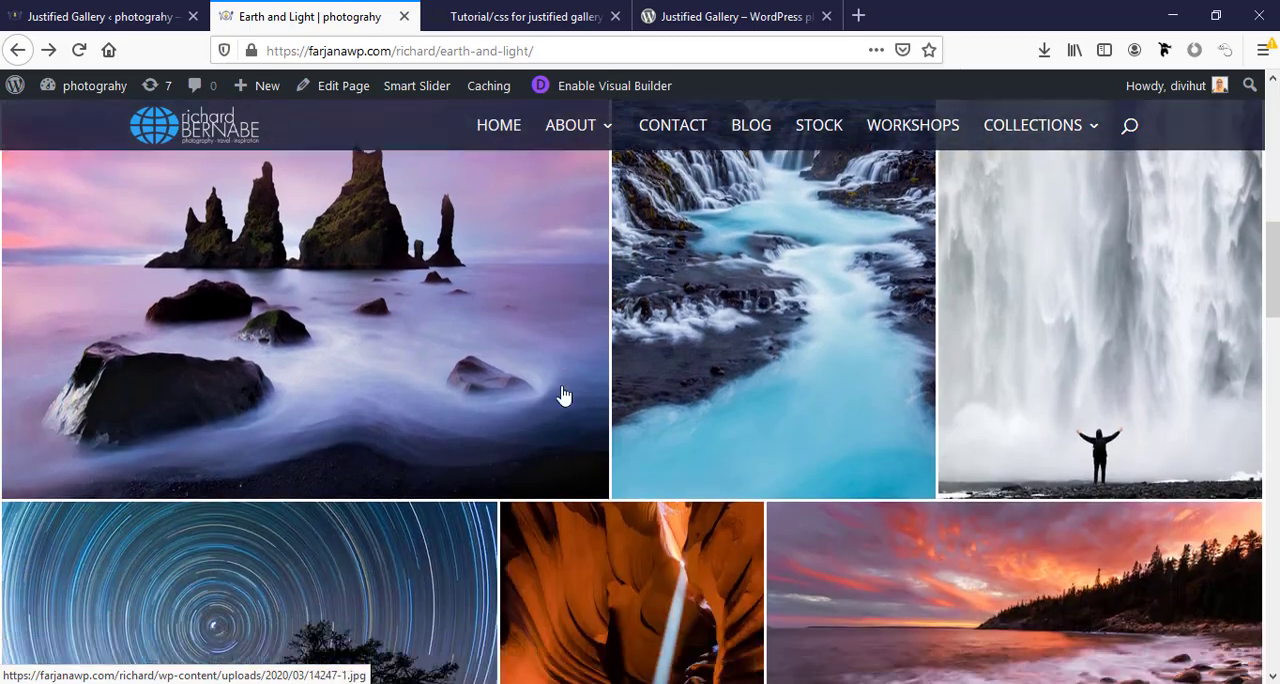
{"action": "scroll", "scroll_direction": "down", "scroll_amount": 3}
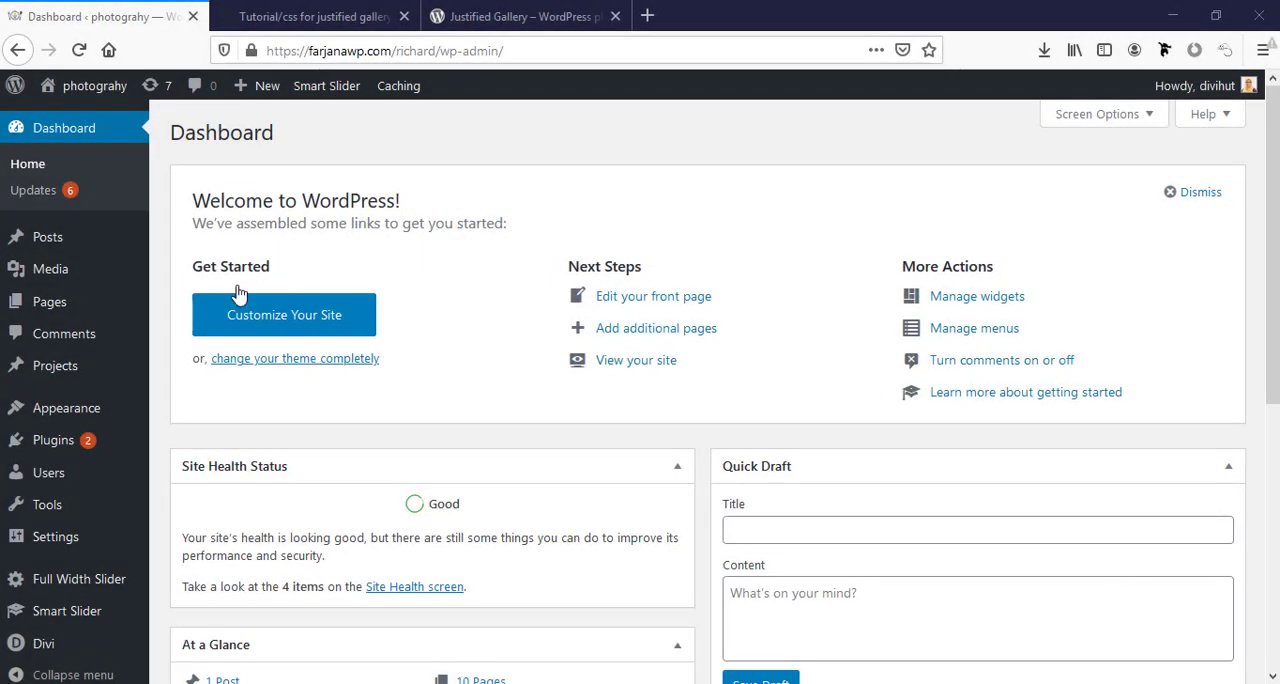
{"action": "mouse_move", "coordinate": [53, 440]}
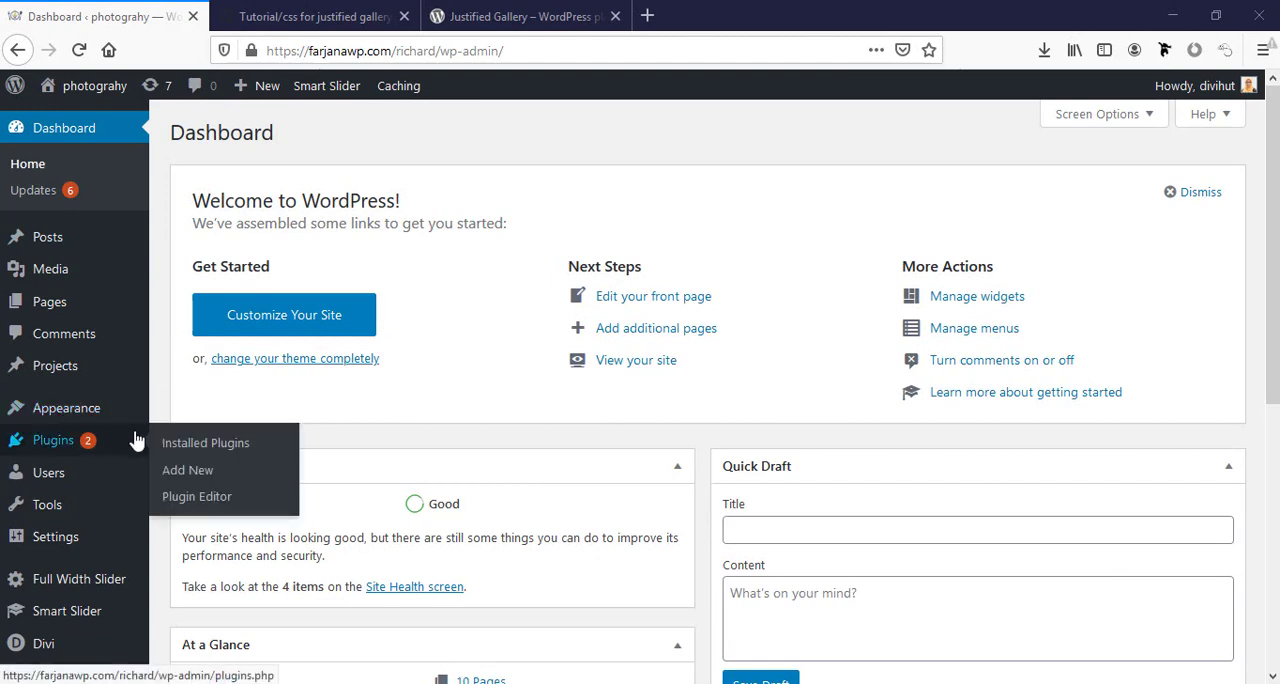
Step: Search Add New plugins for 'jus', then install and activate Justified Gallery
{"action": "left_click", "coordinate": [187, 470]}
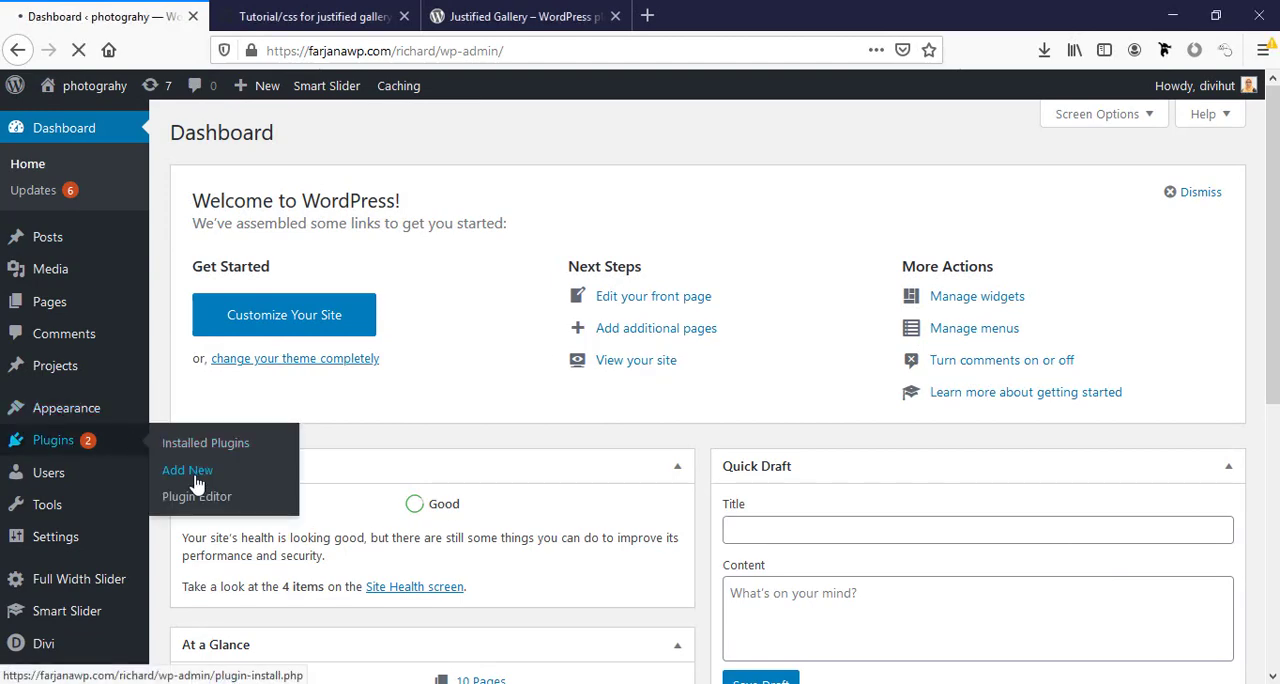
{"action": "left_click", "coordinate": [187, 470]}
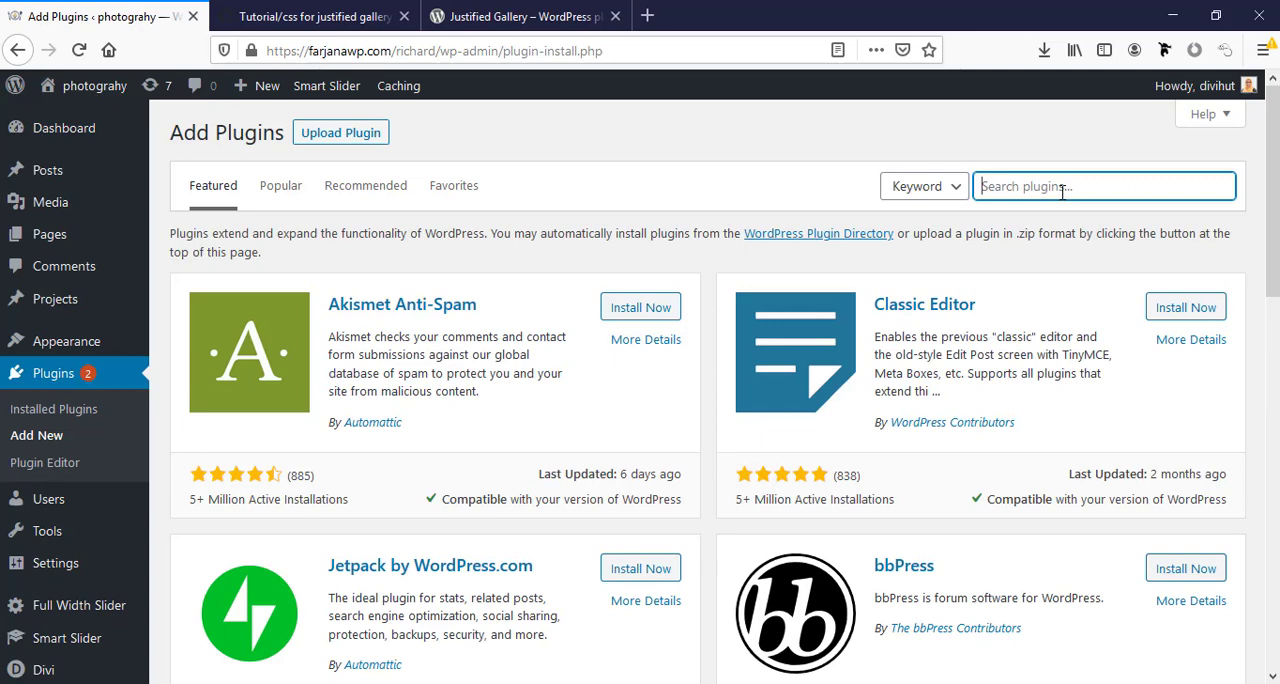
{"action": "type", "text": "justify gallery"}
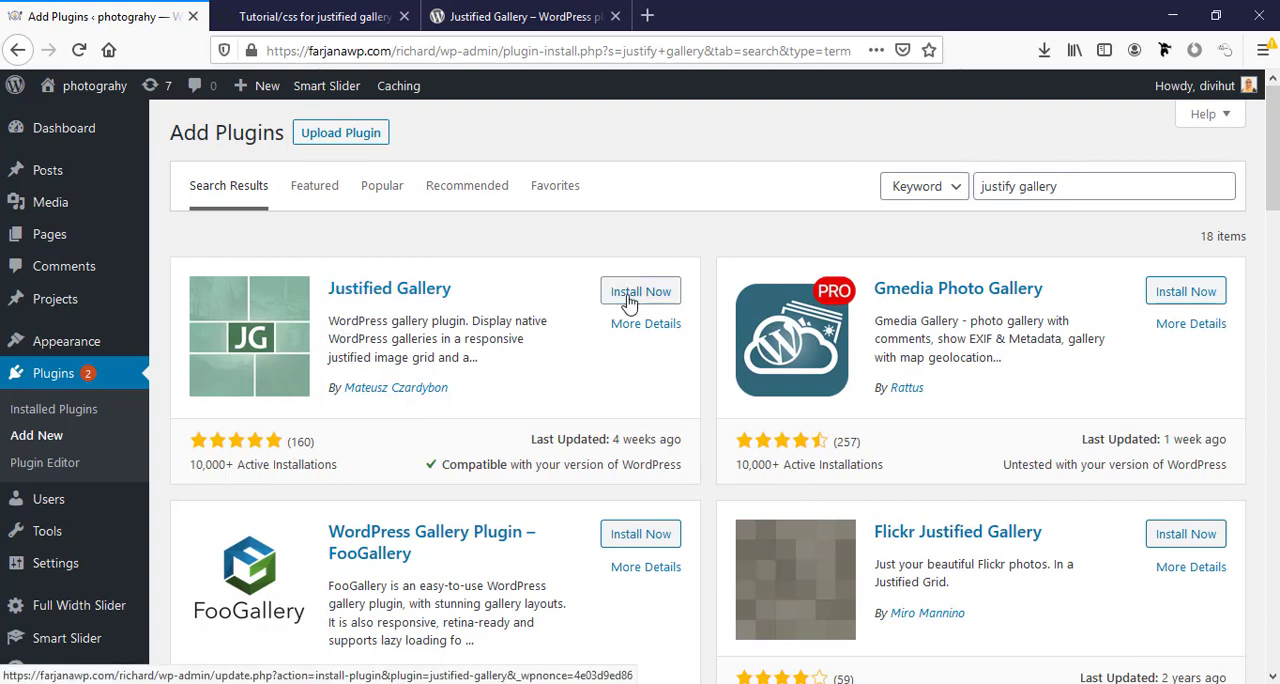
{"action": "left_click", "coordinate": [640, 290]}
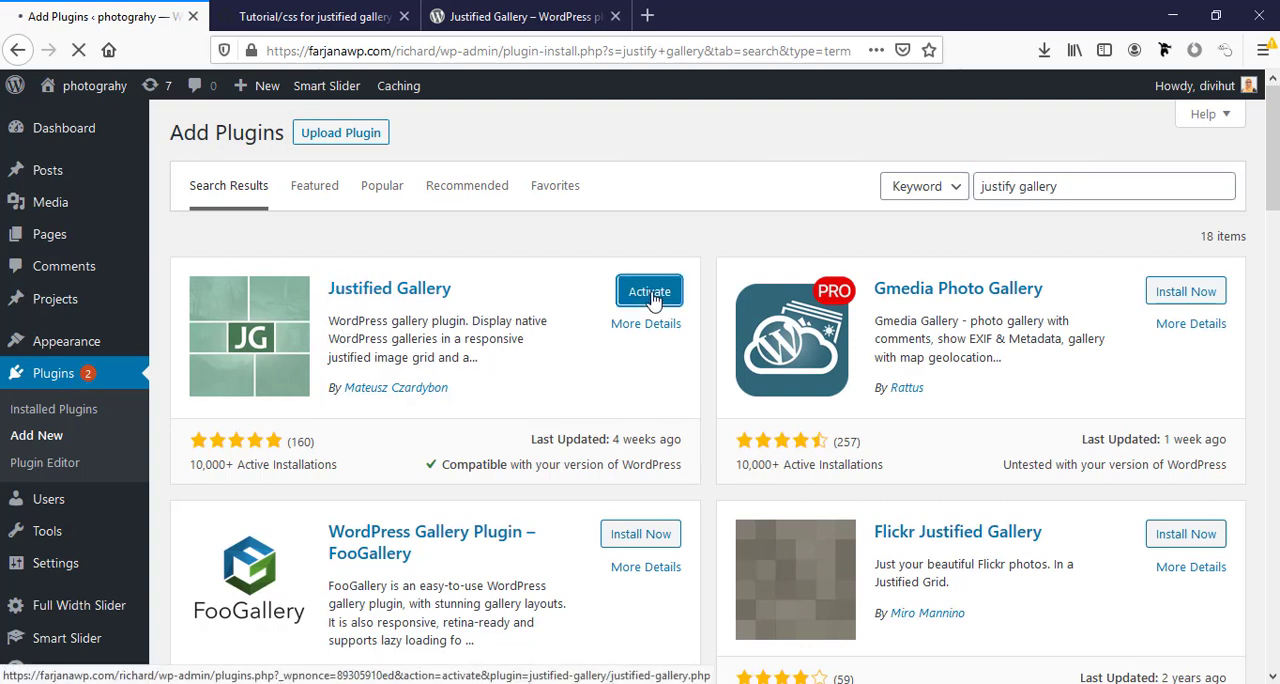
{"action": "left_click", "coordinate": [649, 291]}
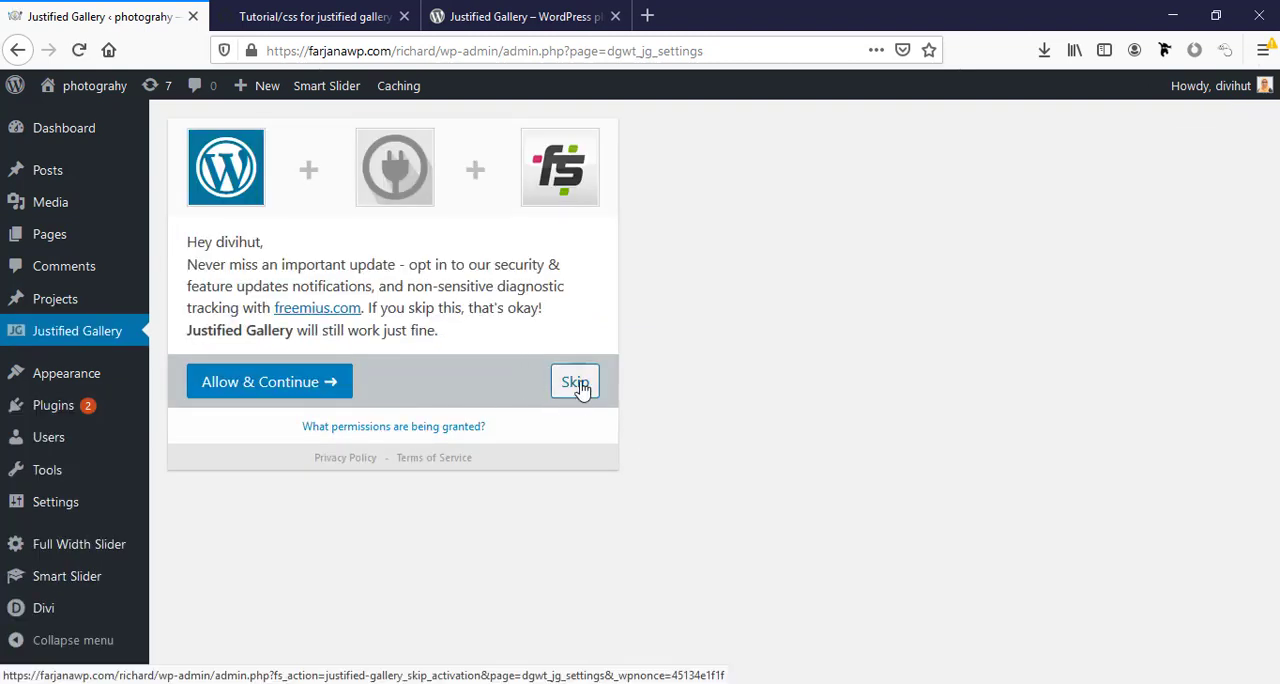
Step: Skip the Freemius opt-in, then review the Last row (left) and image spacing settings
{"action": "left_click", "coordinate": [574, 382]}
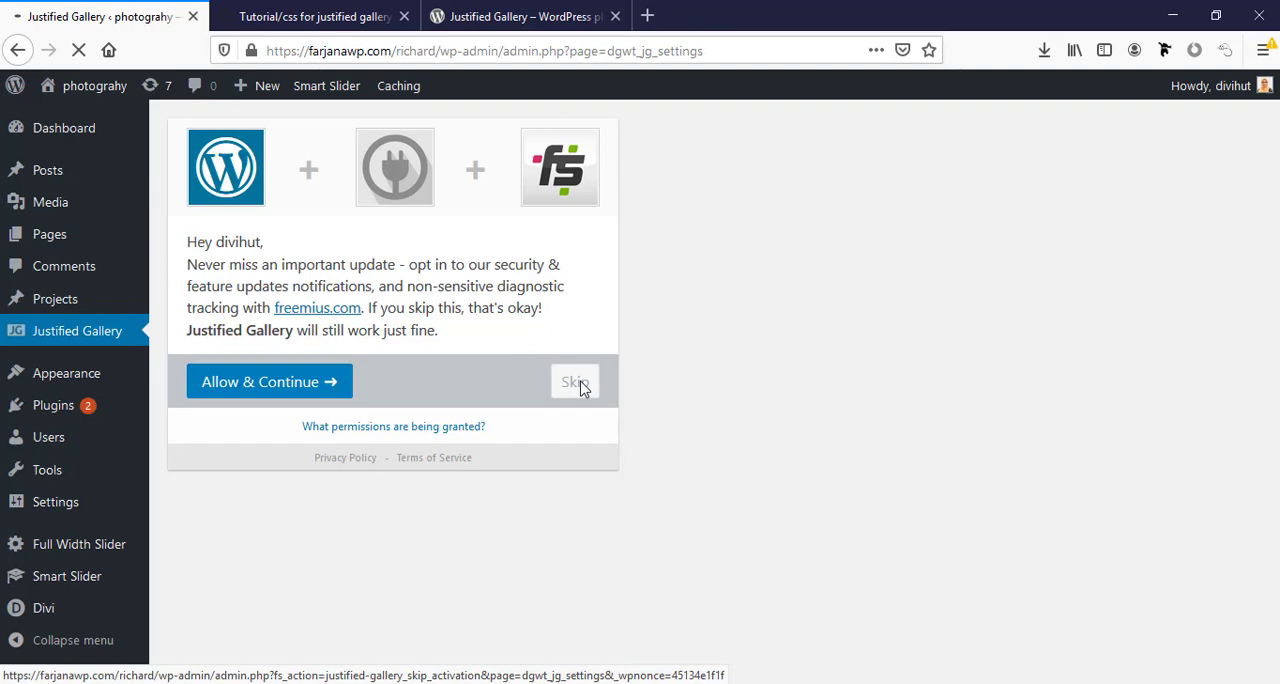
{"action": "left_click", "coordinate": [574, 381]}
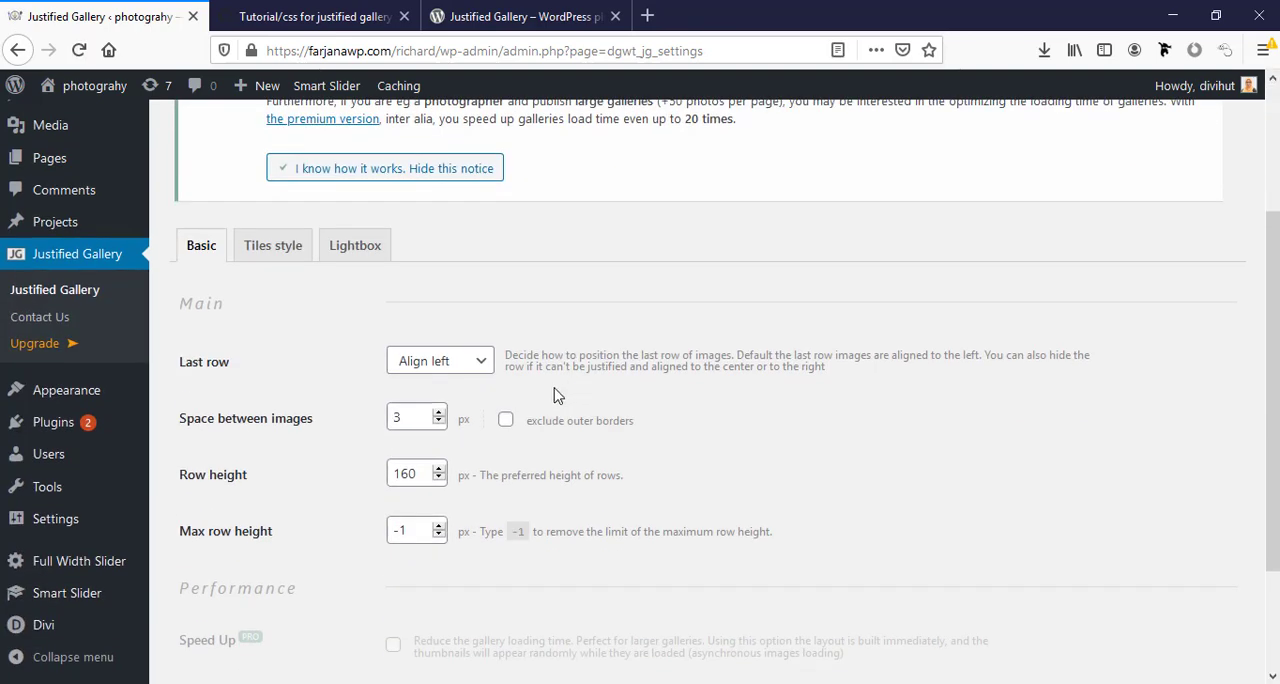
{"action": "mouse_move", "coordinate": [287, 387]}
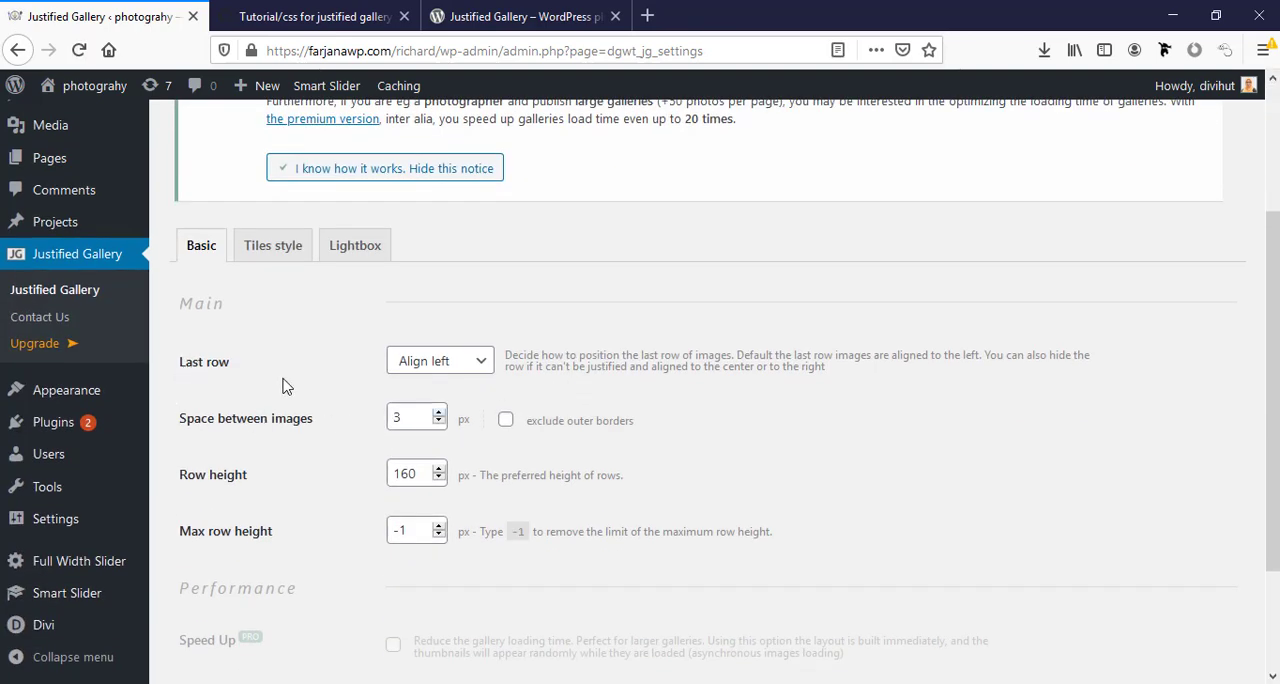
{"action": "left_click", "coordinate": [439, 361]}
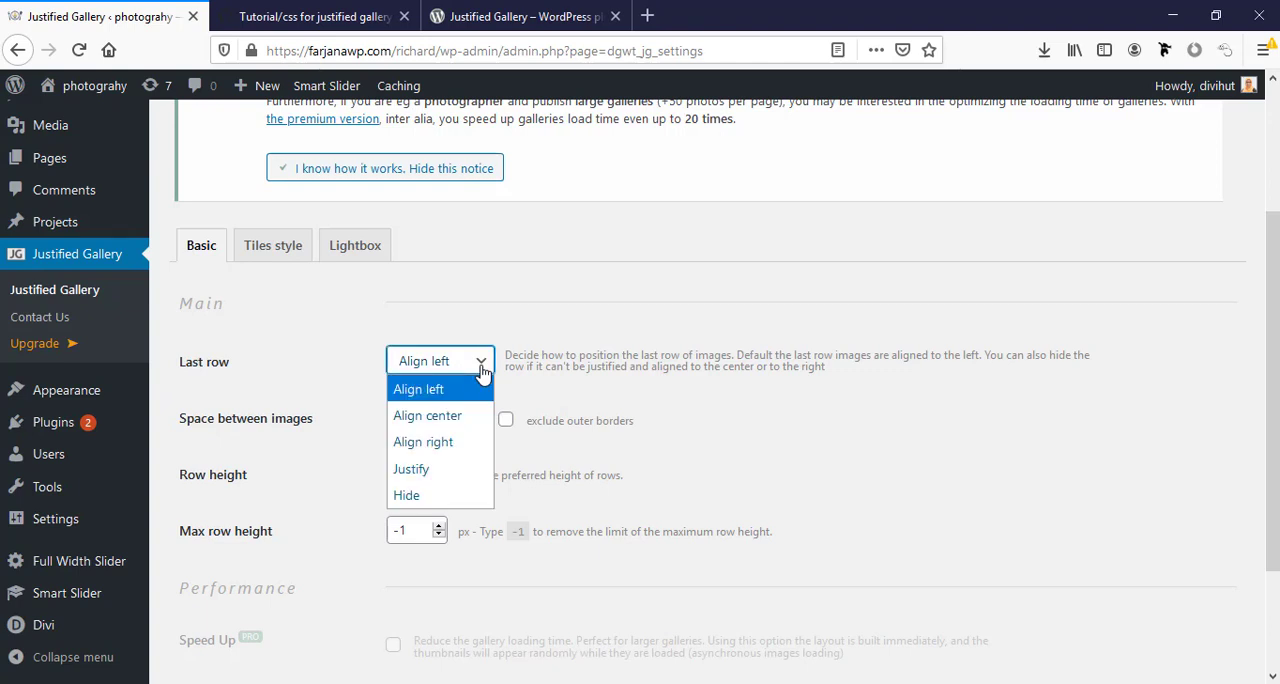
{"action": "left_click", "coordinate": [418, 389]}
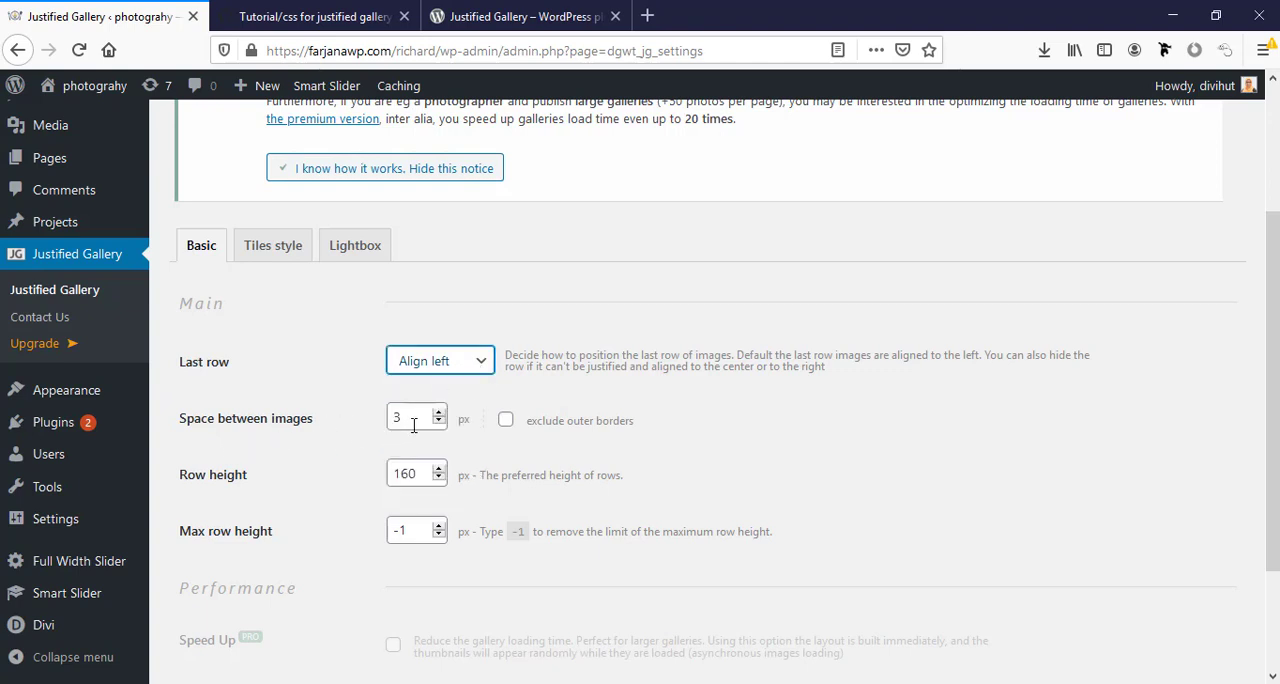
{"action": "left_click", "coordinate": [415, 417]}
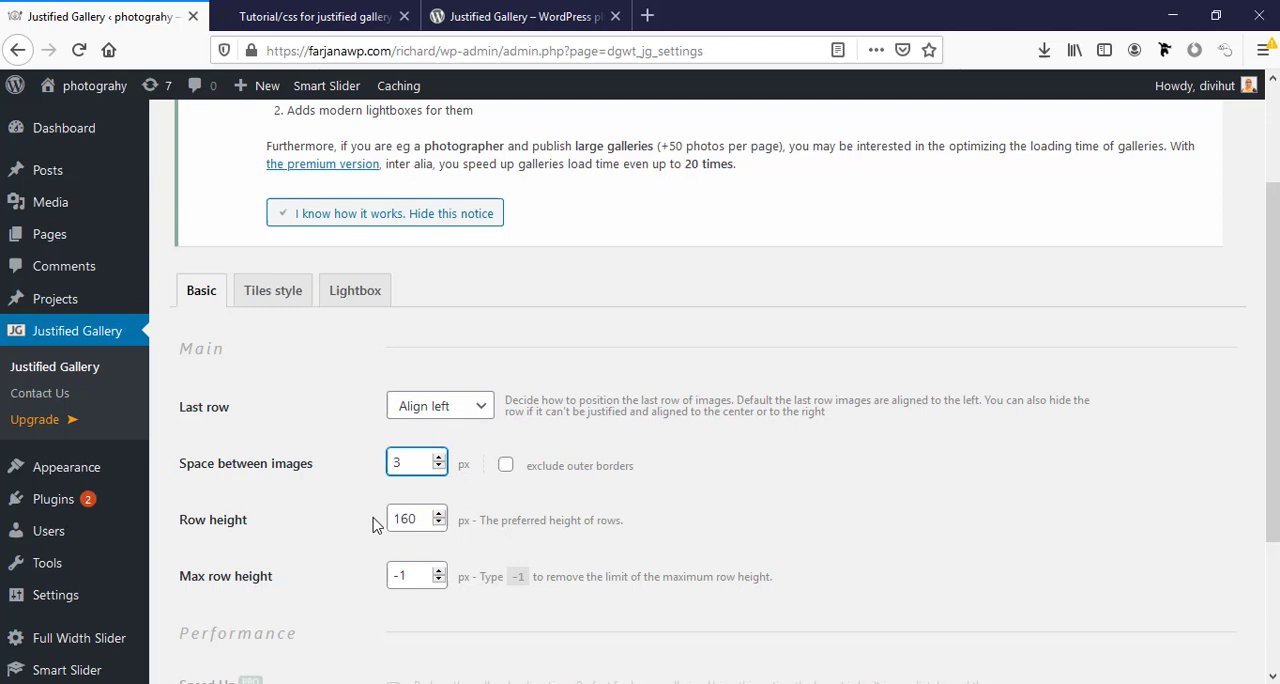
{"action": "left_click", "coordinate": [410, 462]}
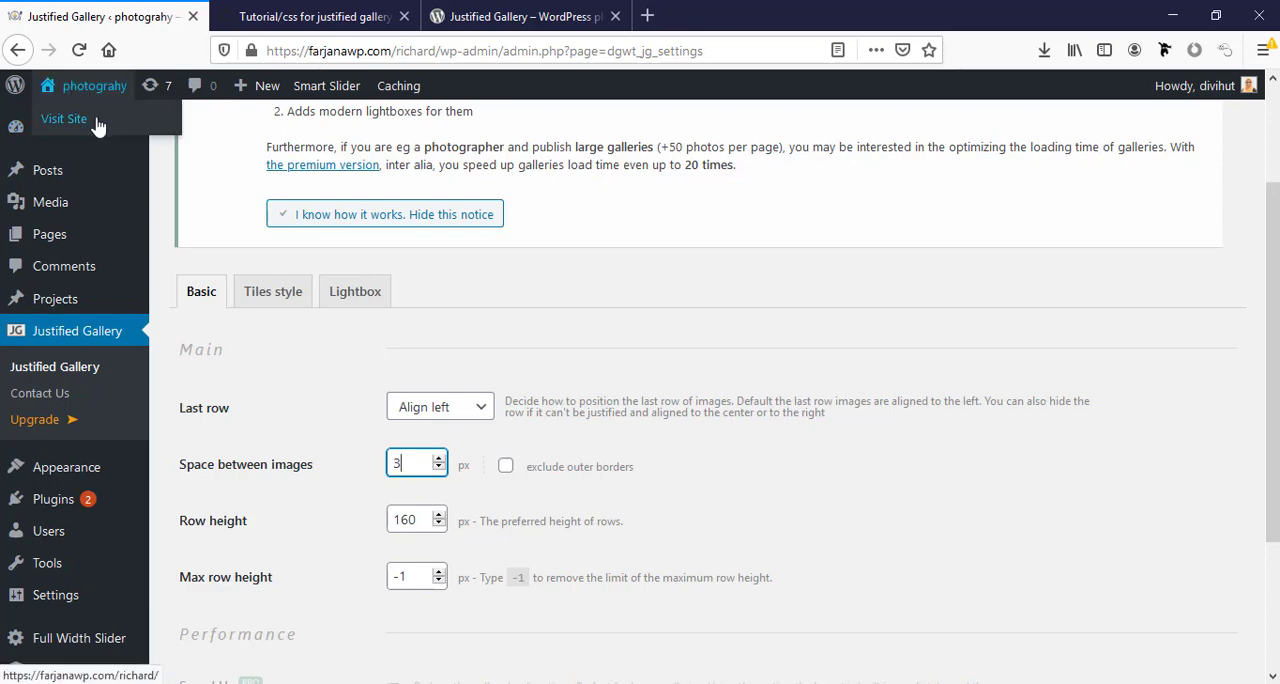
Step: Open the live Earth and Light page in Divi Visual Builder and add an empty row
{"action": "left_click", "coordinate": [64, 118]}
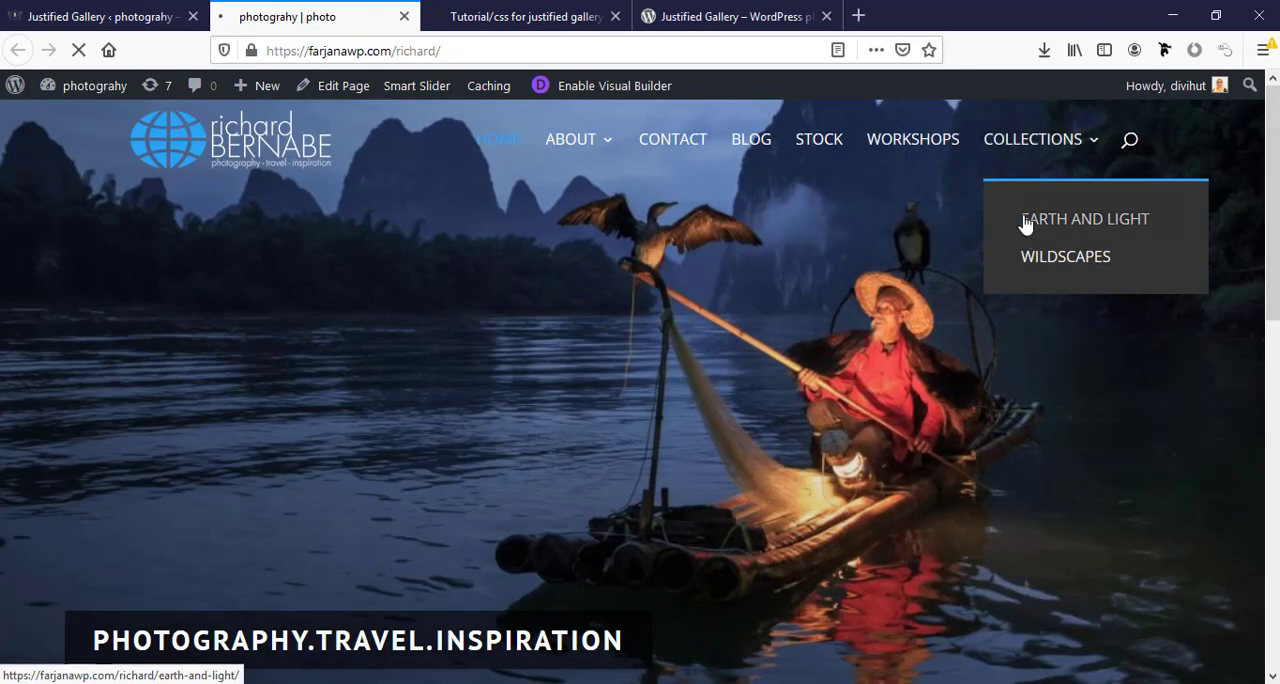
{"action": "left_click", "coordinate": [1084, 218]}
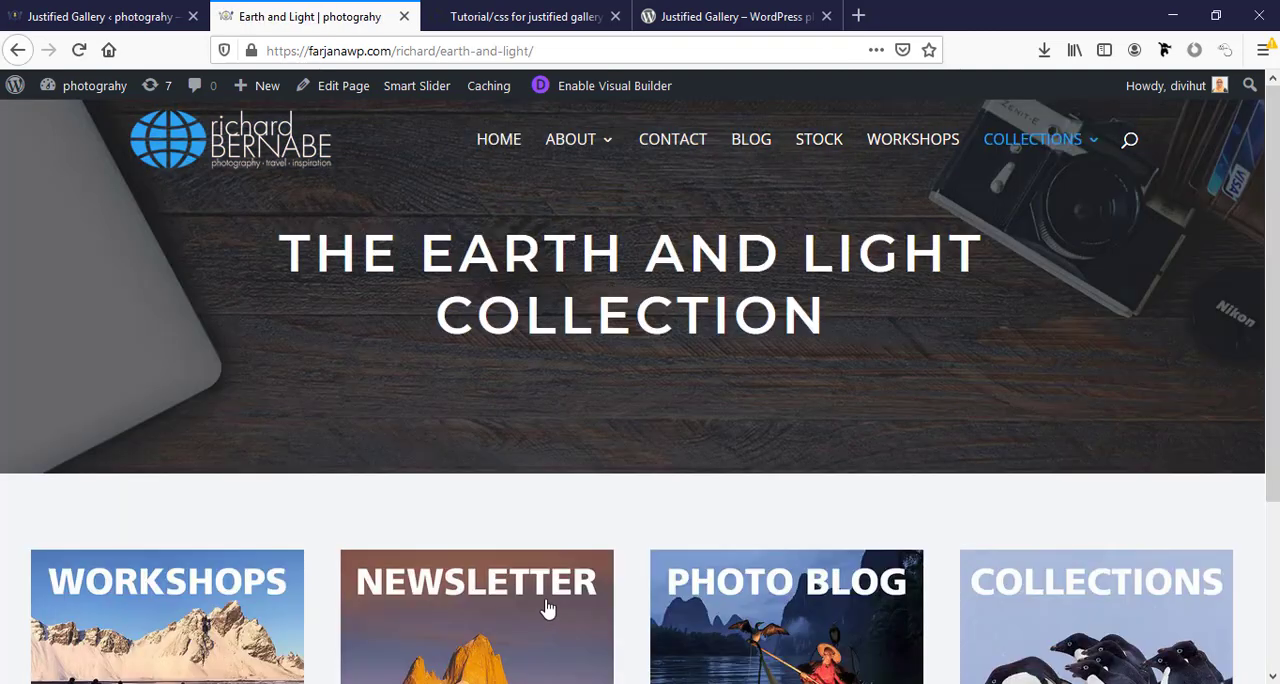
{"action": "mouse_move", "coordinate": [545, 418]}
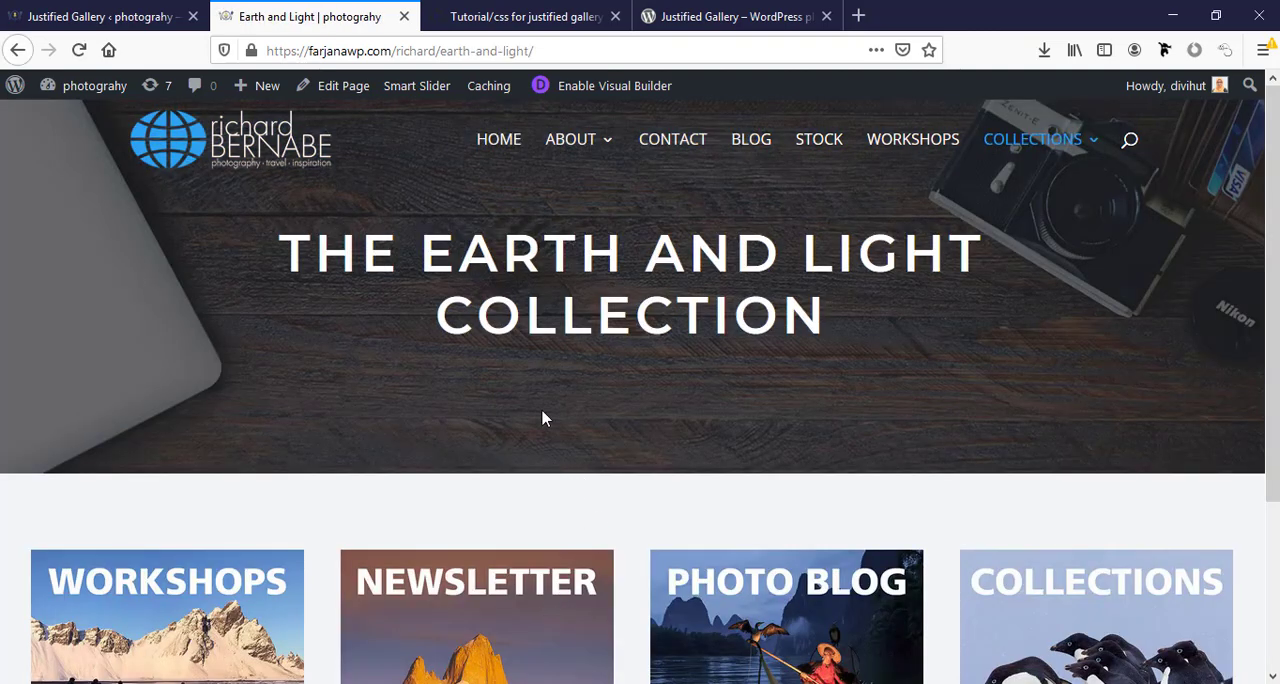
{"action": "left_click", "coordinate": [600, 85]}
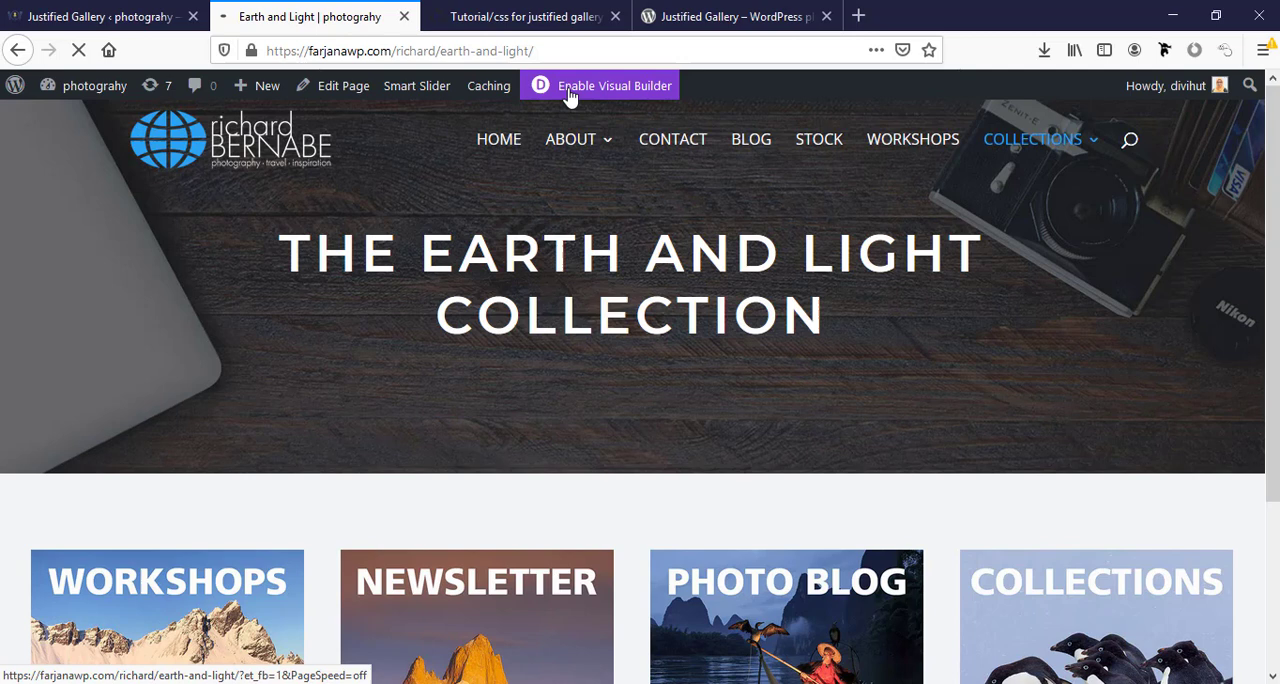
{"action": "left_click", "coordinate": [613, 85]}
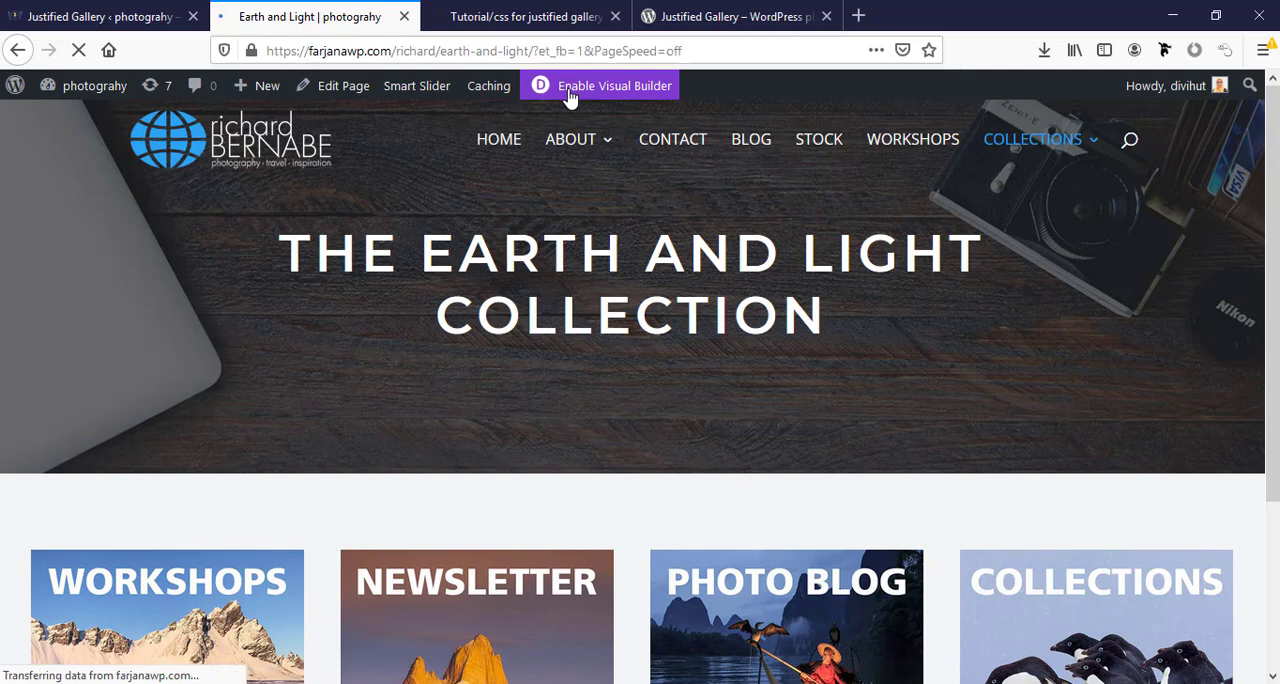
{"action": "left_click", "coordinate": [600, 85]}
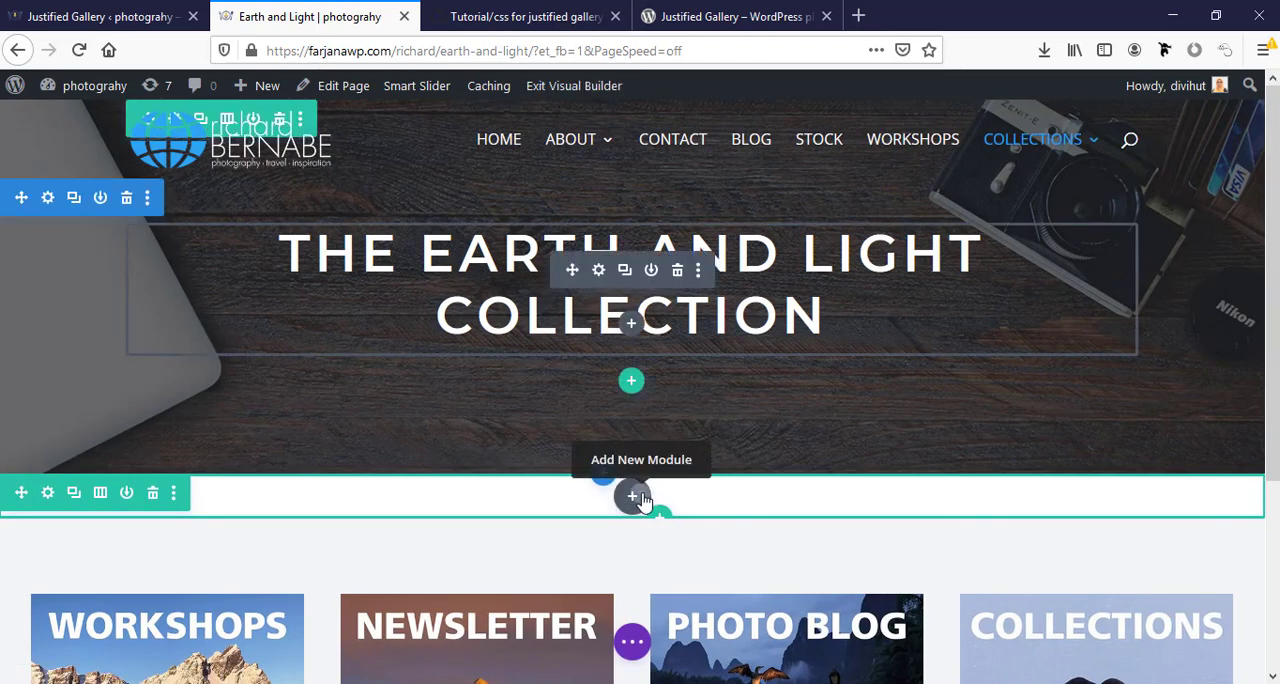
Step: Insert a Text module in the new row, clear its body in Visual mode, and open Add Media
{"action": "left_click", "coordinate": [631, 497]}
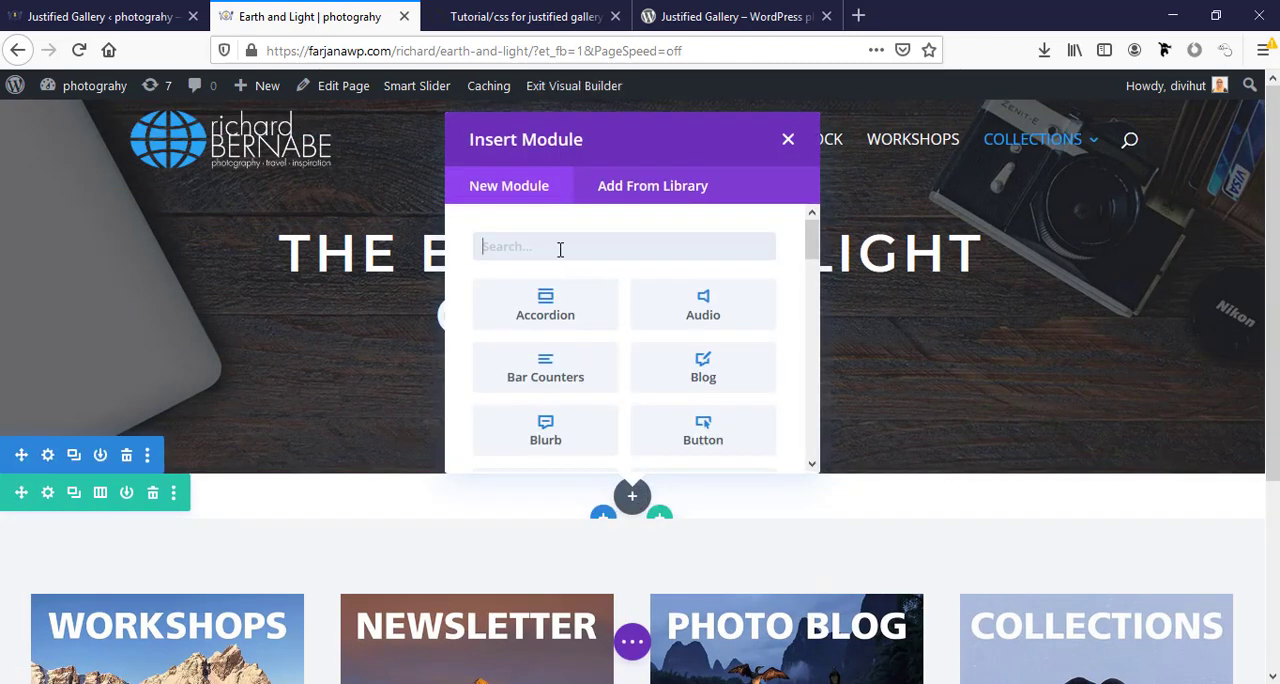
{"action": "left_click", "coordinate": [787, 139]}
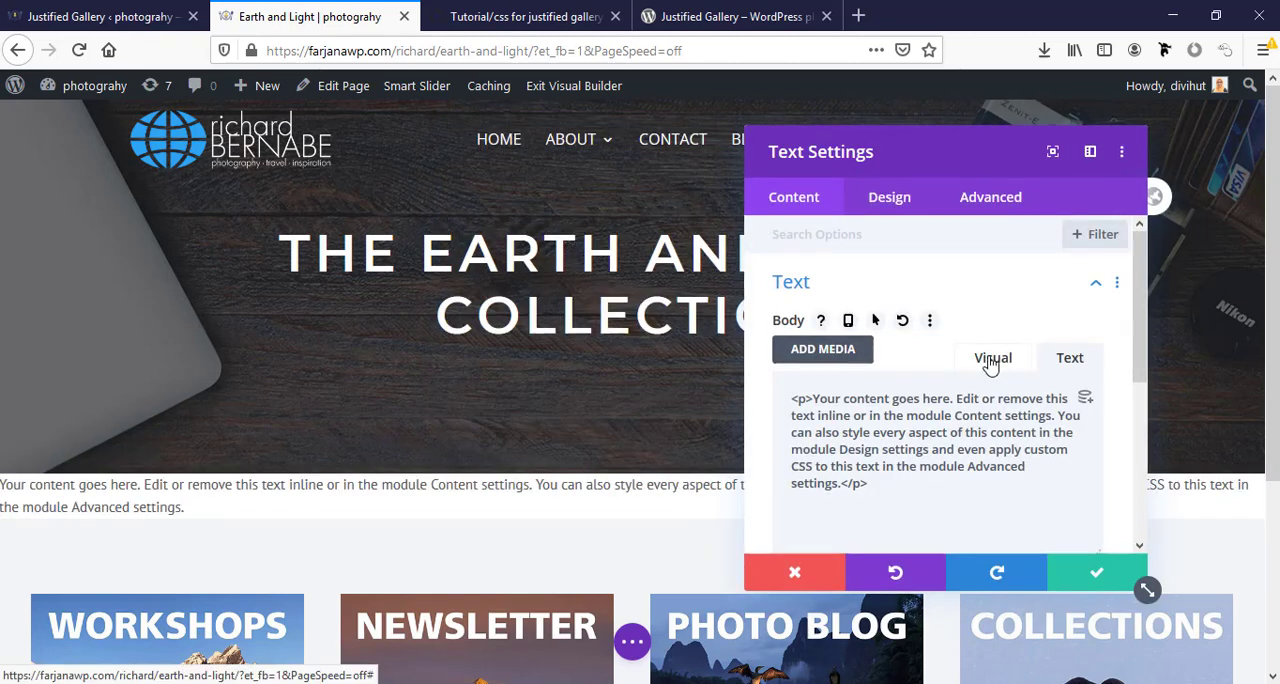
{"action": "left_click", "coordinate": [992, 358]}
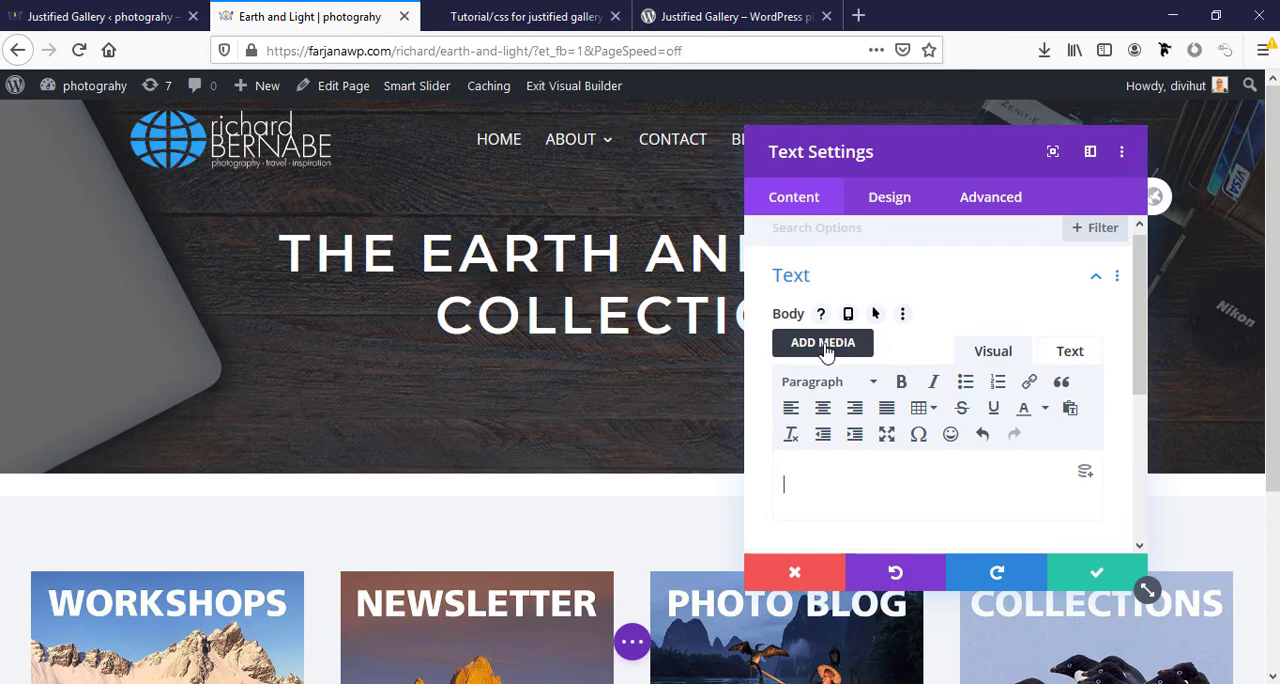
{"action": "left_click", "coordinate": [822, 342]}
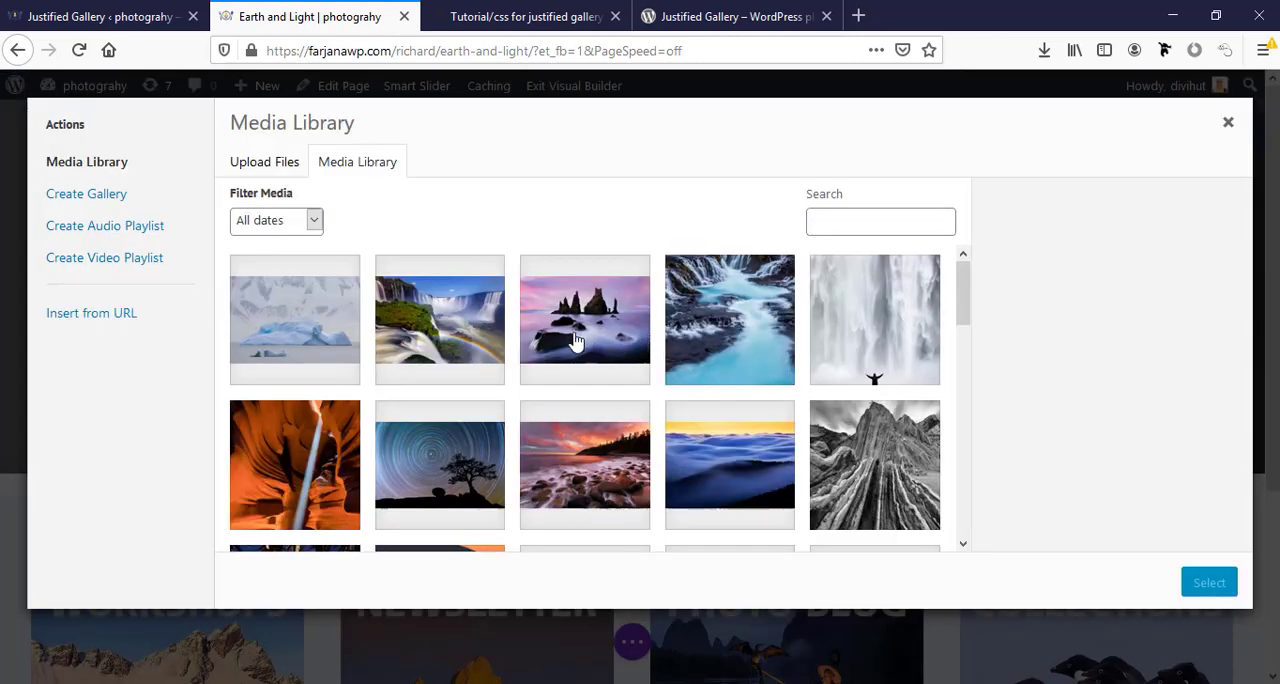
{"action": "mouse_move", "coordinate": [104, 257]}
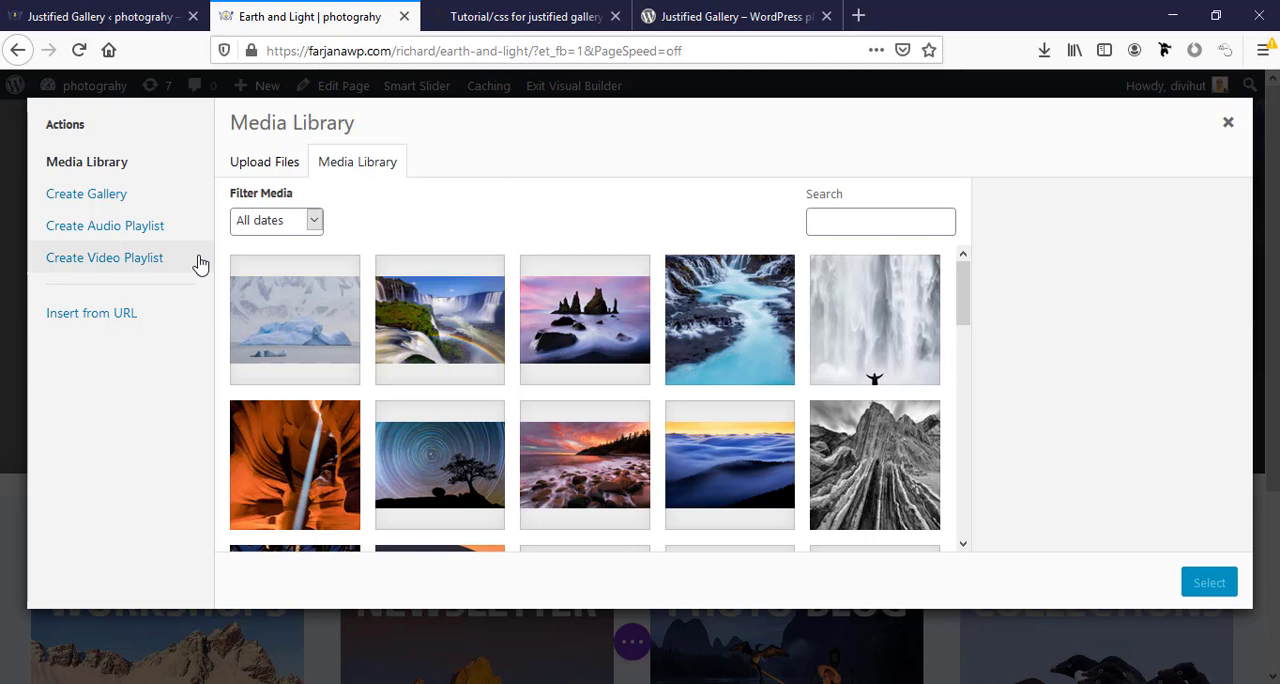
{"action": "mouse_move", "coordinate": [117, 180]}
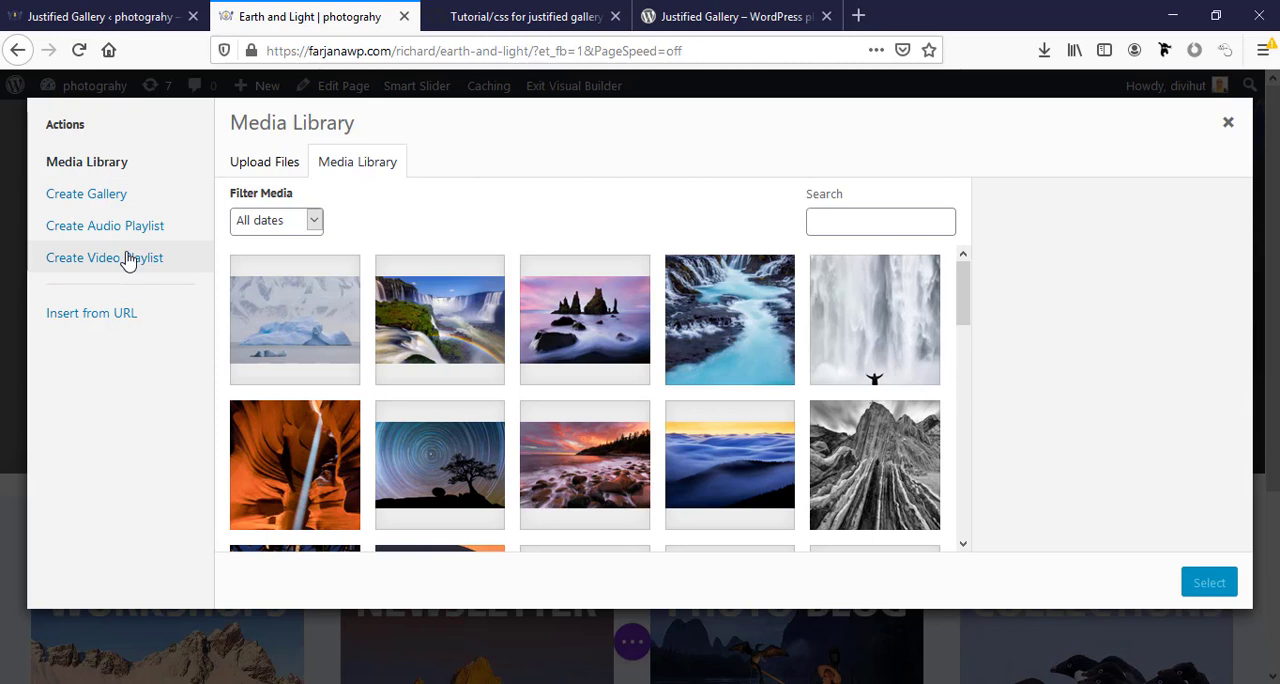
{"action": "mouse_move", "coordinate": [86, 193]}
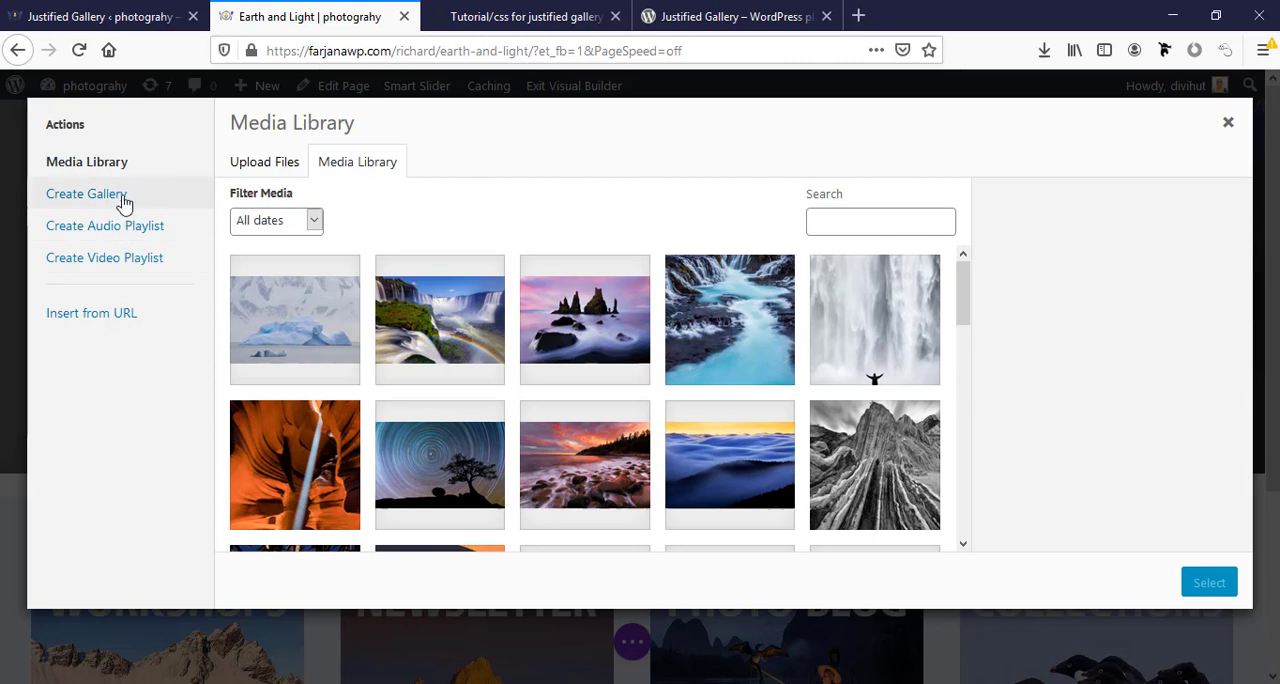
{"action": "mouse_move", "coordinate": [115, 207]}
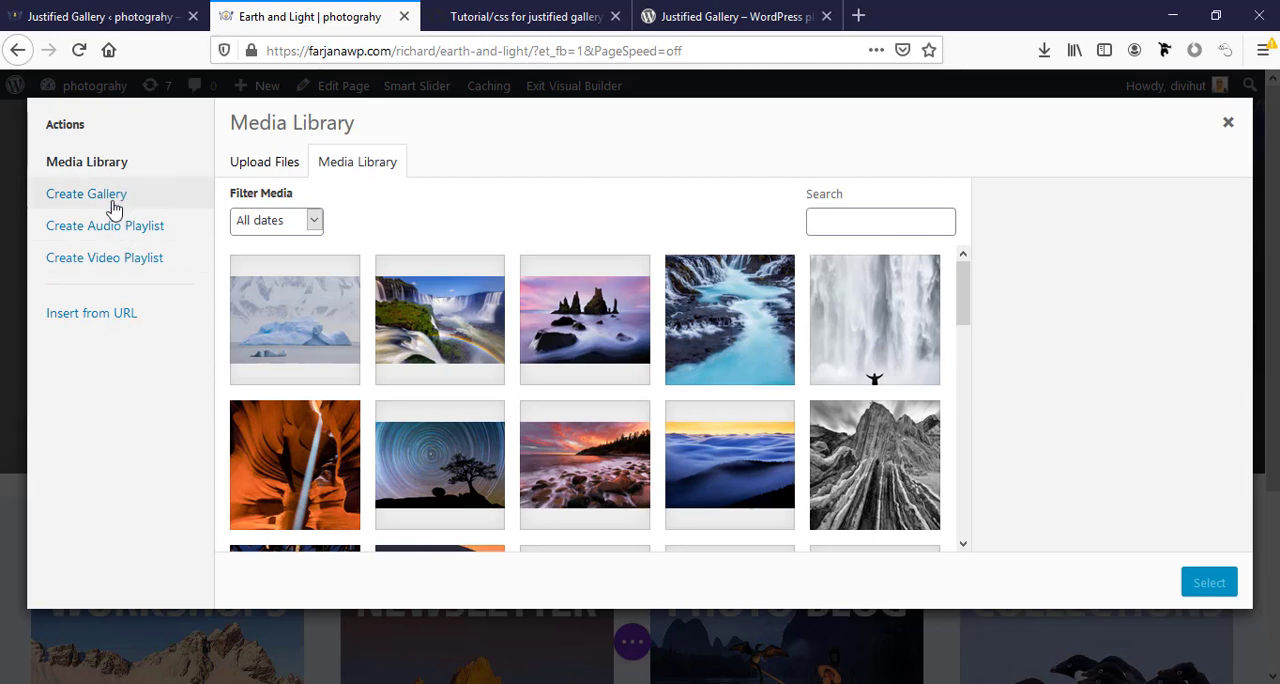
Step: Create a 17-photo gallery starting with the iceberg image and insert it into the module
{"action": "left_click", "coordinate": [86, 193]}
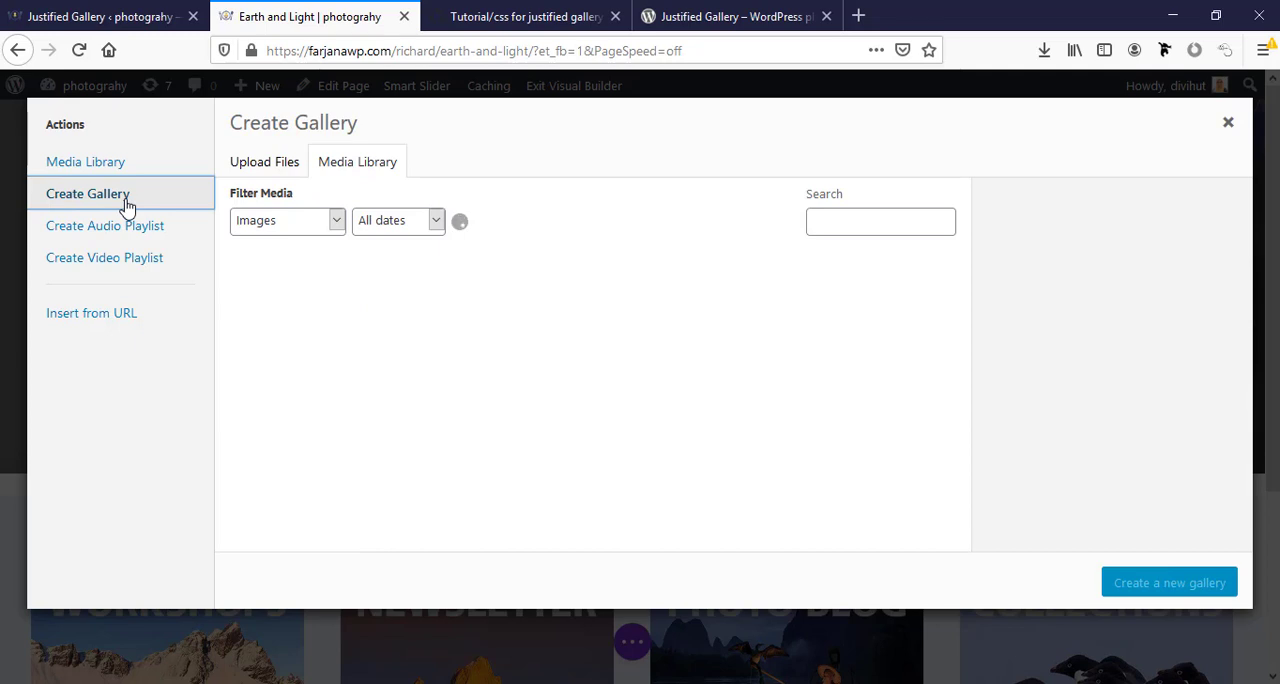
{"action": "left_click", "coordinate": [295, 319]}
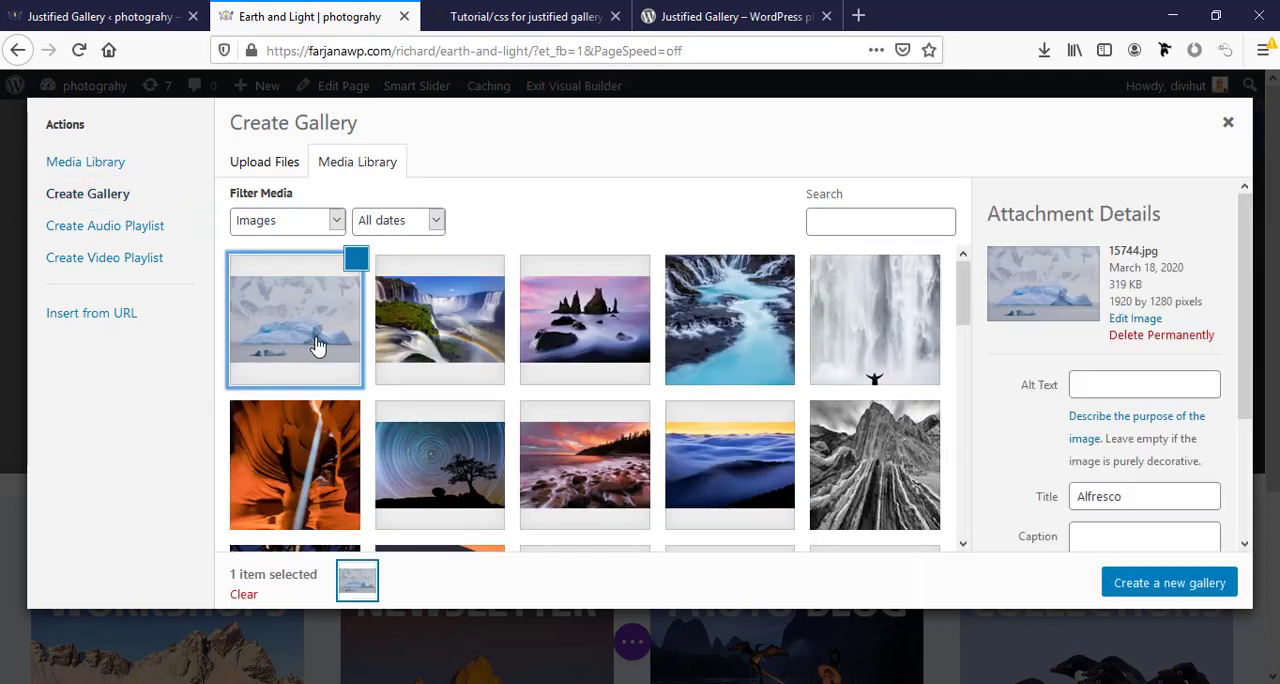
{"action": "left_click", "coordinate": [585, 320]}
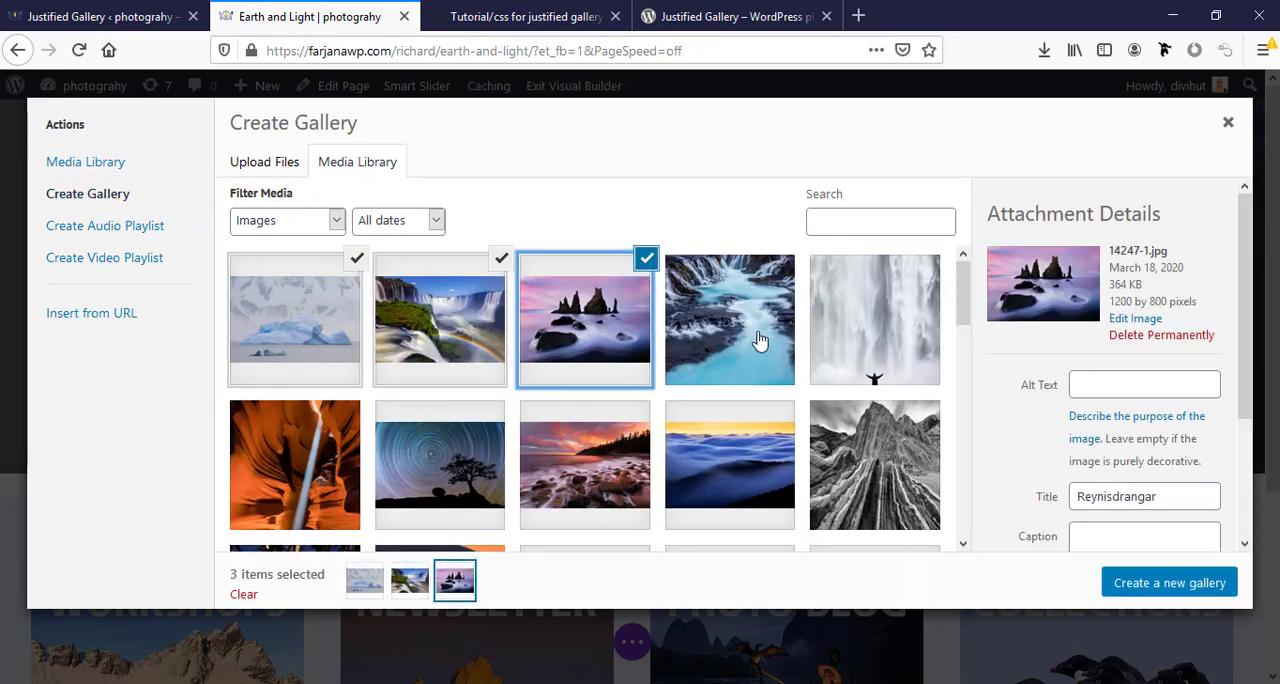
{"action": "left_click", "coordinate": [875, 320]}
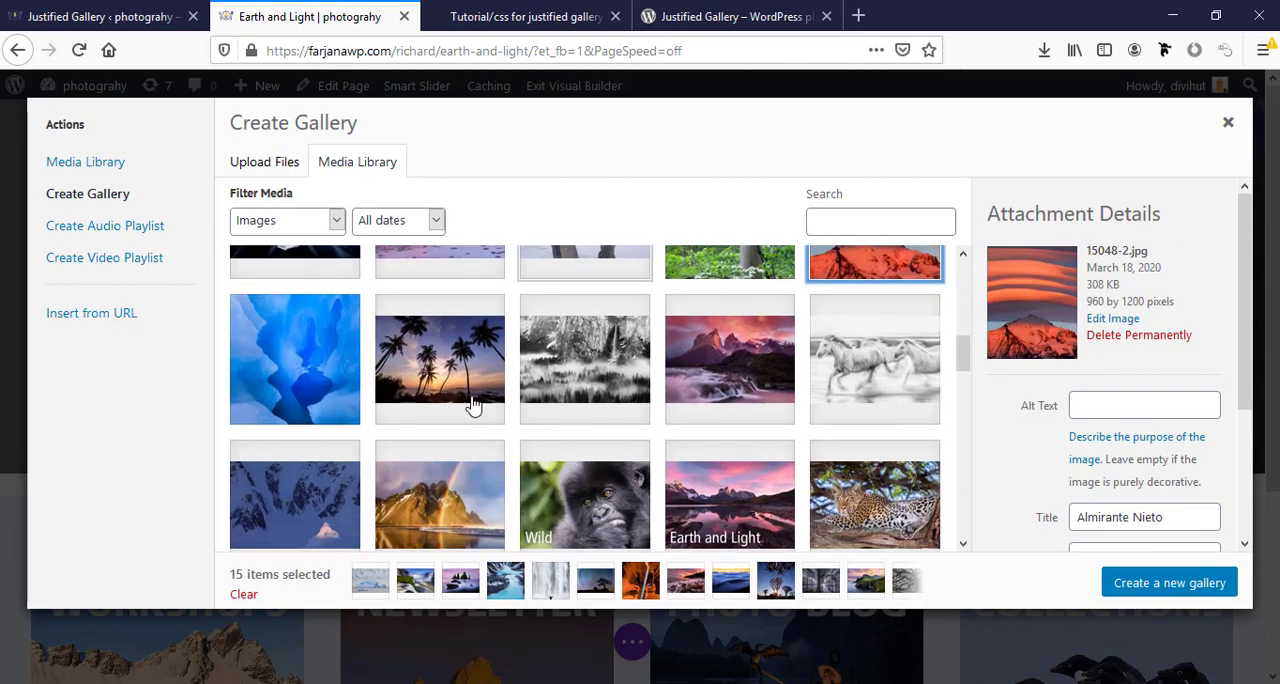
{"action": "left_click", "coordinate": [294, 358]}
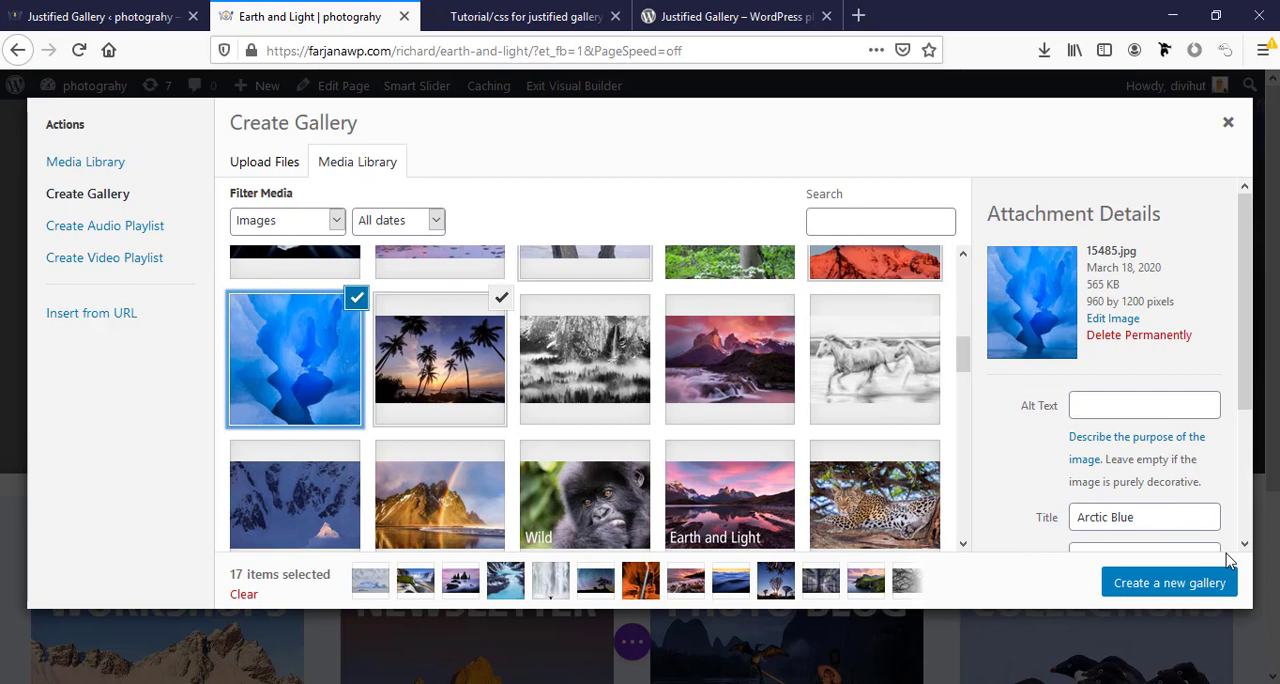
{"action": "left_click", "coordinate": [1168, 582]}
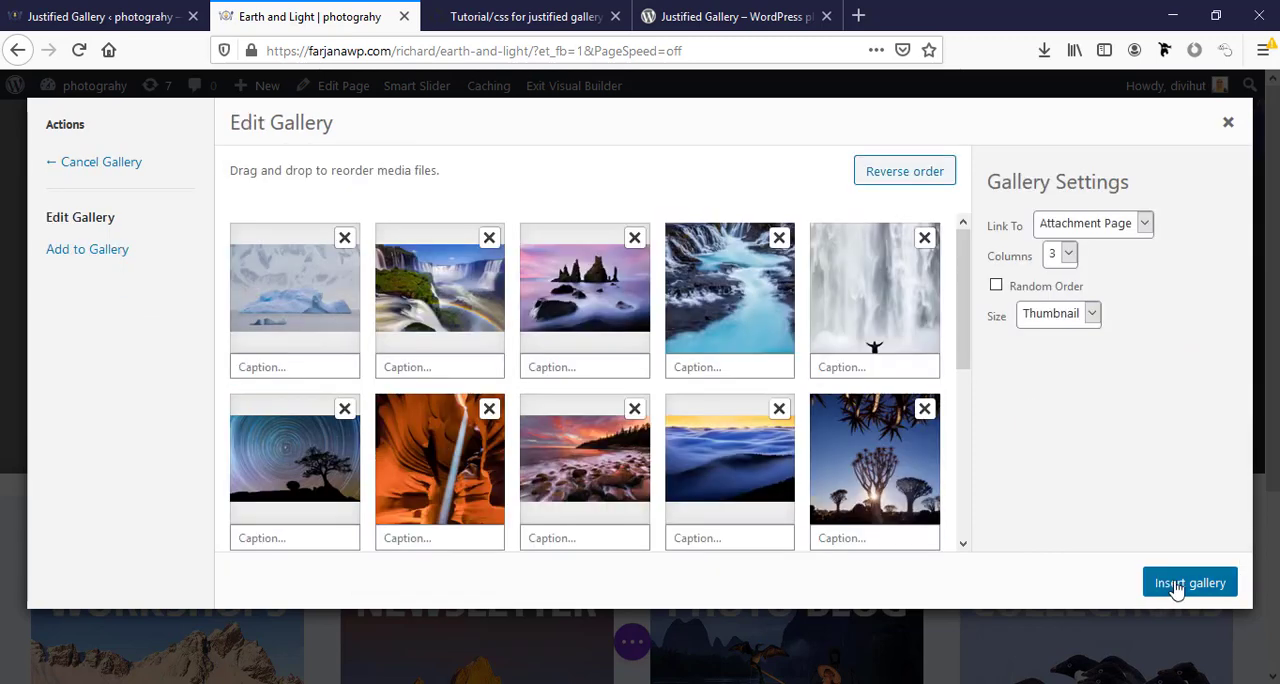
{"action": "left_click", "coordinate": [1189, 582]}
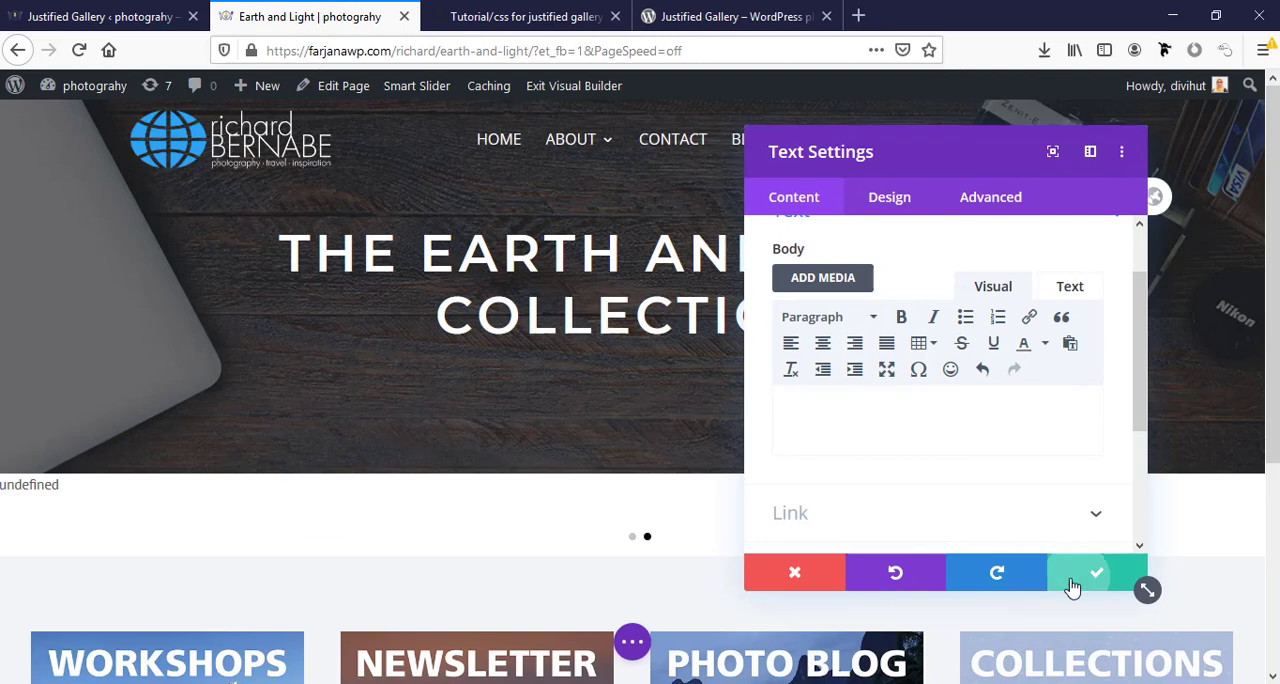
Step: Save the Text module and scroll the live Earth and Light page to the gallery
{"action": "left_click", "coordinate": [1096, 572]}
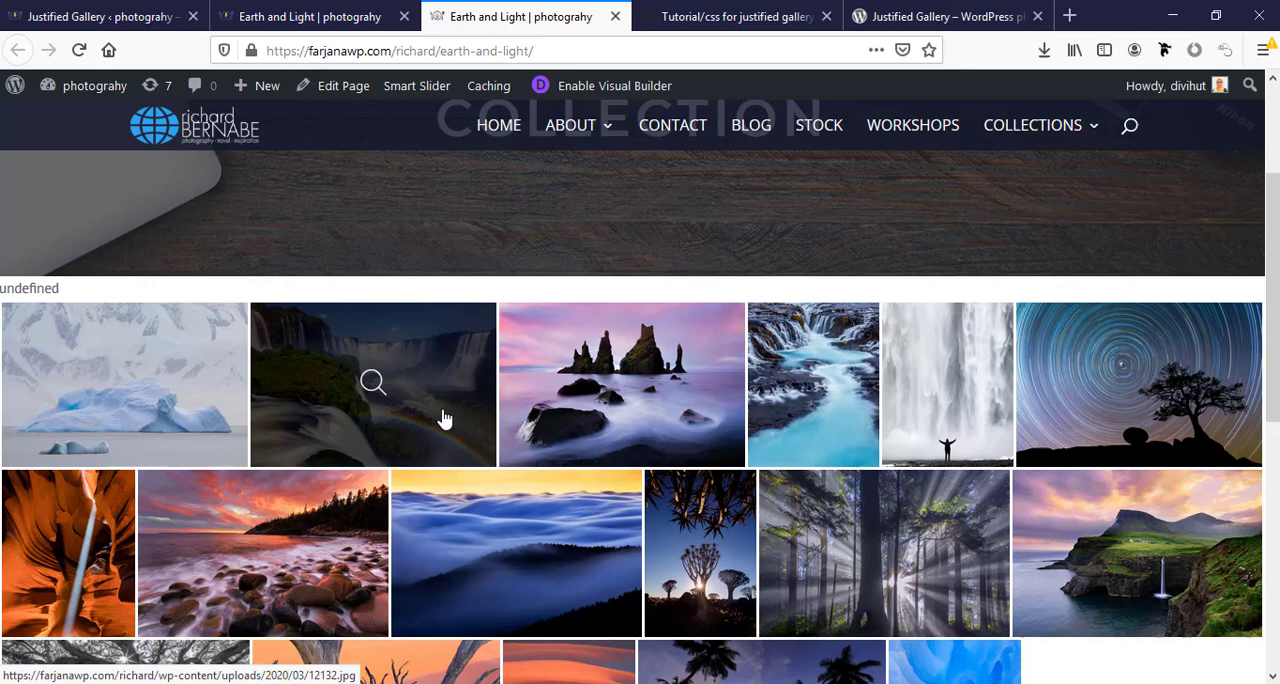
{"action": "scroll", "scroll_direction": "down", "scroll_amount": 3}
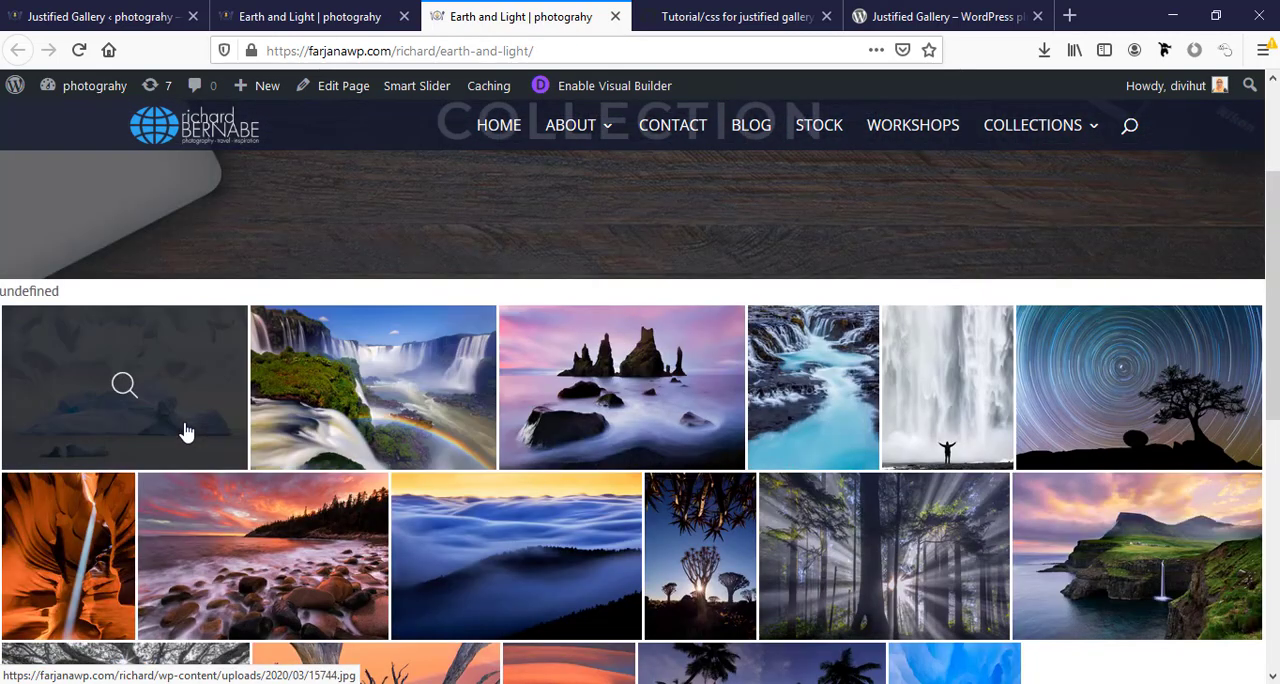
{"action": "mouse_move", "coordinate": [152, 380]}
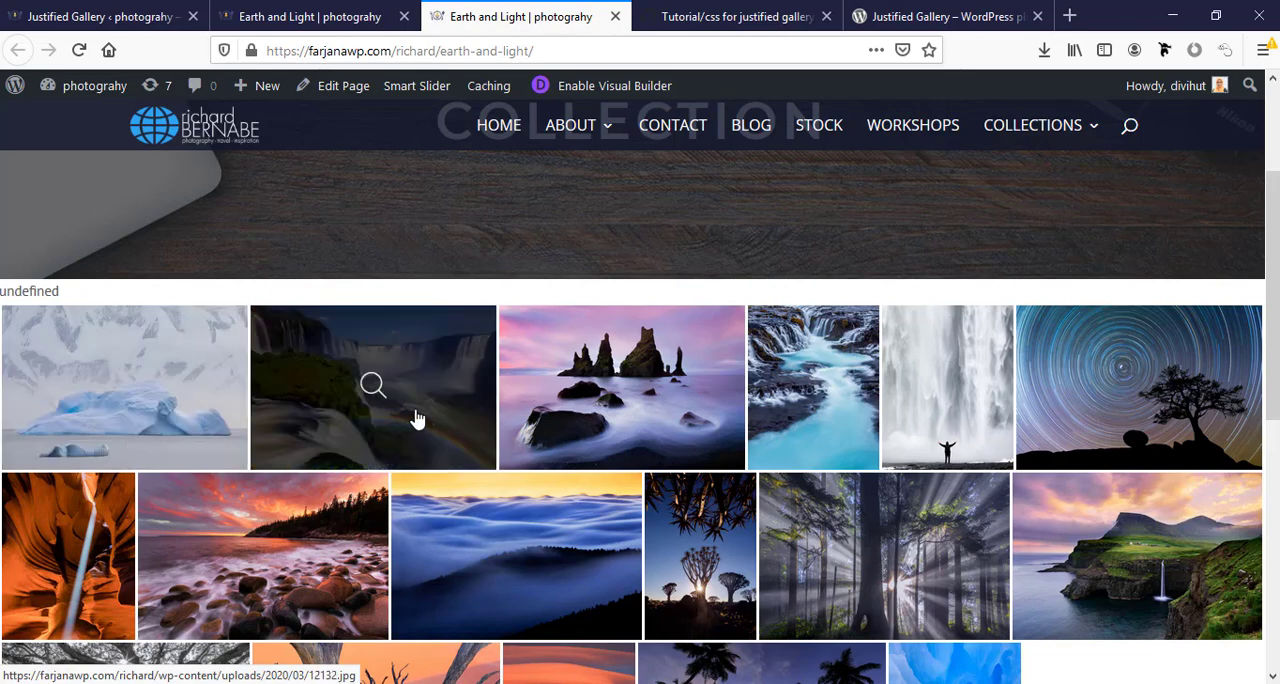
{"action": "mouse_move", "coordinate": [1047, 418]}
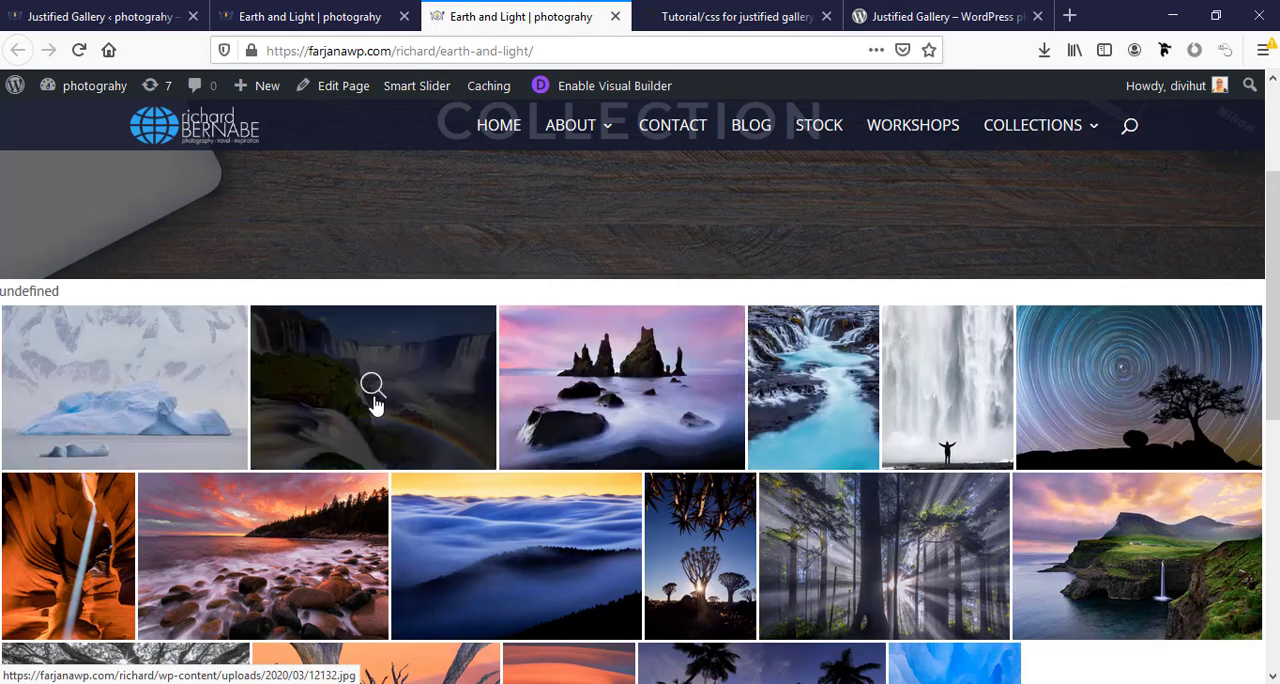
Step: Open the waterfall photo in the lightbox, view its share options, then close the tab
{"action": "left_click", "coordinate": [372, 387]}
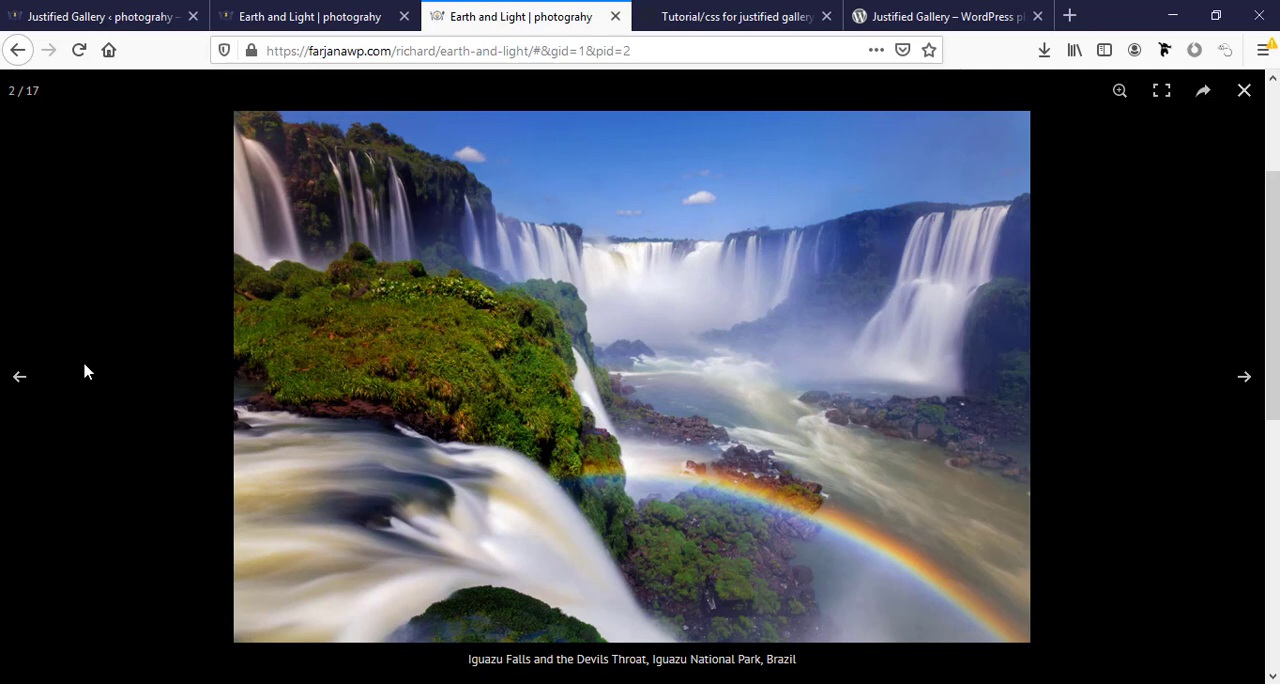
{"action": "mouse_move", "coordinate": [1220, 328]}
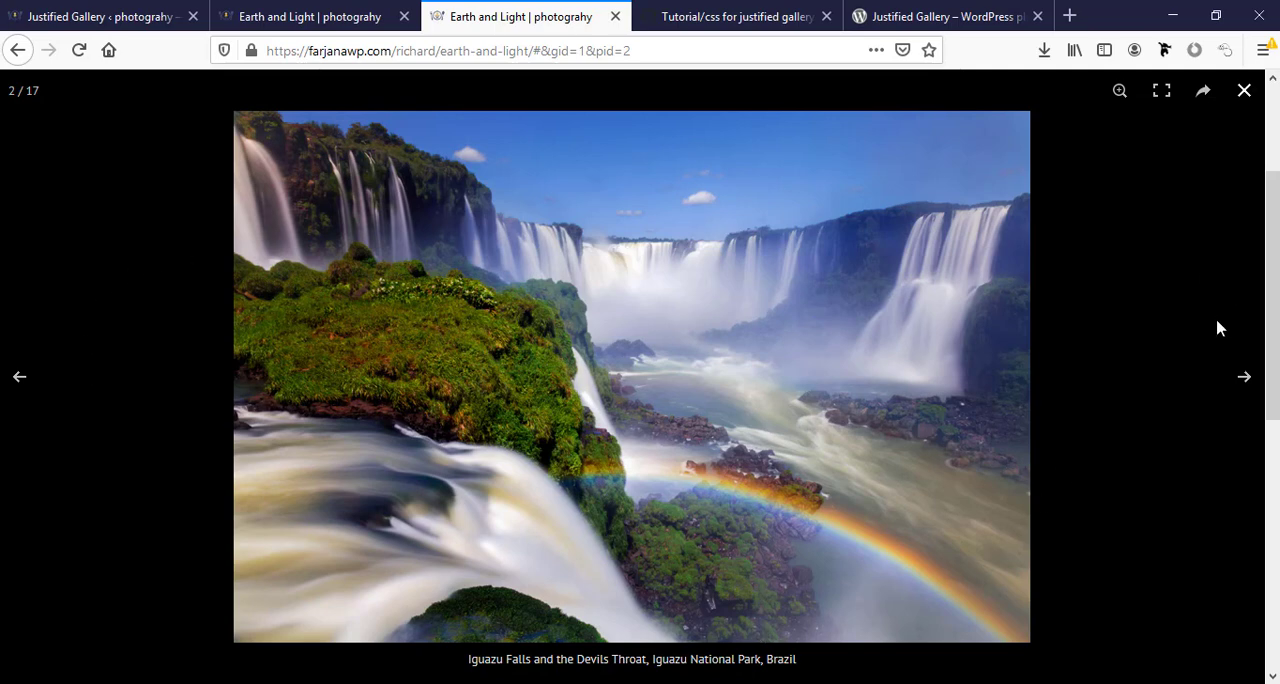
{"action": "mouse_move", "coordinate": [62, 128]}
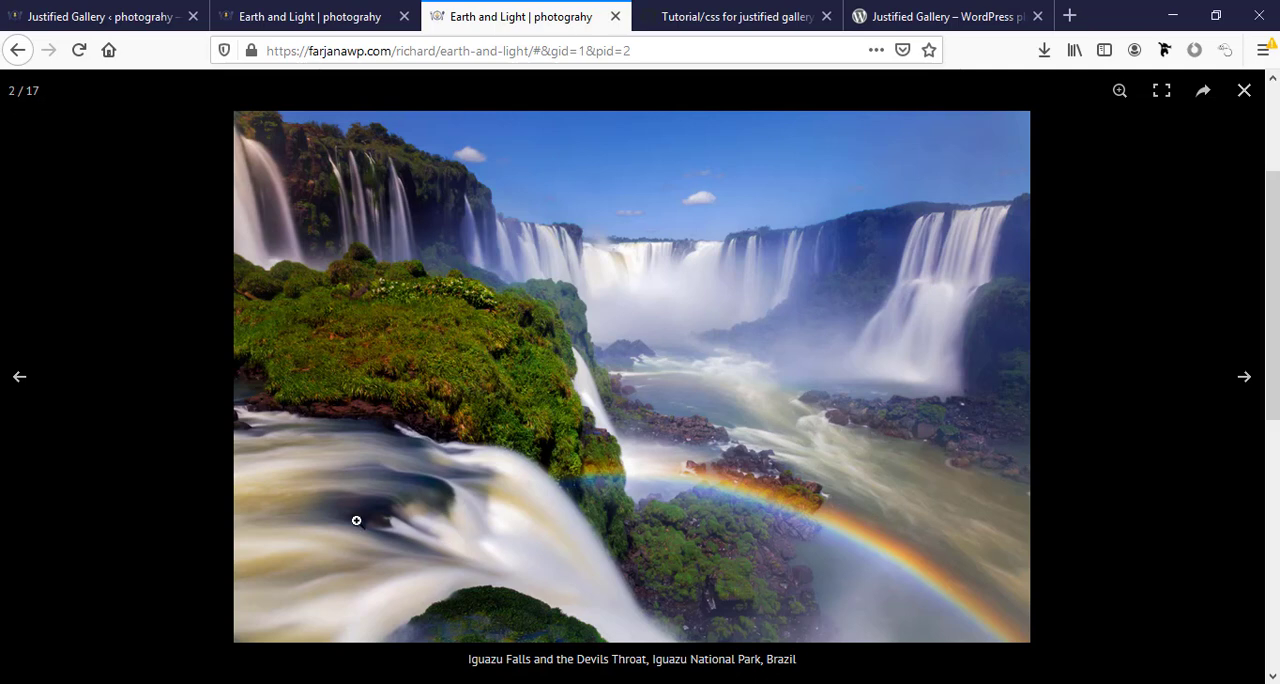
{"action": "mouse_move", "coordinate": [1106, 302]}
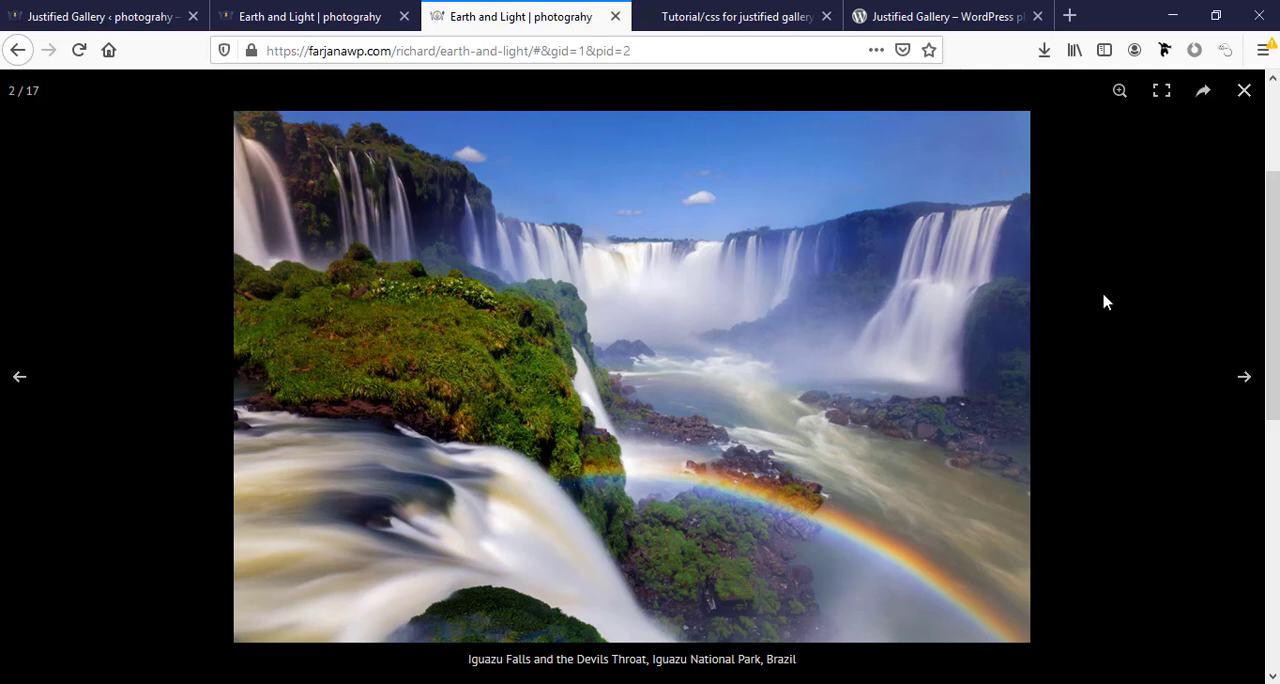
{"action": "mouse_move", "coordinate": [1119, 90]}
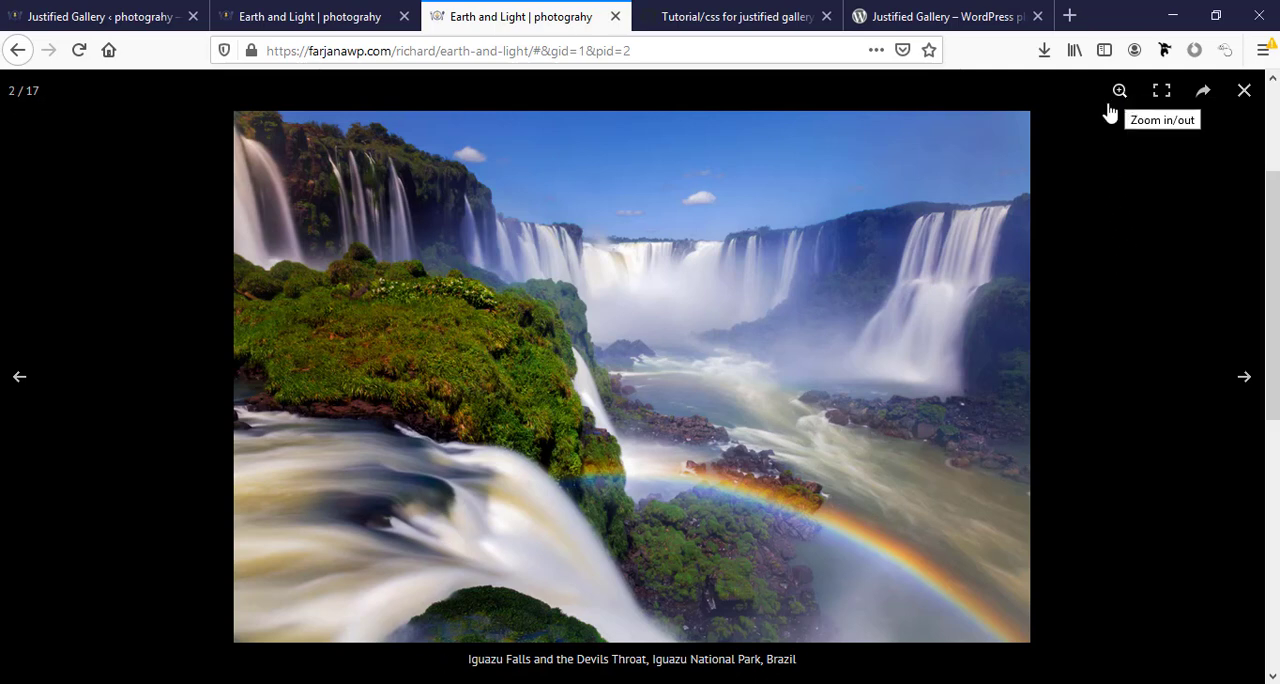
{"action": "mouse_move", "coordinate": [1162, 92]}
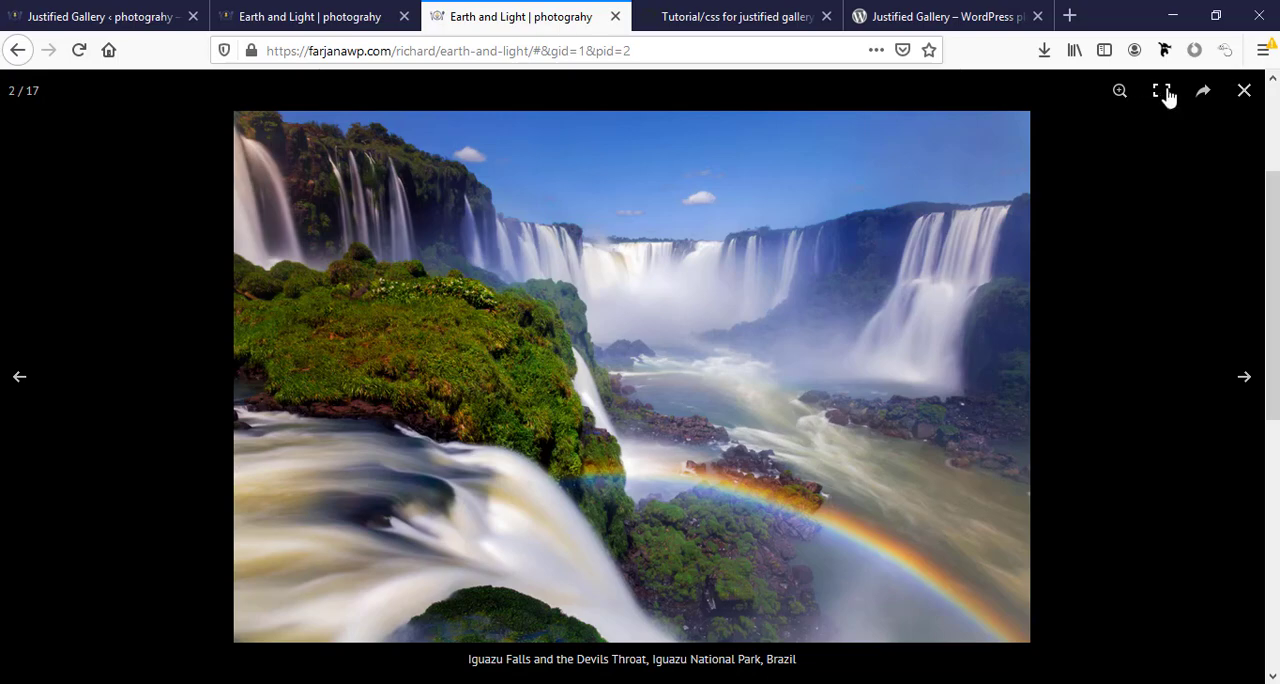
{"action": "left_click", "coordinate": [1157, 91]}
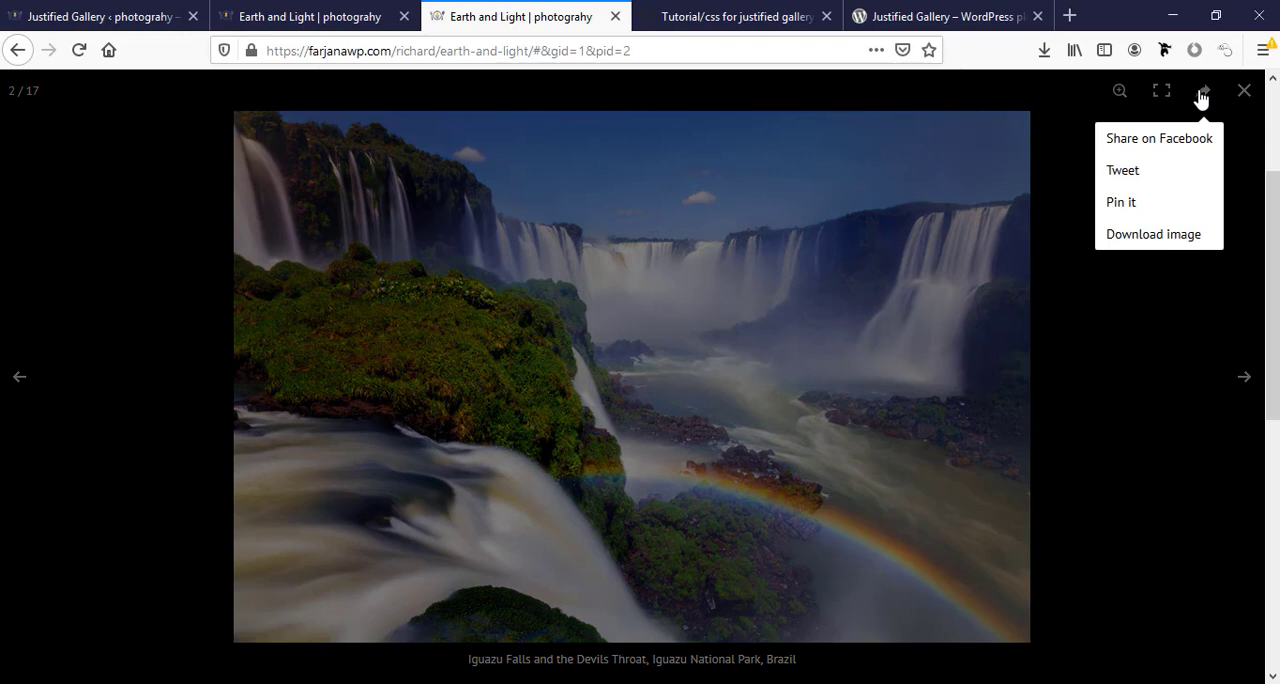
{"action": "mouse_move", "coordinate": [1122, 170]}
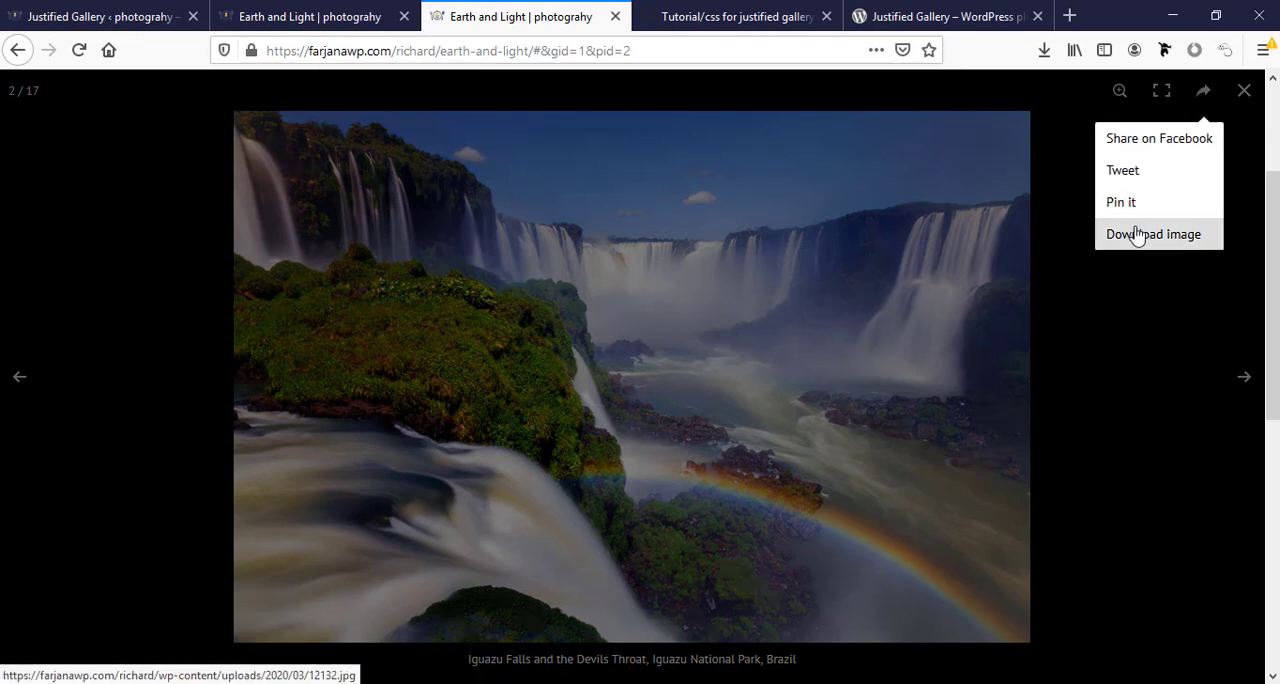
{"action": "mouse_move", "coordinate": [1158, 138]}
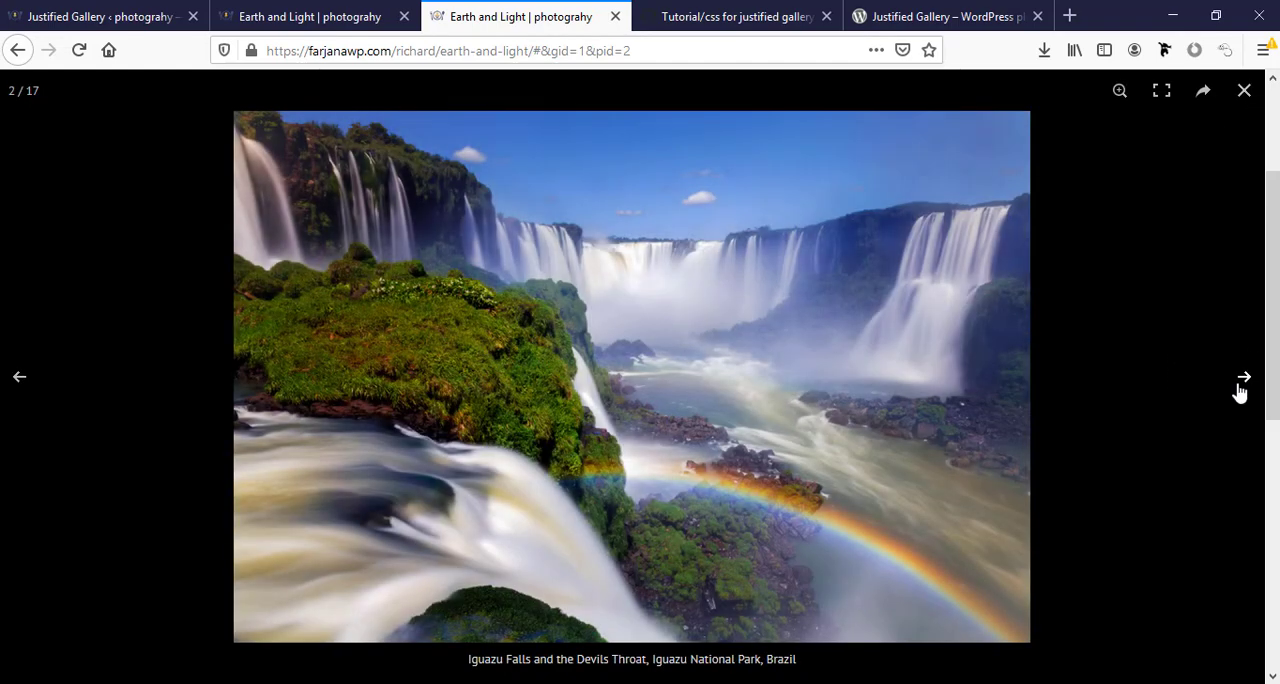
{"action": "left_click", "coordinate": [1244, 90]}
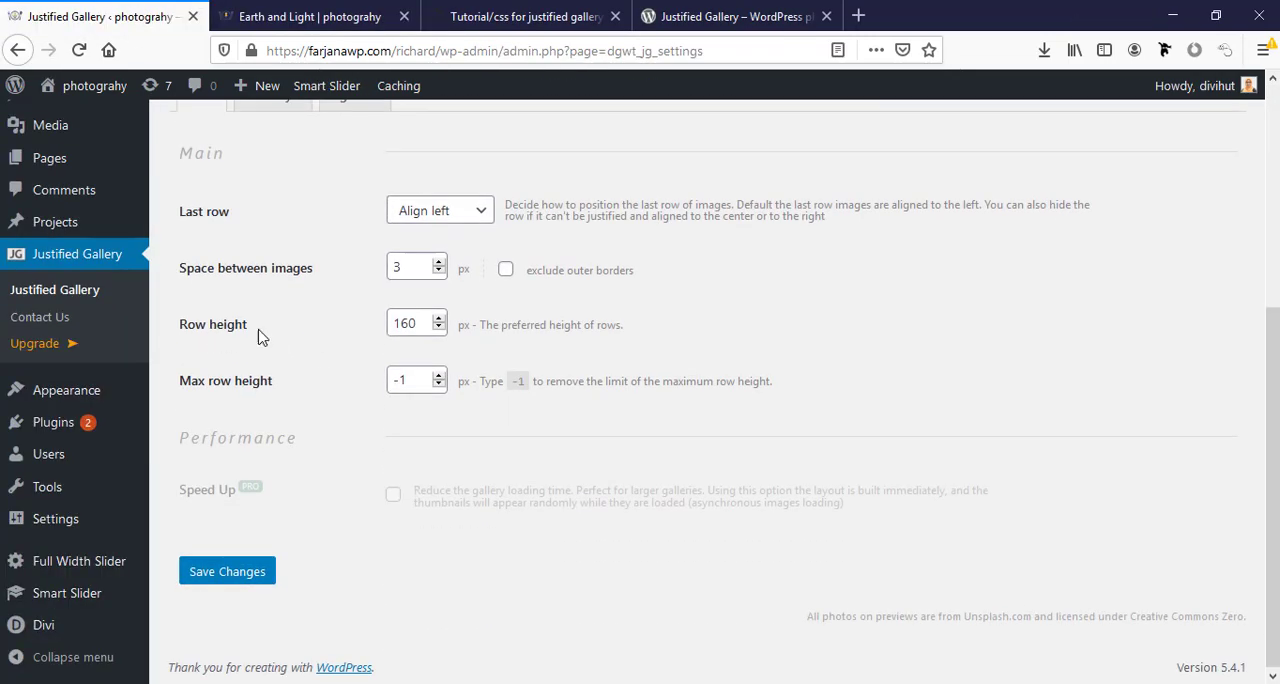
Step: Replace the row height with 350 px and save the settings
{"action": "left_click", "coordinate": [410, 322]}
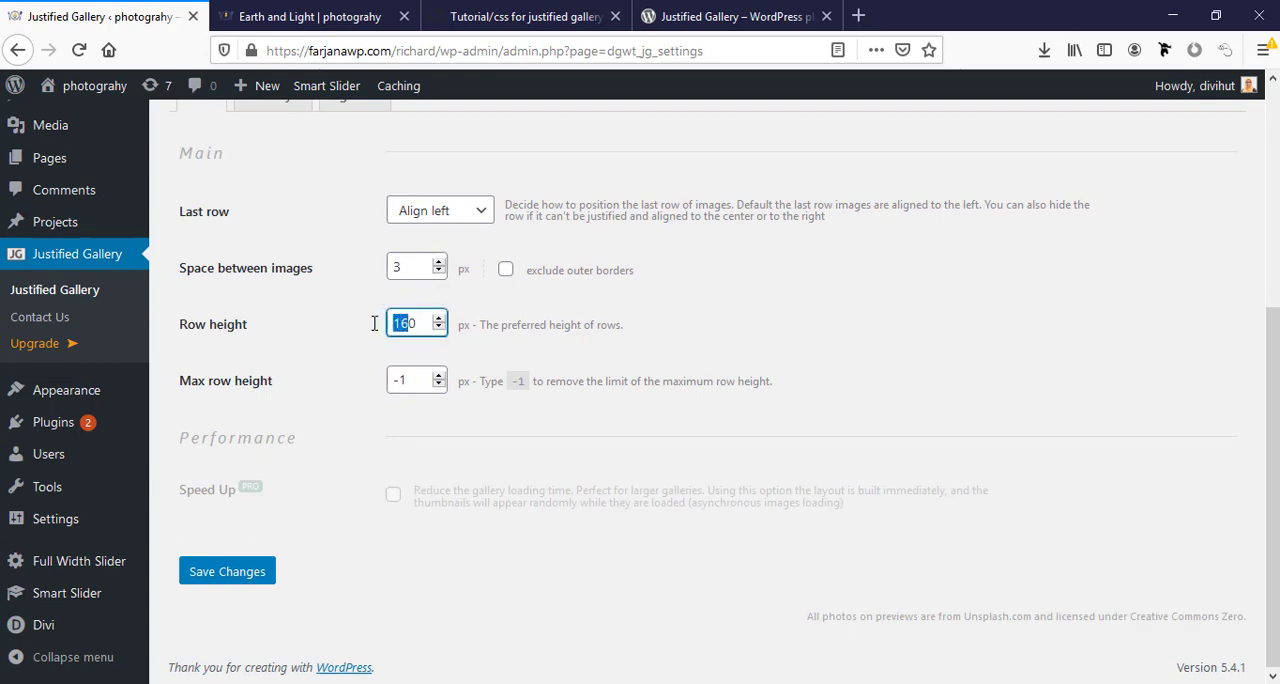
{"action": "type", "text": "350"}
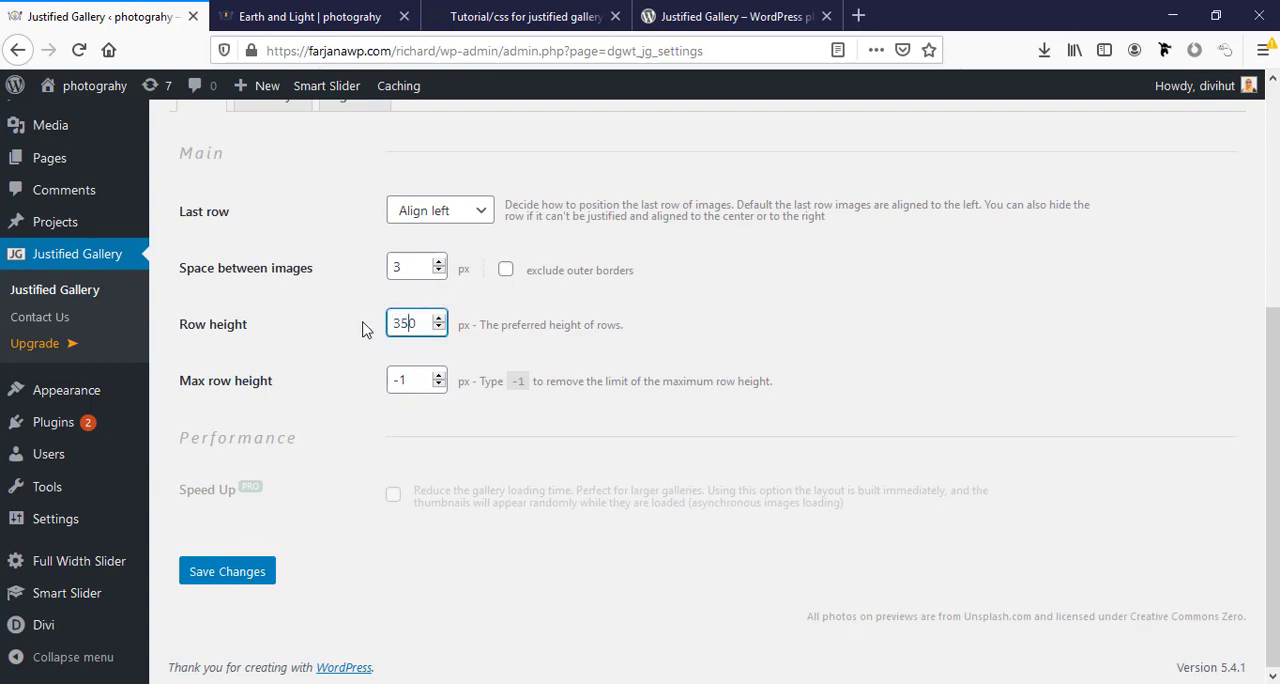
{"action": "left_click", "coordinate": [227, 571]}
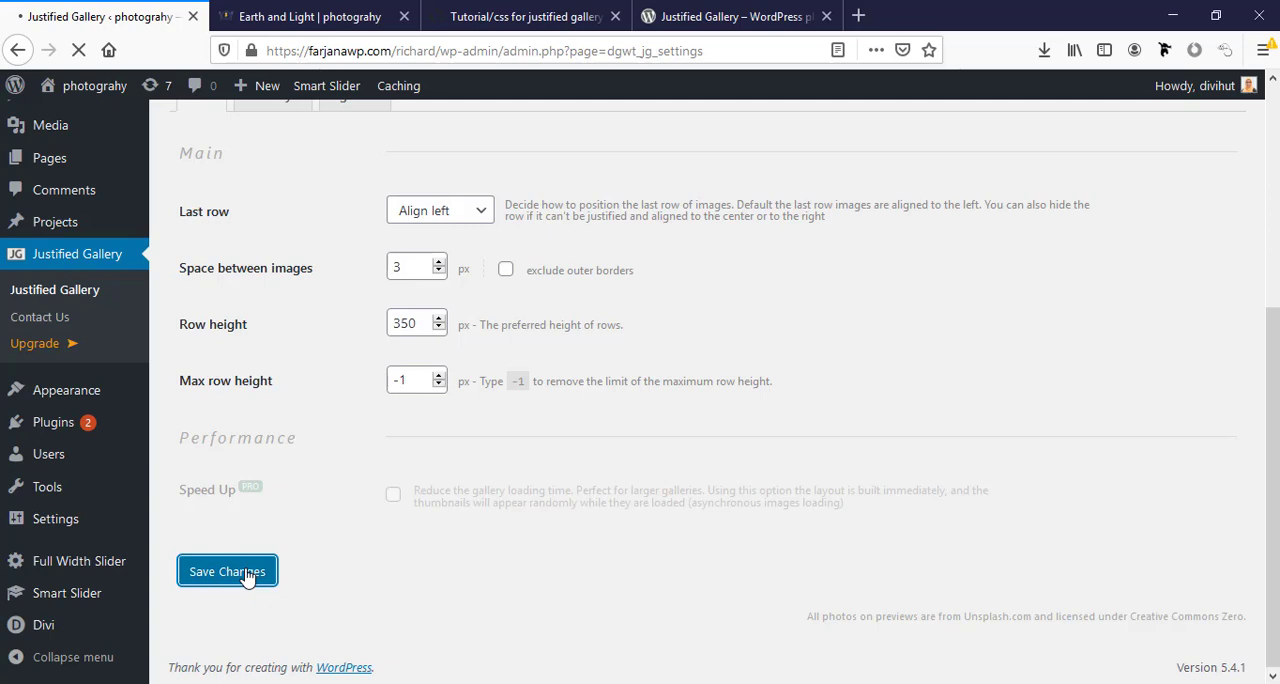
Step: Reload and scroll the Earth and Light page to confirm taller rows, then switch tabs
{"action": "left_click", "coordinate": [310, 16]}
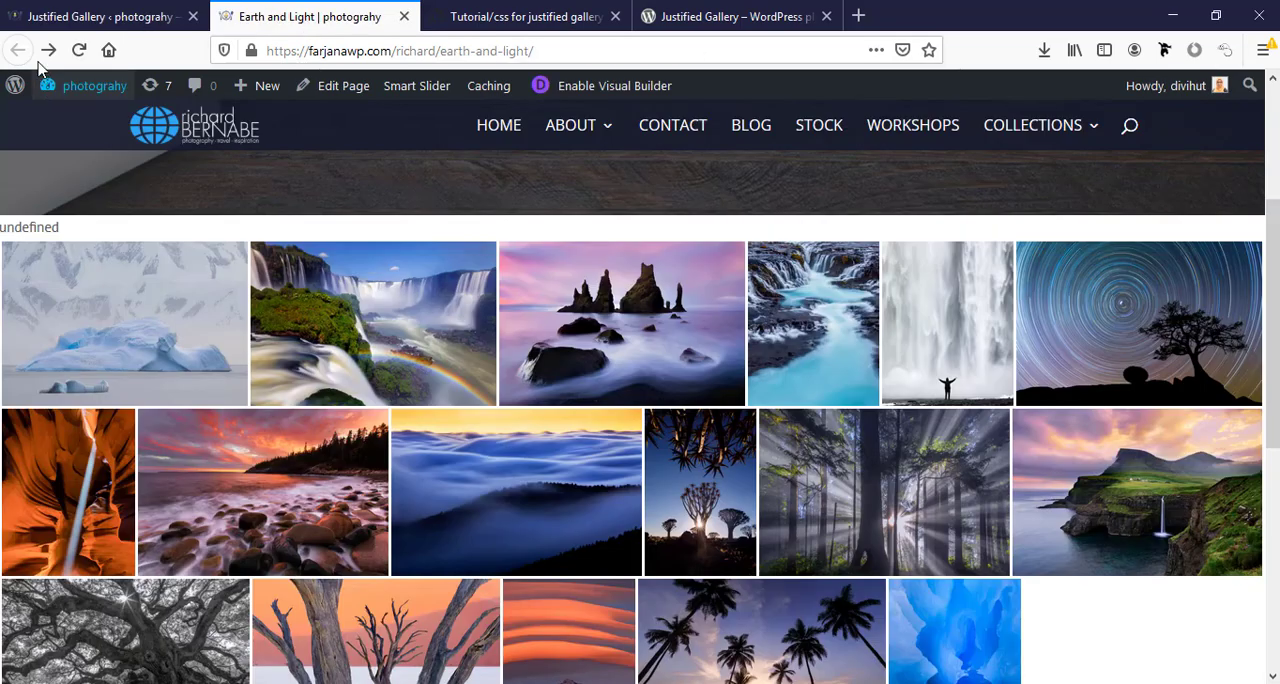
{"action": "left_click", "coordinate": [79, 50]}
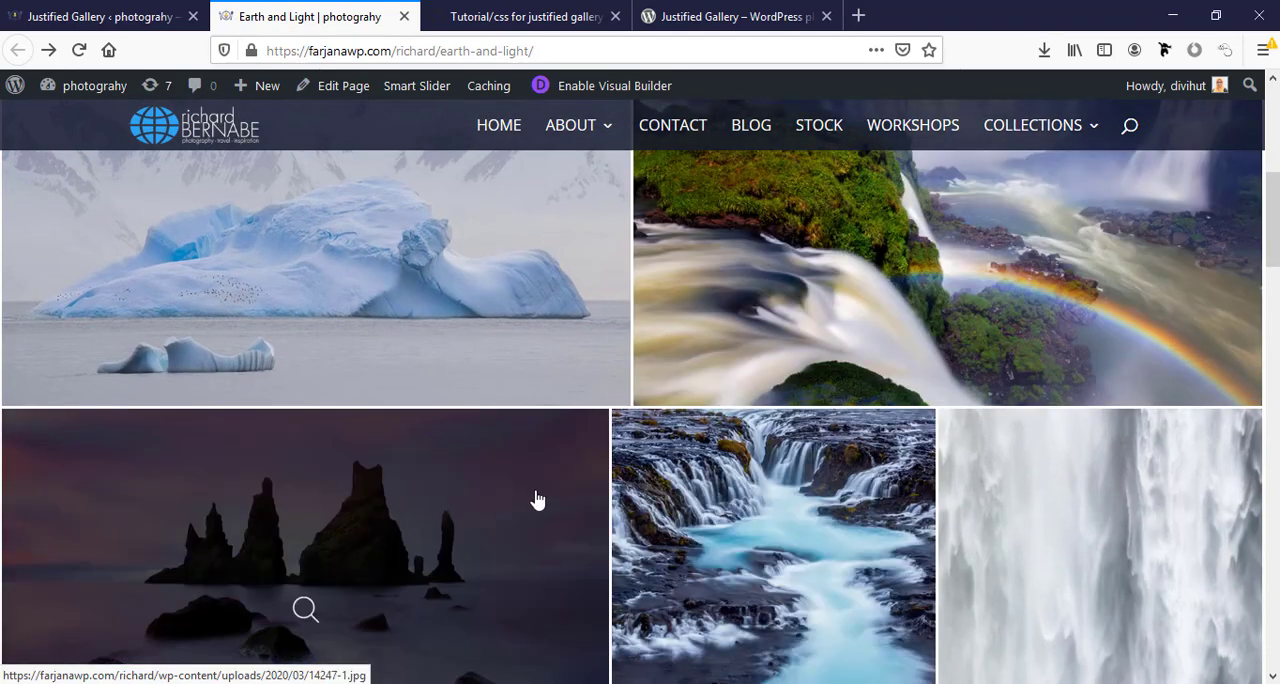
{"action": "scroll", "scroll_direction": "down", "scroll_amount": 3}
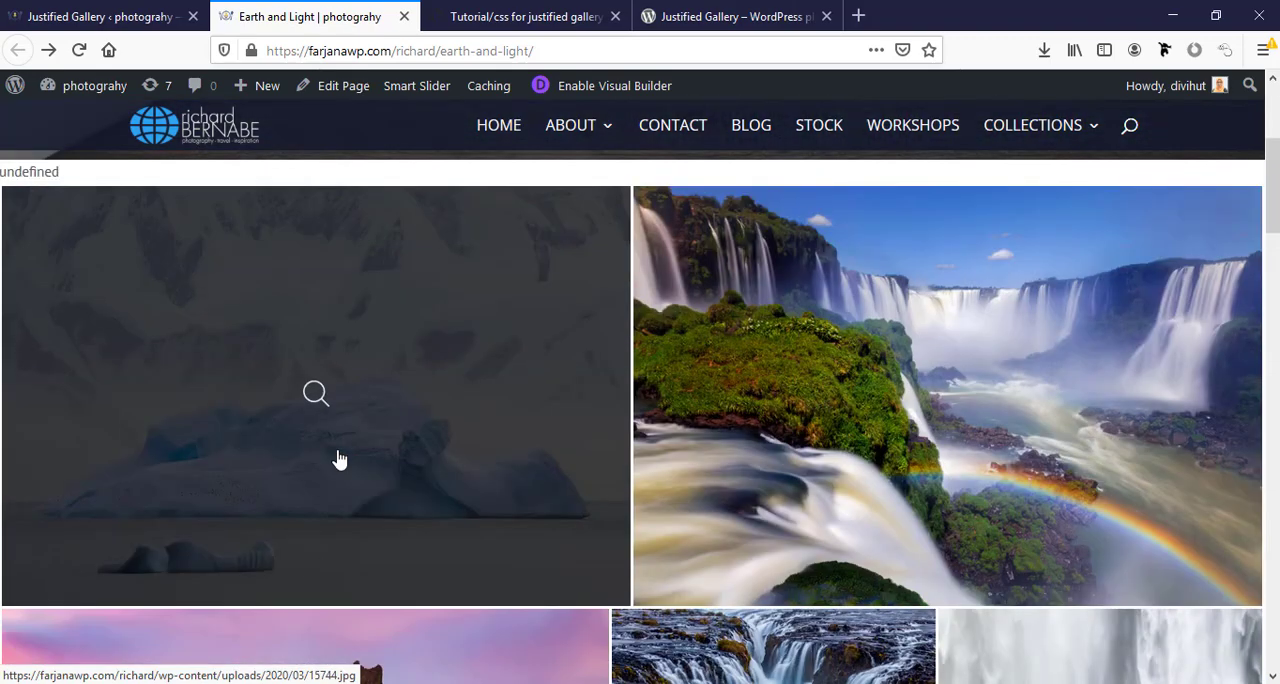
{"action": "mouse_move", "coordinate": [337, 430]}
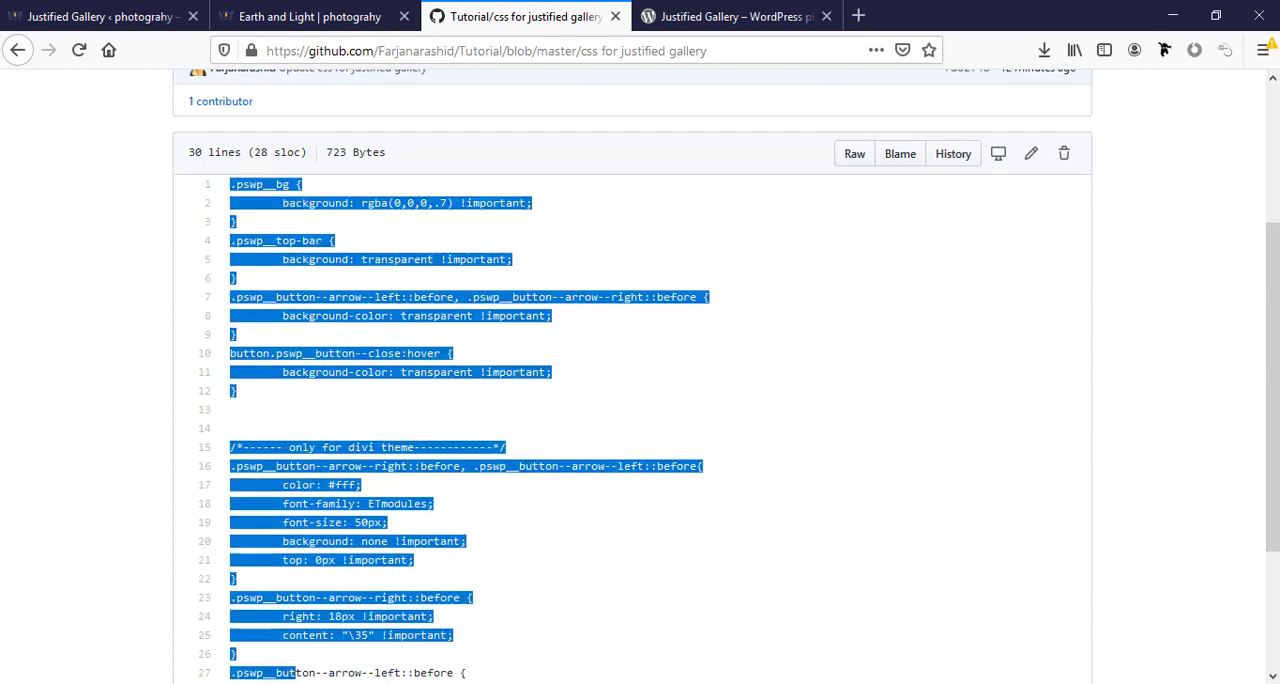
{"action": "left_click", "coordinate": [100, 16]}
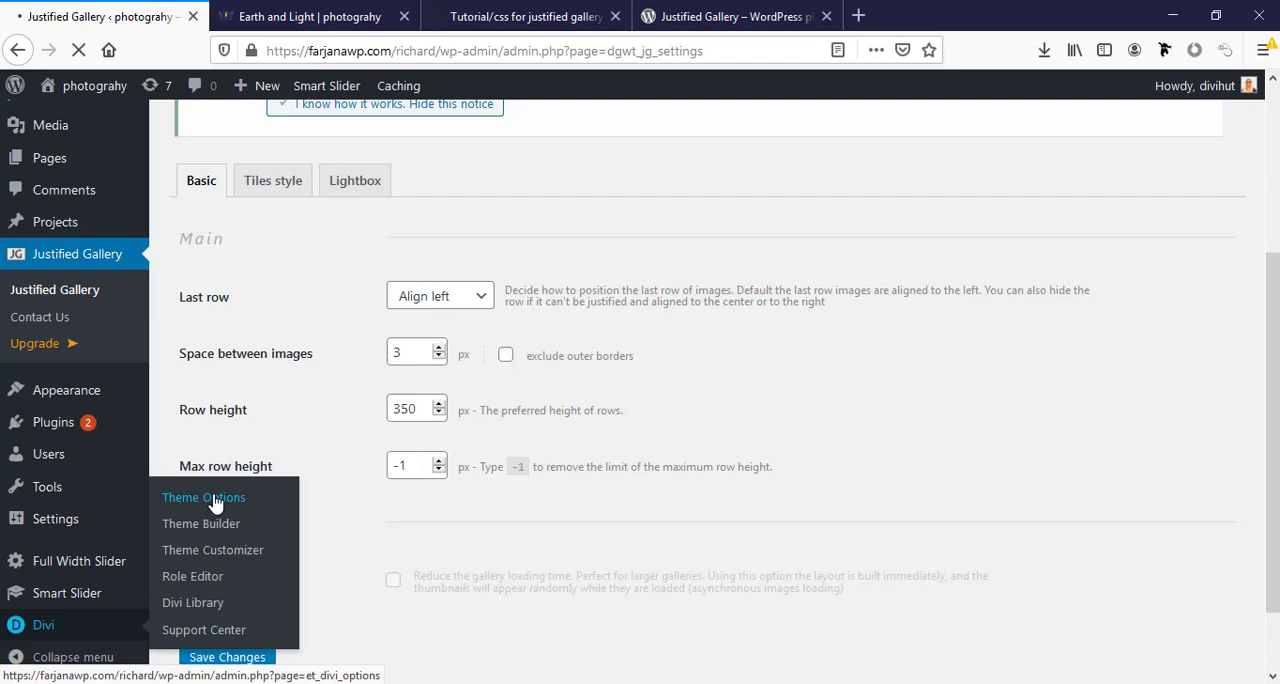
Step: Open Divi Theme Options and scroll down to the Custom CSS box
{"action": "left_click", "coordinate": [203, 497]}
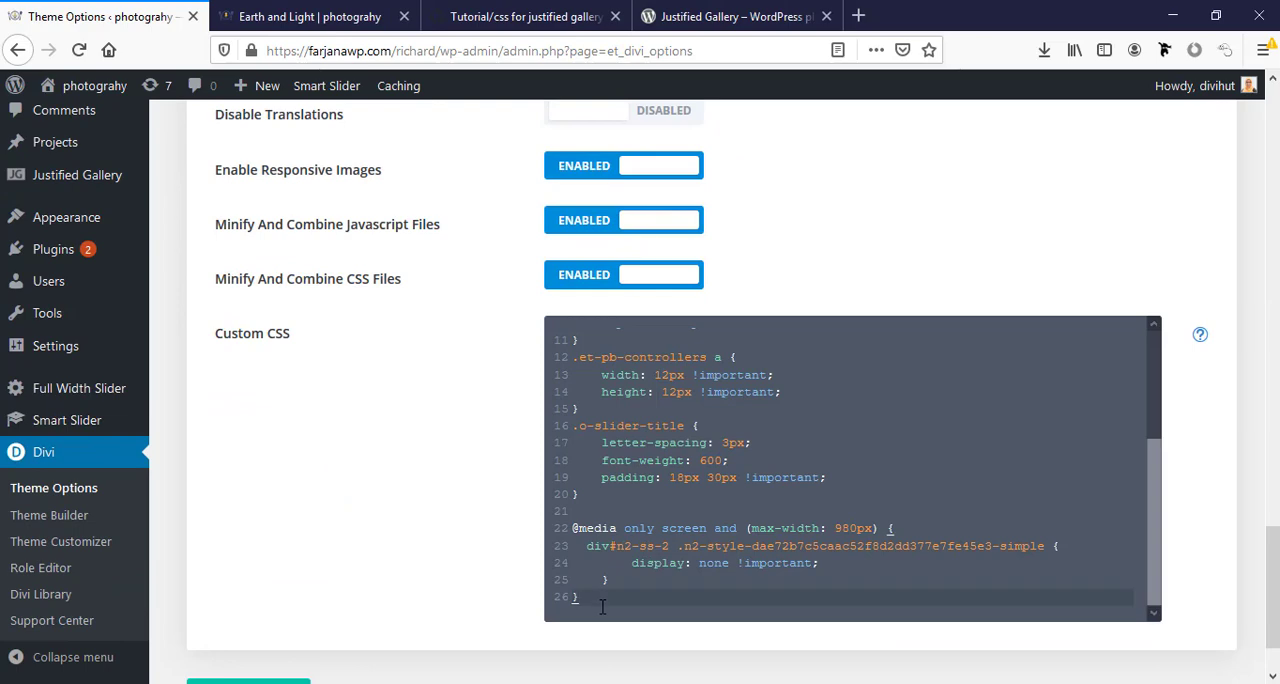
{"action": "scroll", "scroll_direction": "down", "scroll_amount": 3}
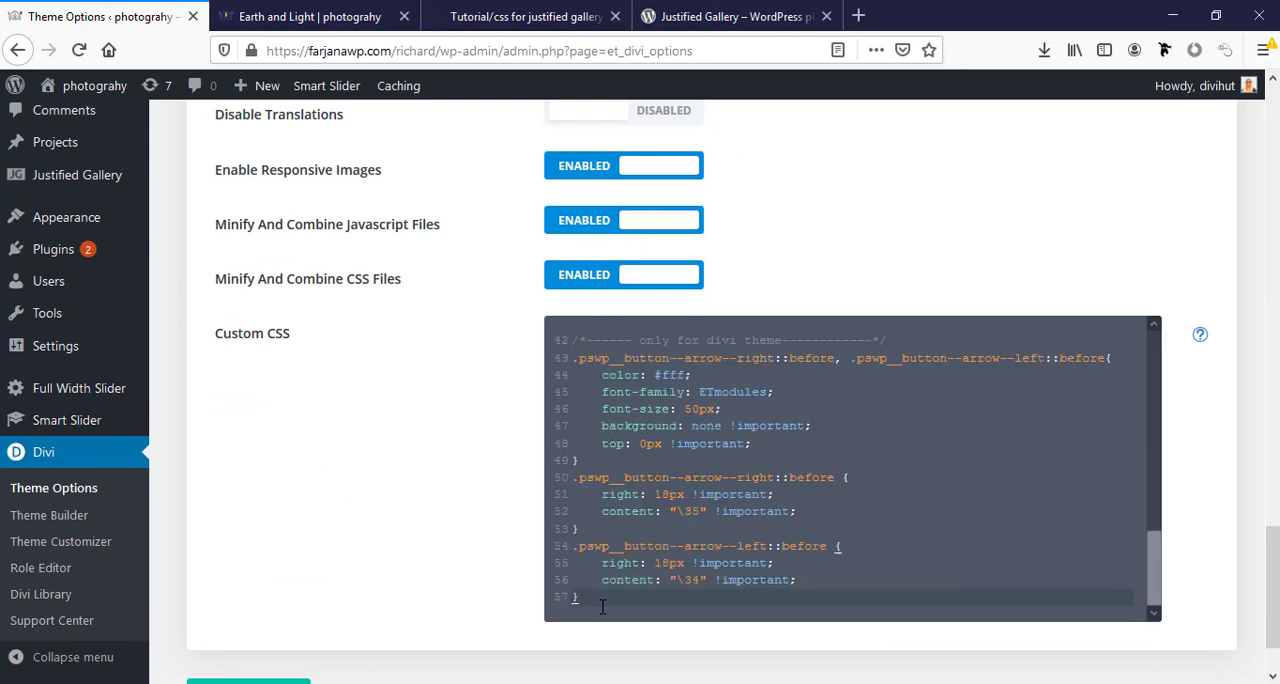
{"action": "scroll", "scroll_direction": "down", "scroll_amount": 3}
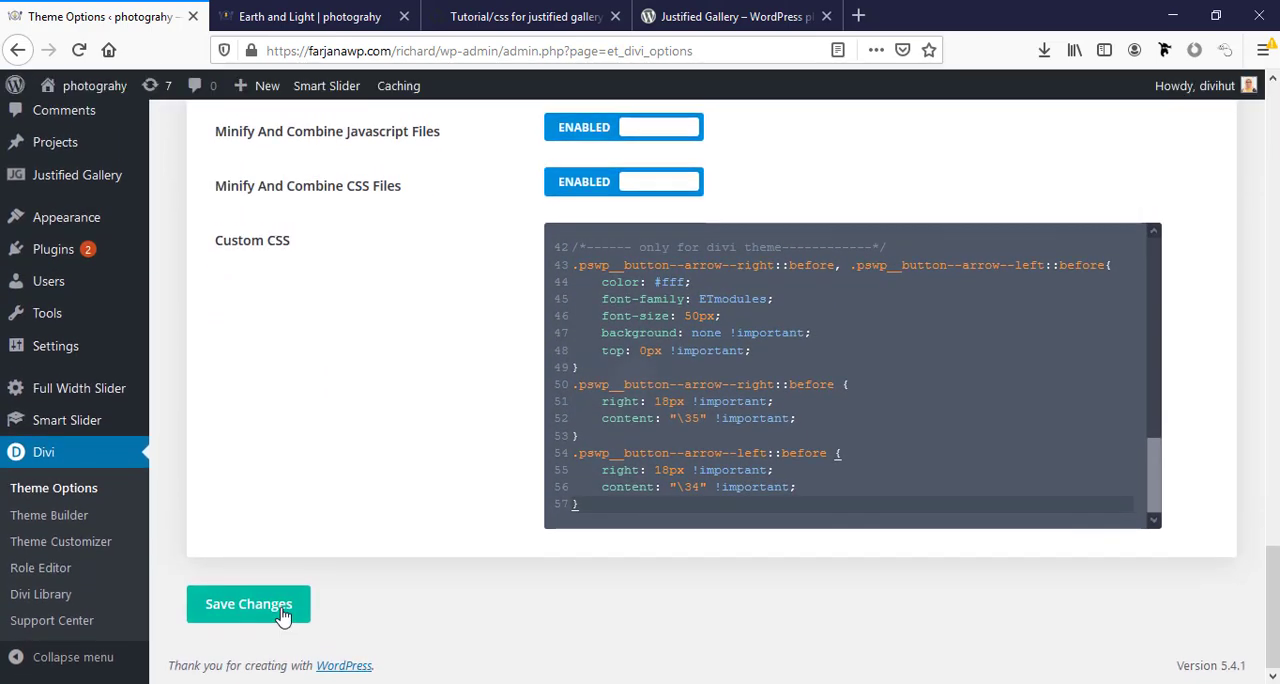
Step: Open the Bruarfoss waterfall photo, browse forward with the restyled arrows, then close the lightbox
{"action": "left_click", "coordinate": [310, 16]}
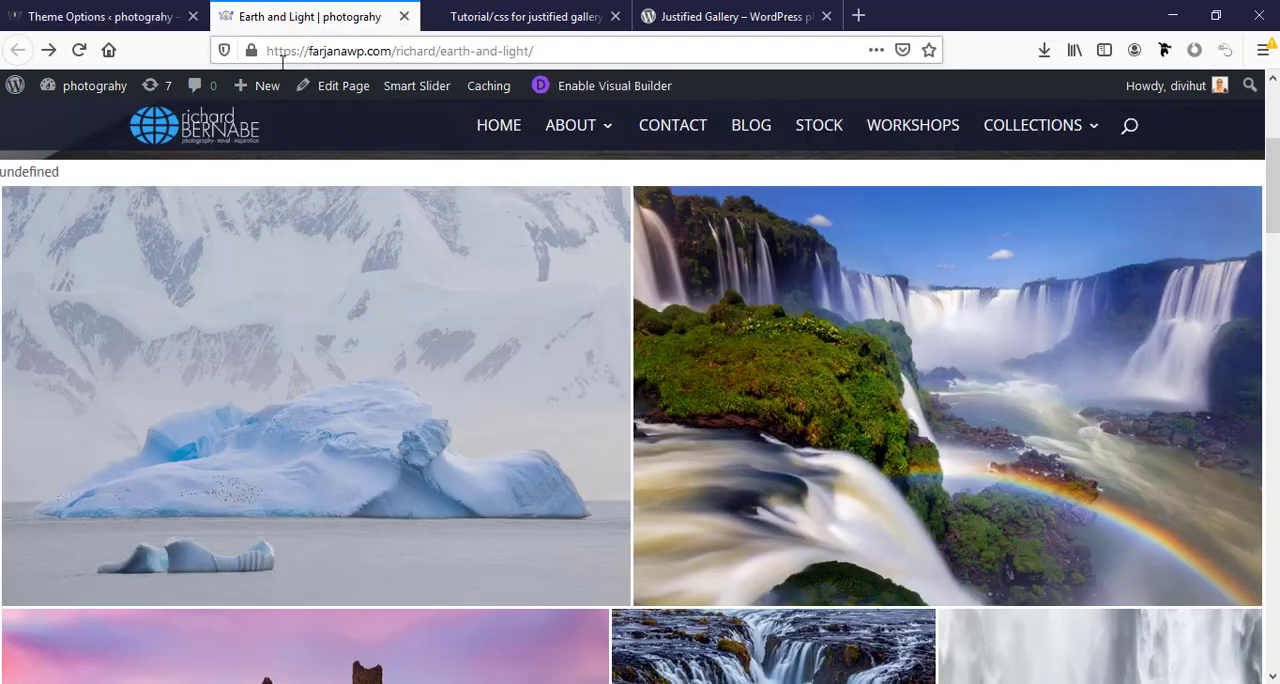
{"action": "left_click", "coordinate": [79, 50]}
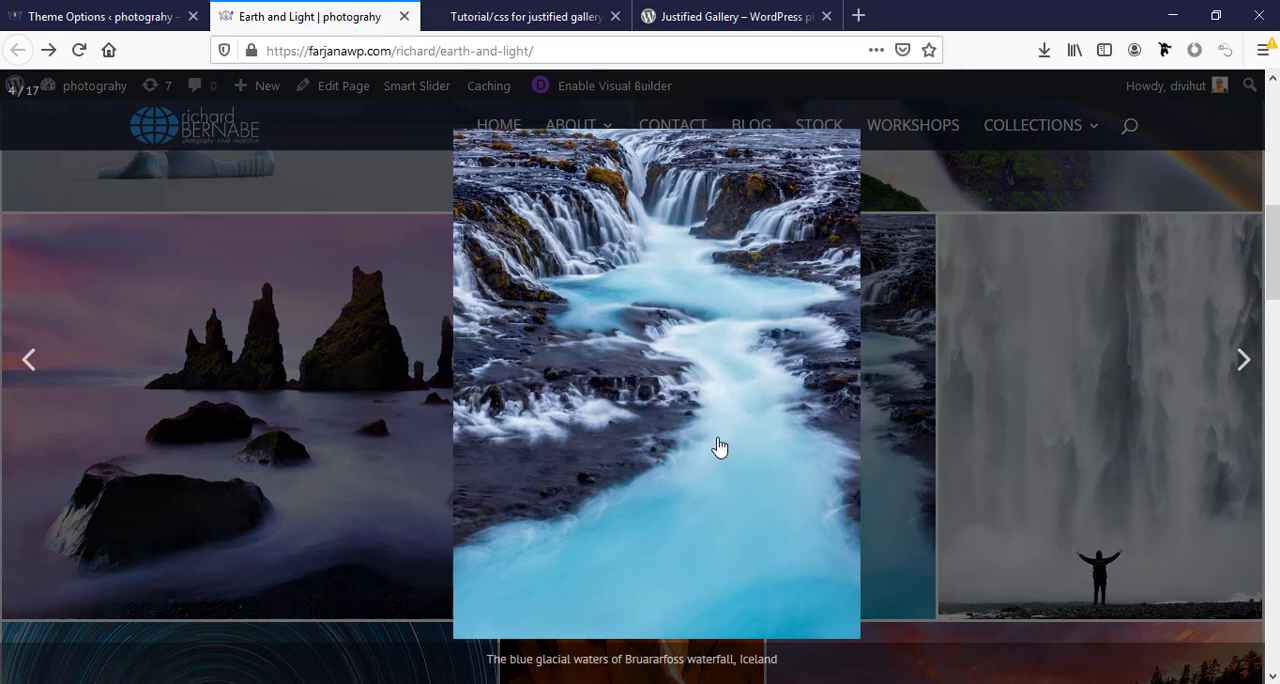
{"action": "left_click", "coordinate": [720, 446]}
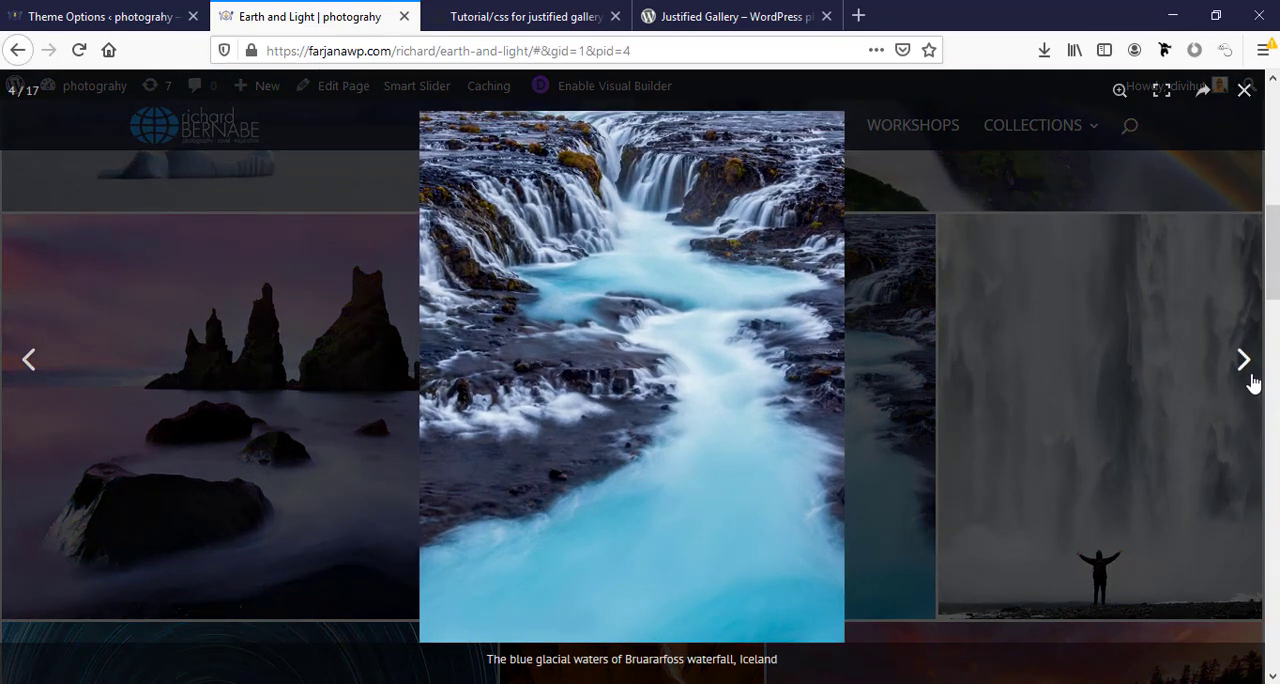
{"action": "left_click", "coordinate": [1243, 359]}
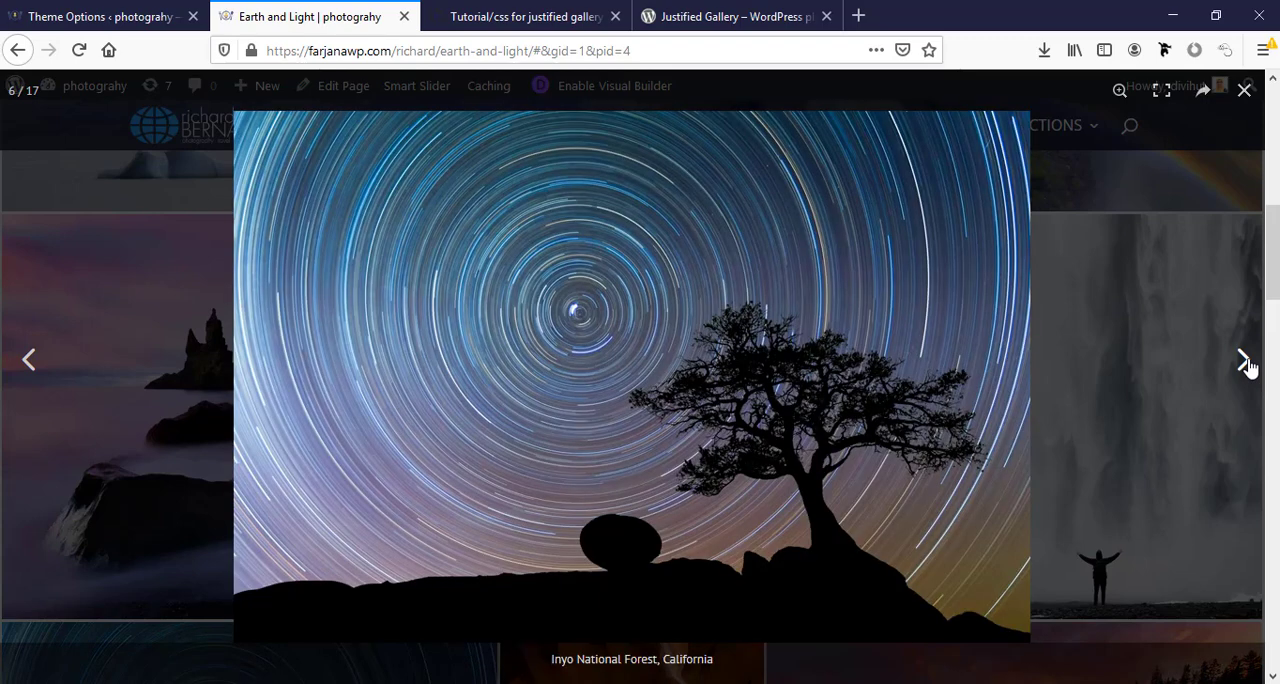
{"action": "left_click", "coordinate": [1244, 90]}
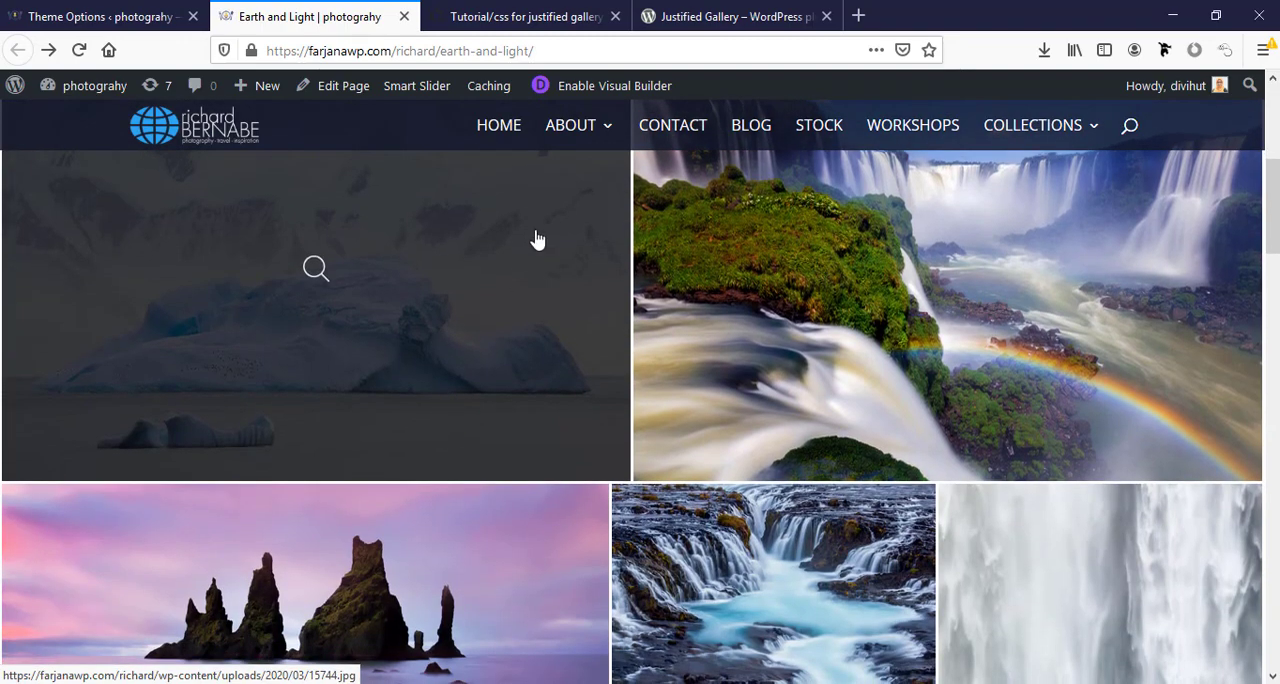
Step: Inspect the iceberg photo's caption and save the .dgwt-jg-caption display:none rule in Custom CSS
{"action": "right_click", "coordinate": [538, 238]}
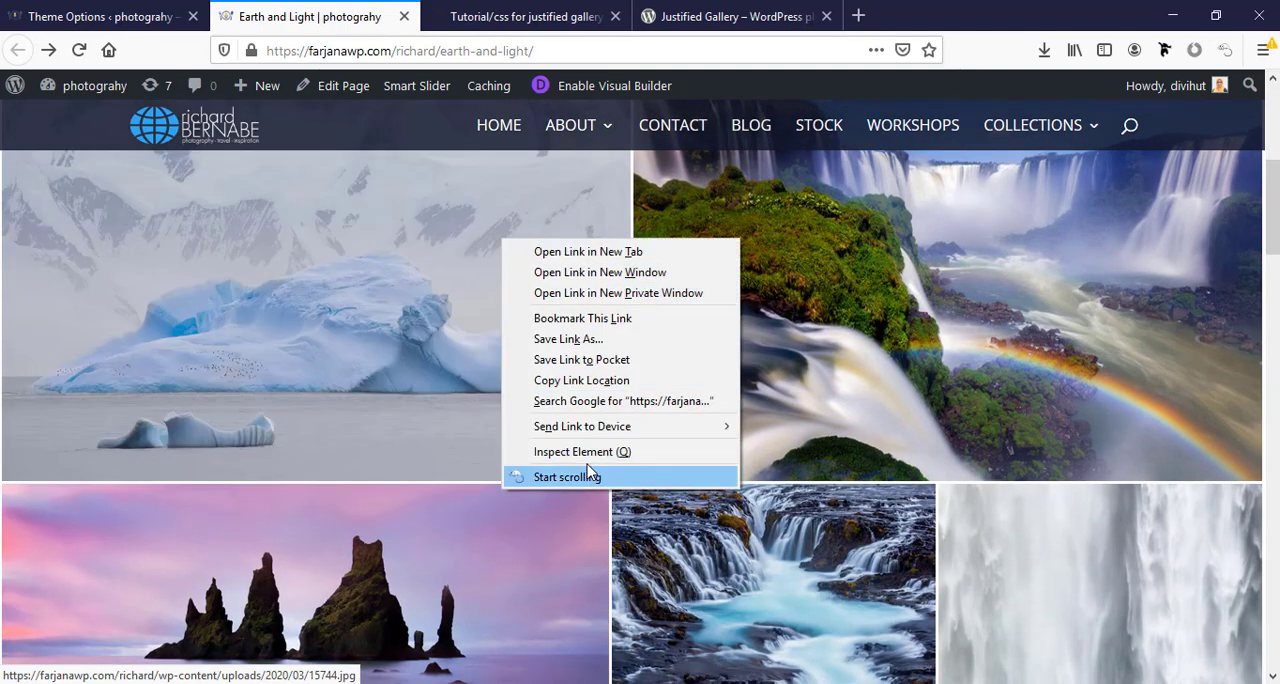
{"action": "left_click", "coordinate": [574, 451]}
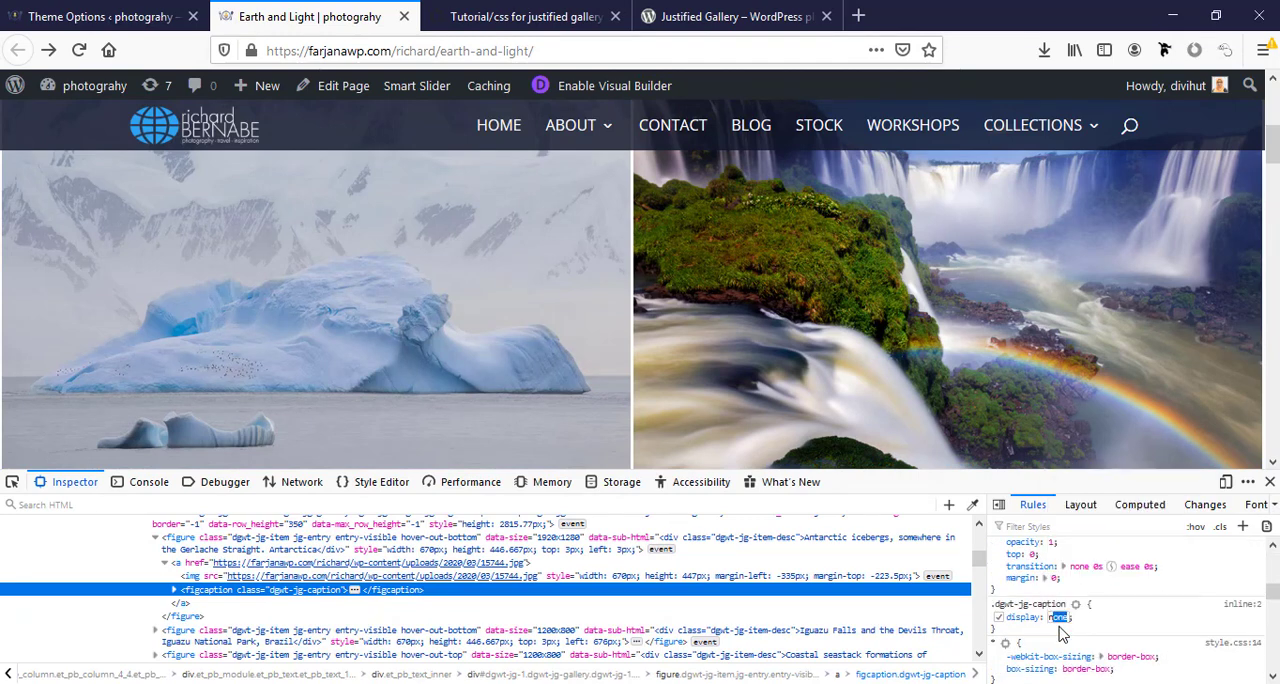
{"action": "right_click", "coordinate": [1030, 617]}
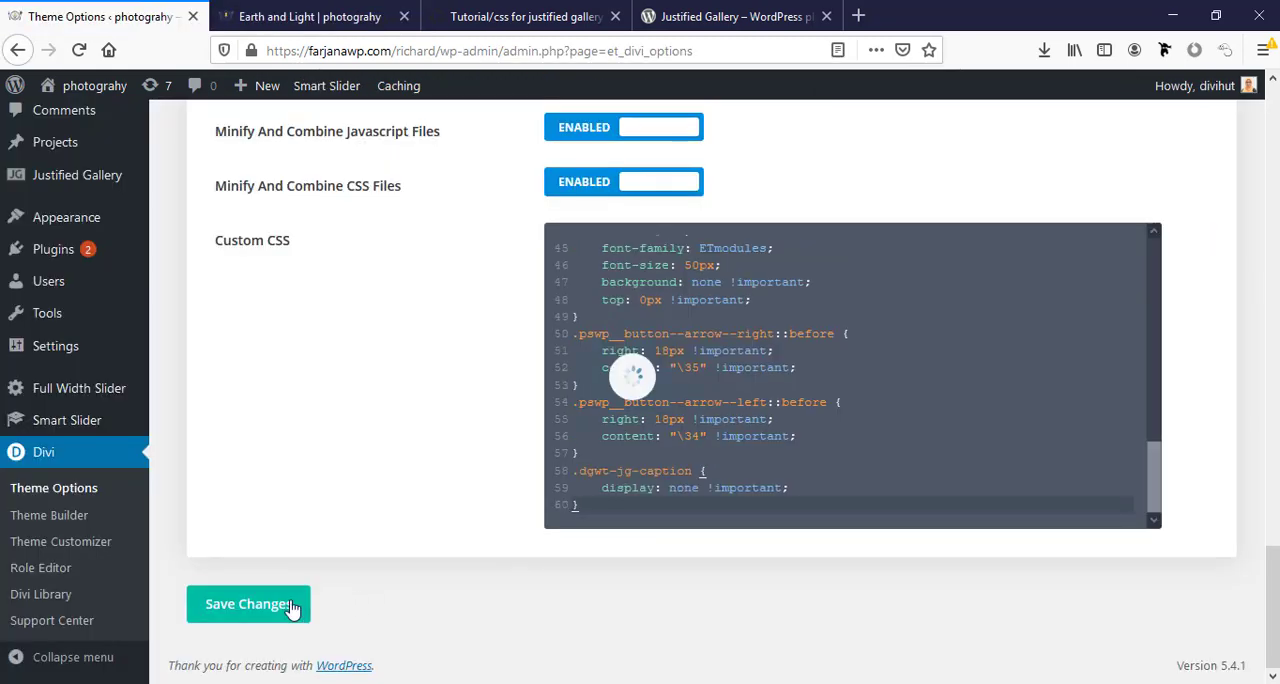
{"action": "left_click", "coordinate": [520, 16]}
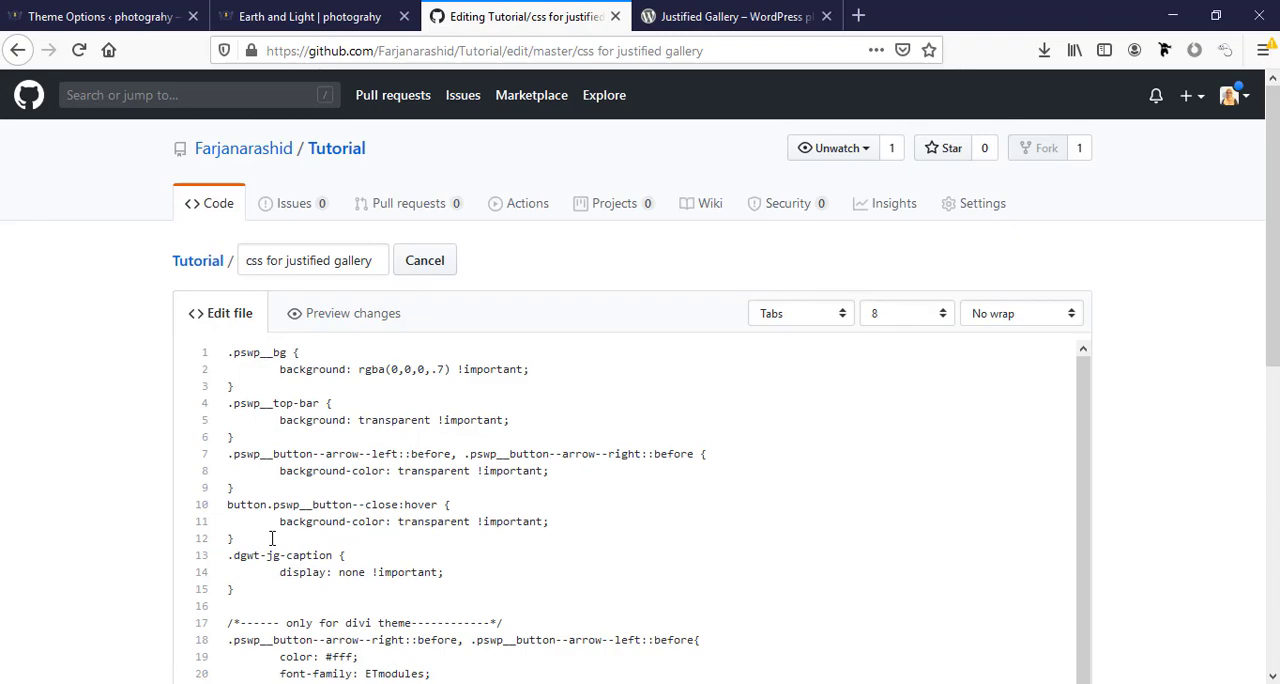
Step: Return to the Earth and Light page and advance the lightbox to the next photo
{"action": "scroll", "scroll_direction": "down", "scroll_amount": 3}
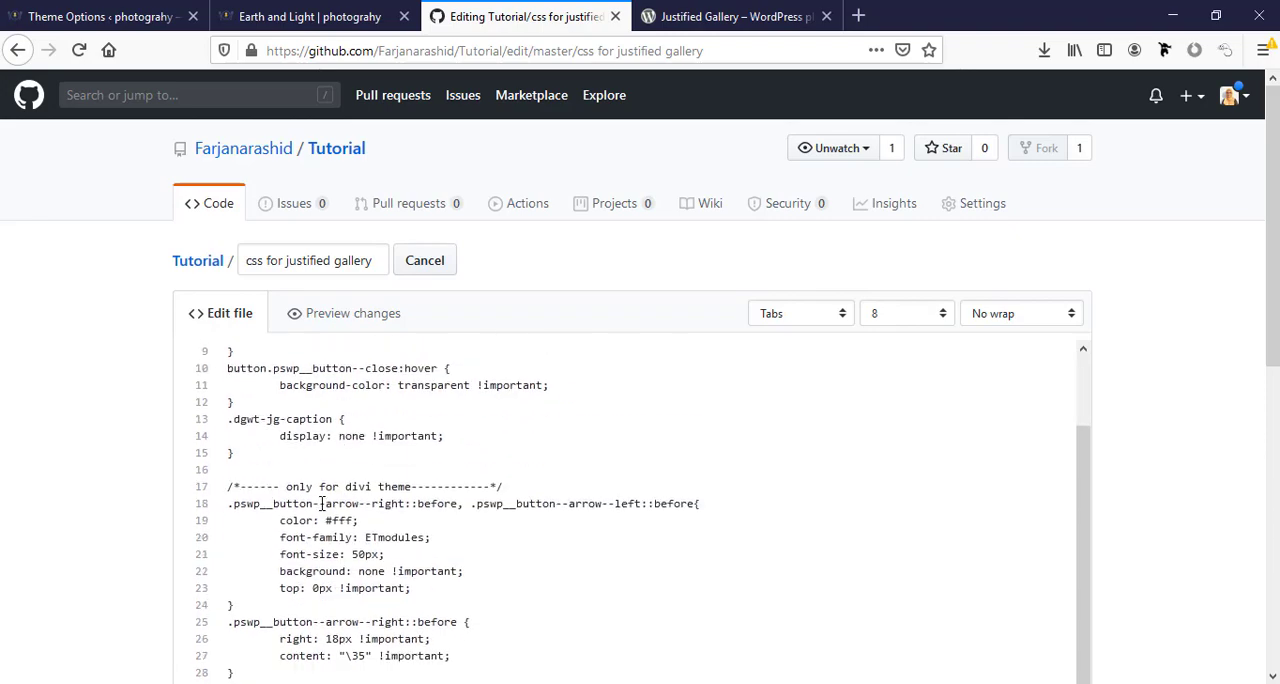
{"action": "left_click", "coordinate": [310, 16]}
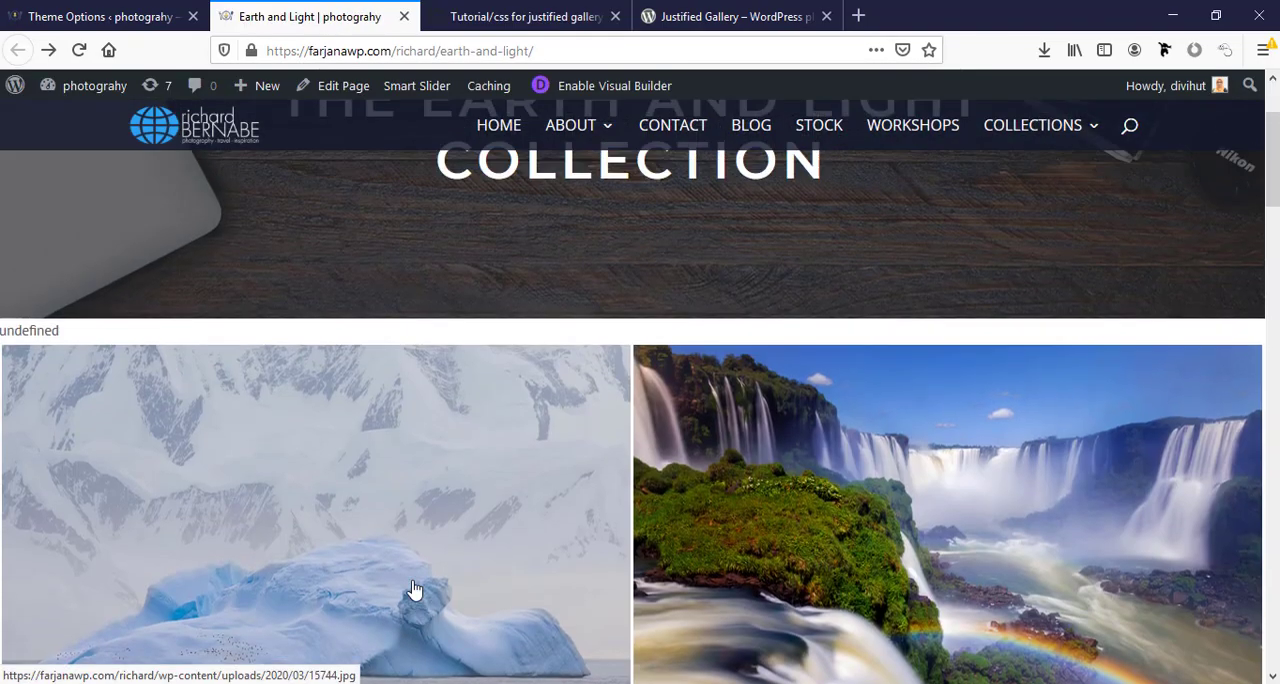
{"action": "scroll", "scroll_direction": "down", "scroll_amount": 3}
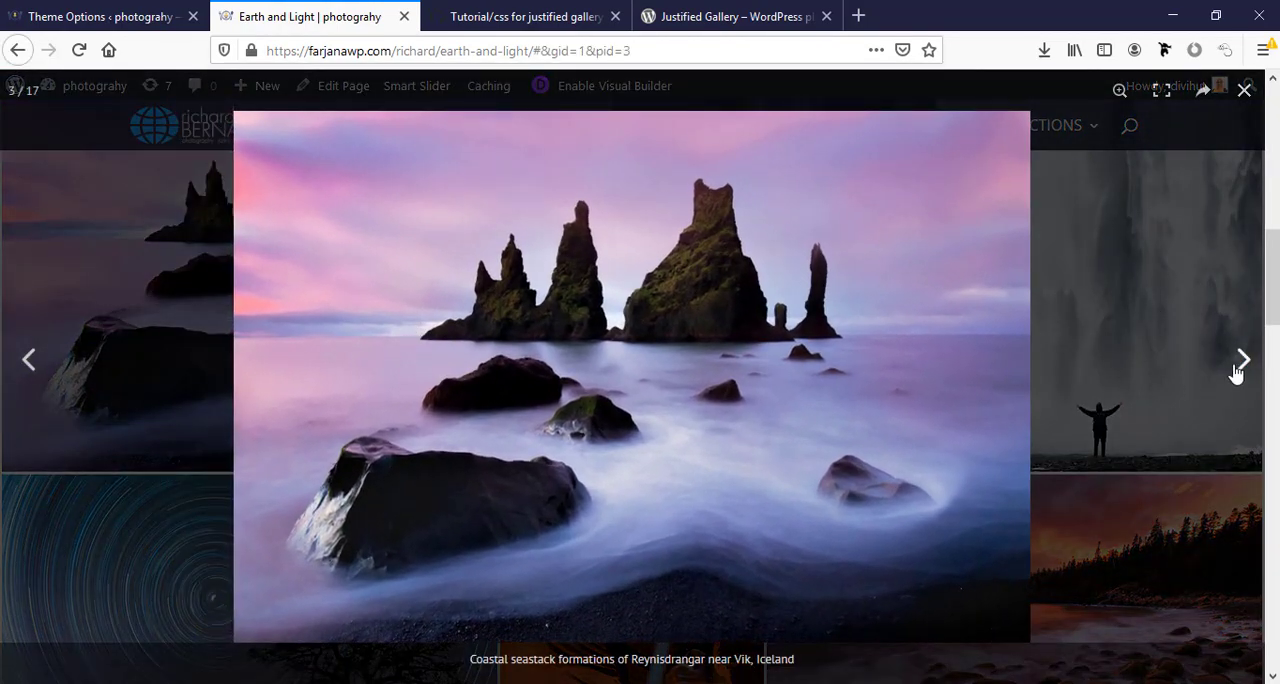
{"action": "left_click", "coordinate": [1243, 359]}
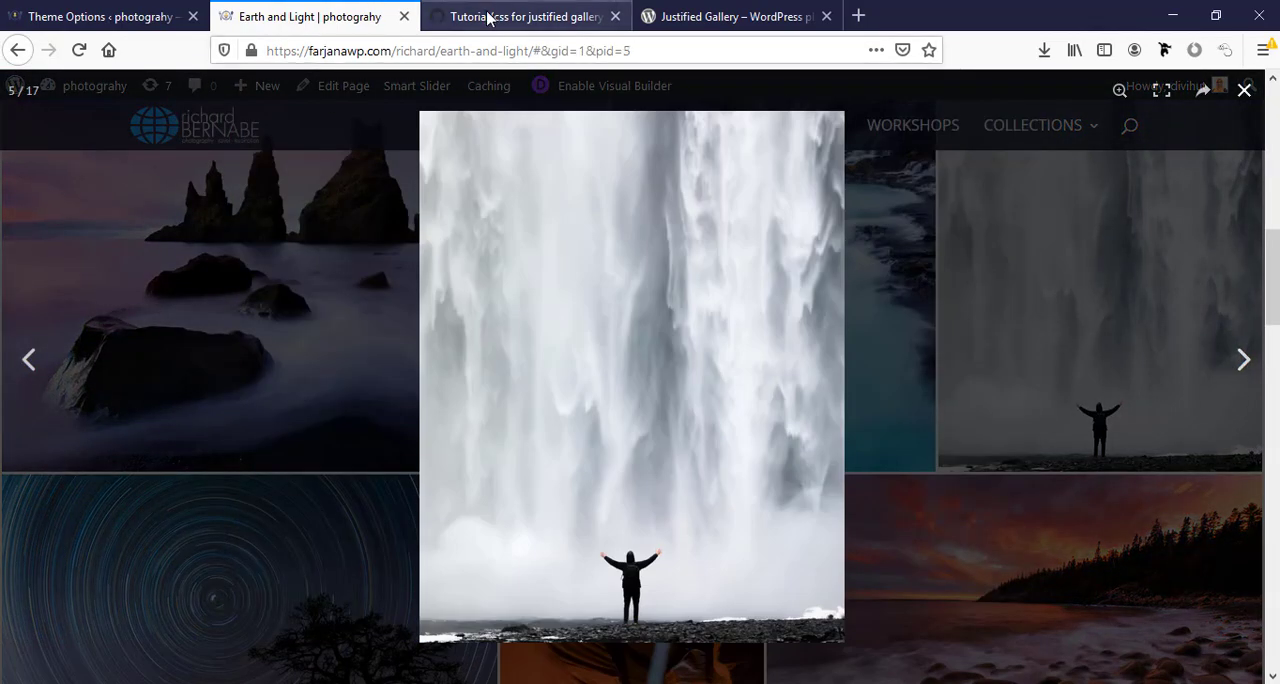
Step: Review the GitHub CSS file's Divi arrow rules, then return to the gallery grid
{"action": "left_click", "coordinate": [525, 16]}
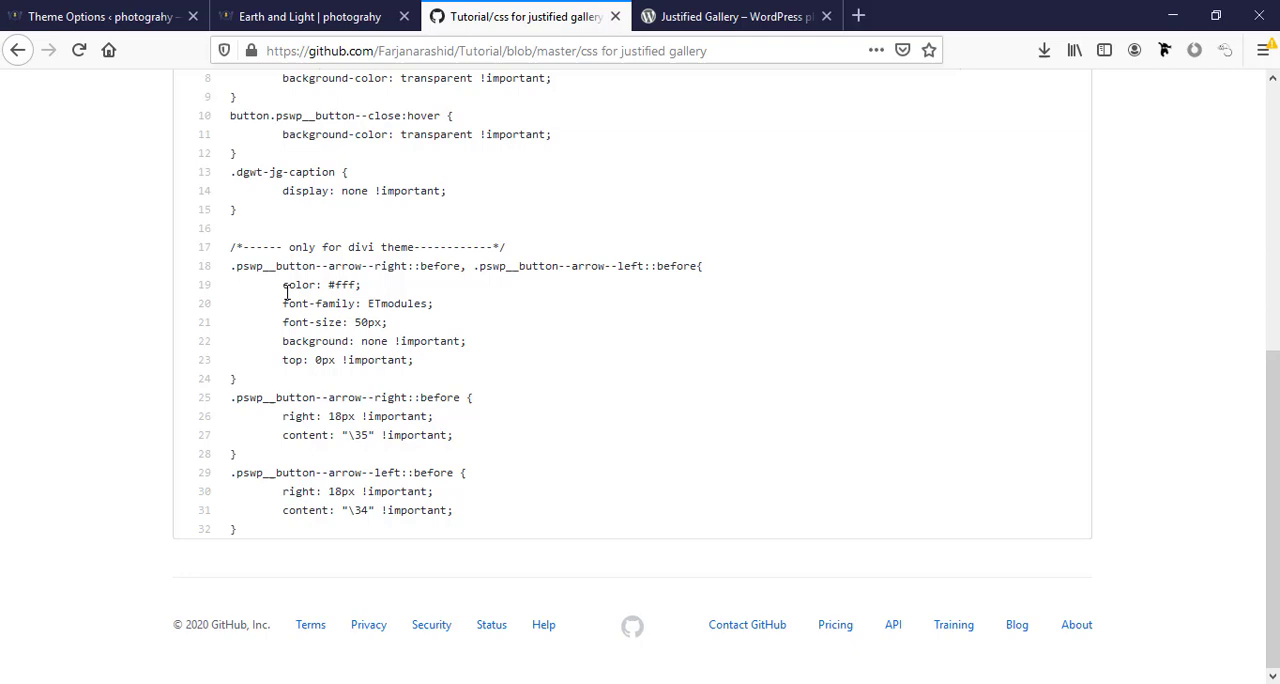
{"action": "left_click", "coordinate": [305, 16]}
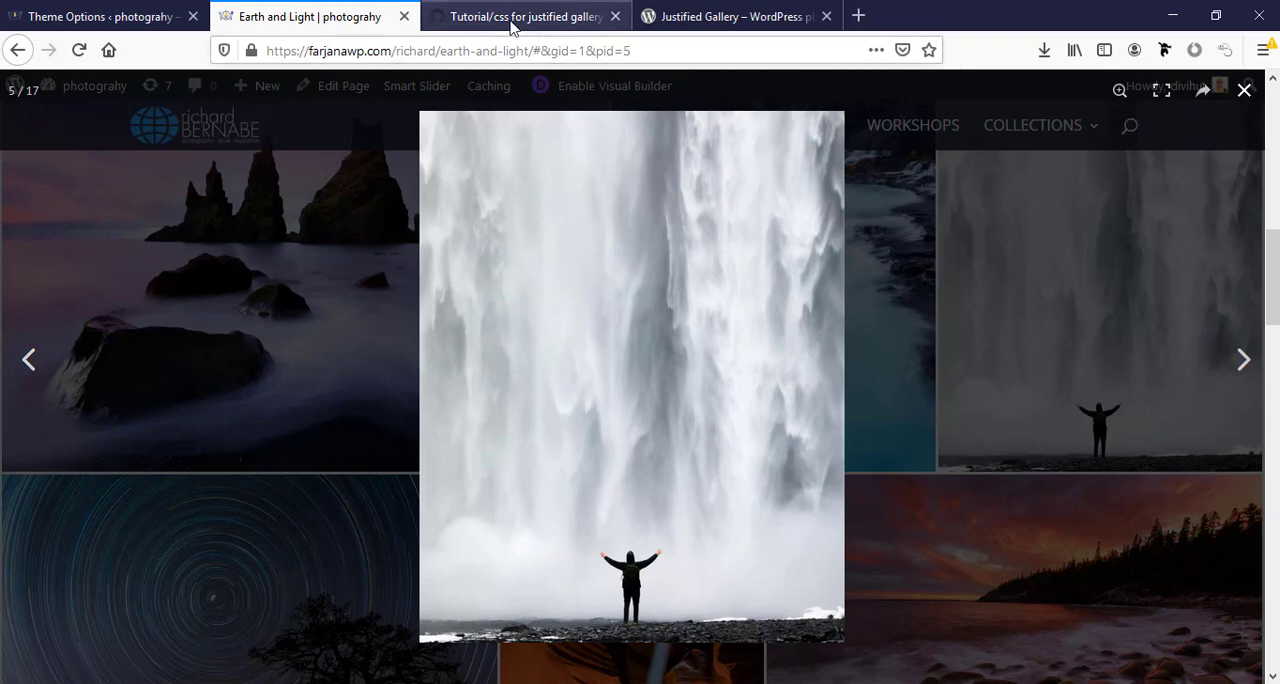
{"action": "left_click", "coordinate": [520, 16]}
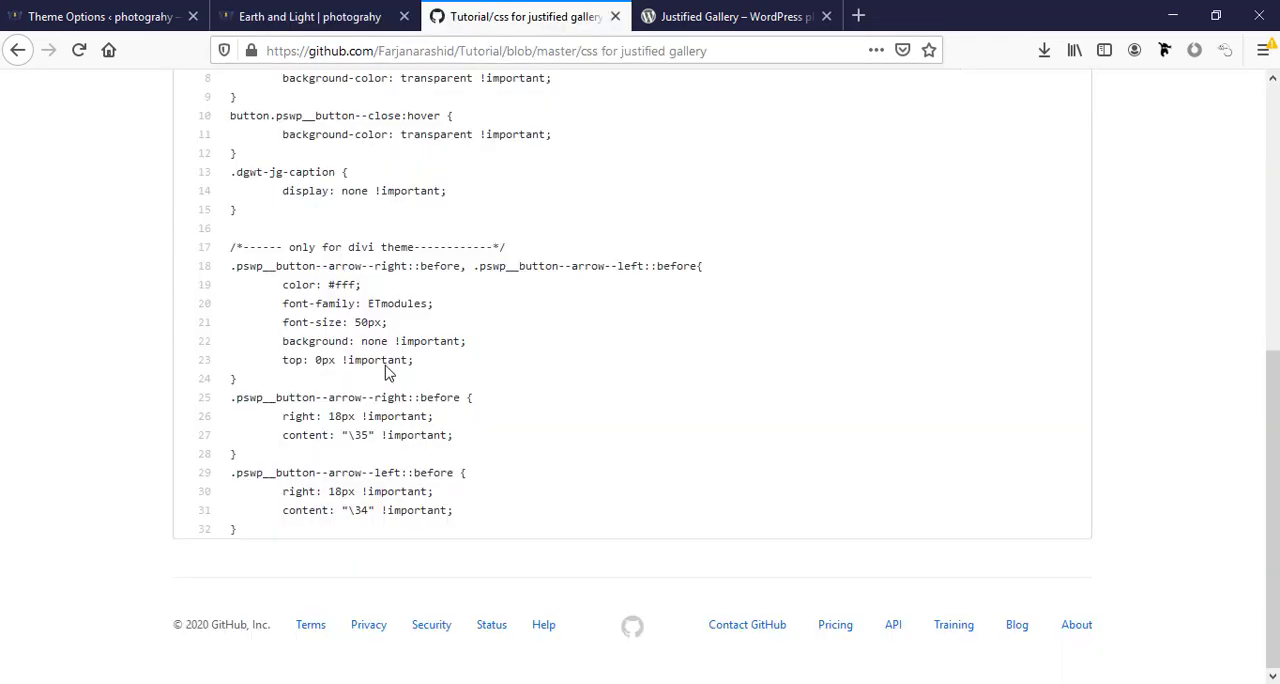
{"action": "mouse_move", "coordinate": [338, 444]}
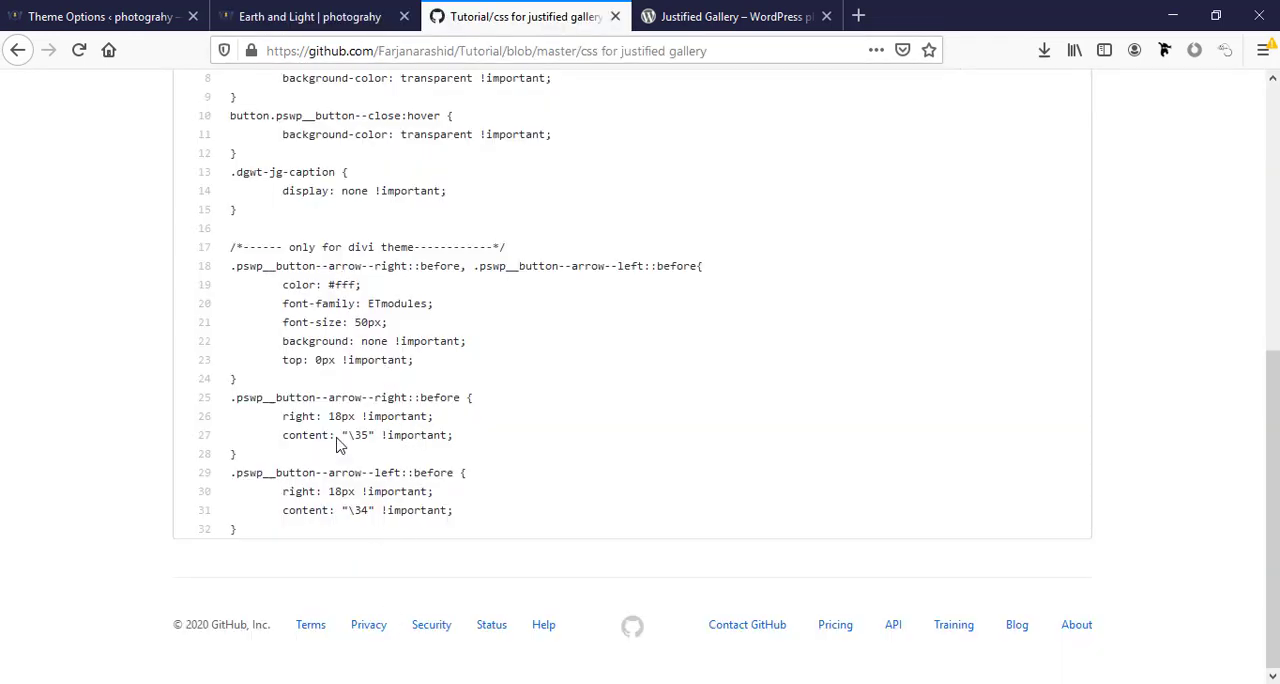
{"action": "left_click", "coordinate": [310, 16]}
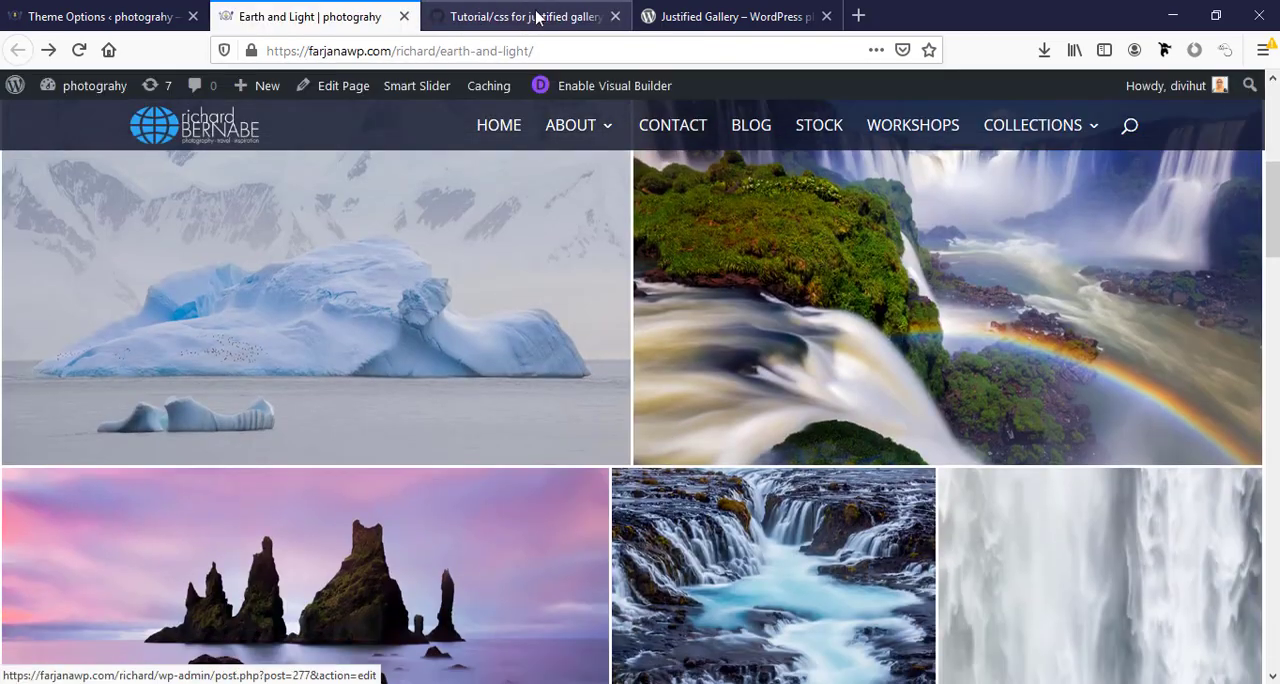
{"action": "left_click", "coordinate": [735, 16]}
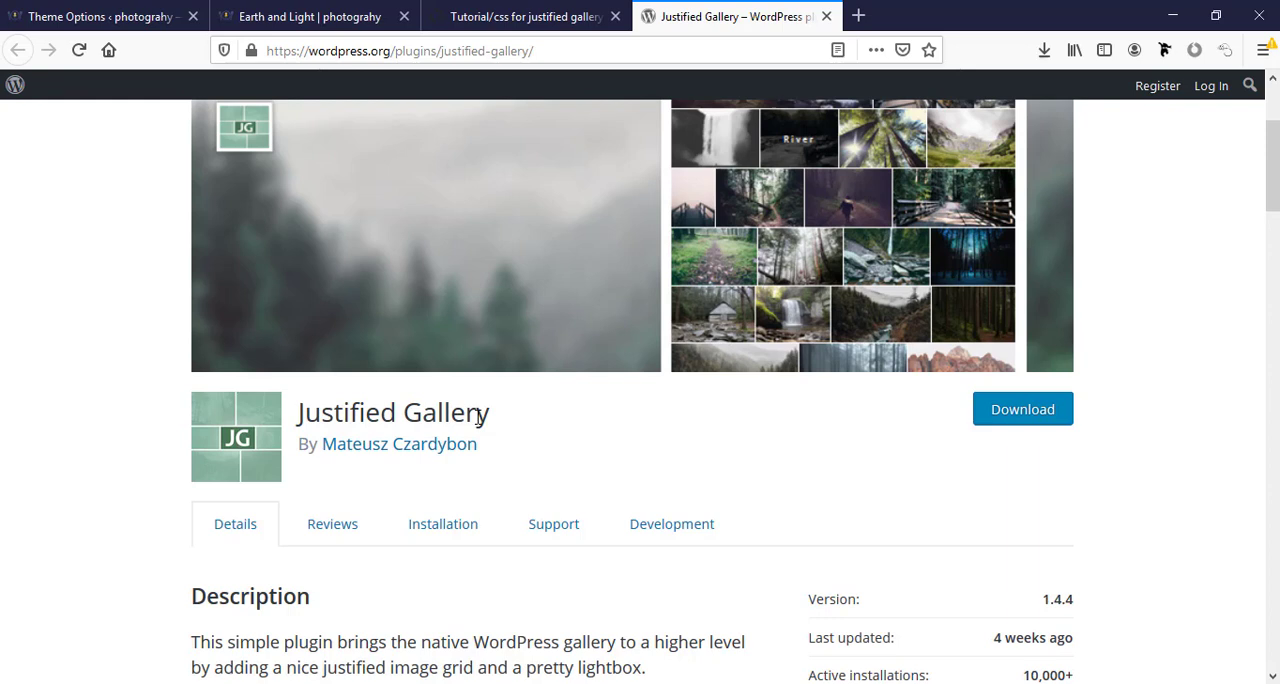
{"action": "mouse_move", "coordinate": [505, 435]}
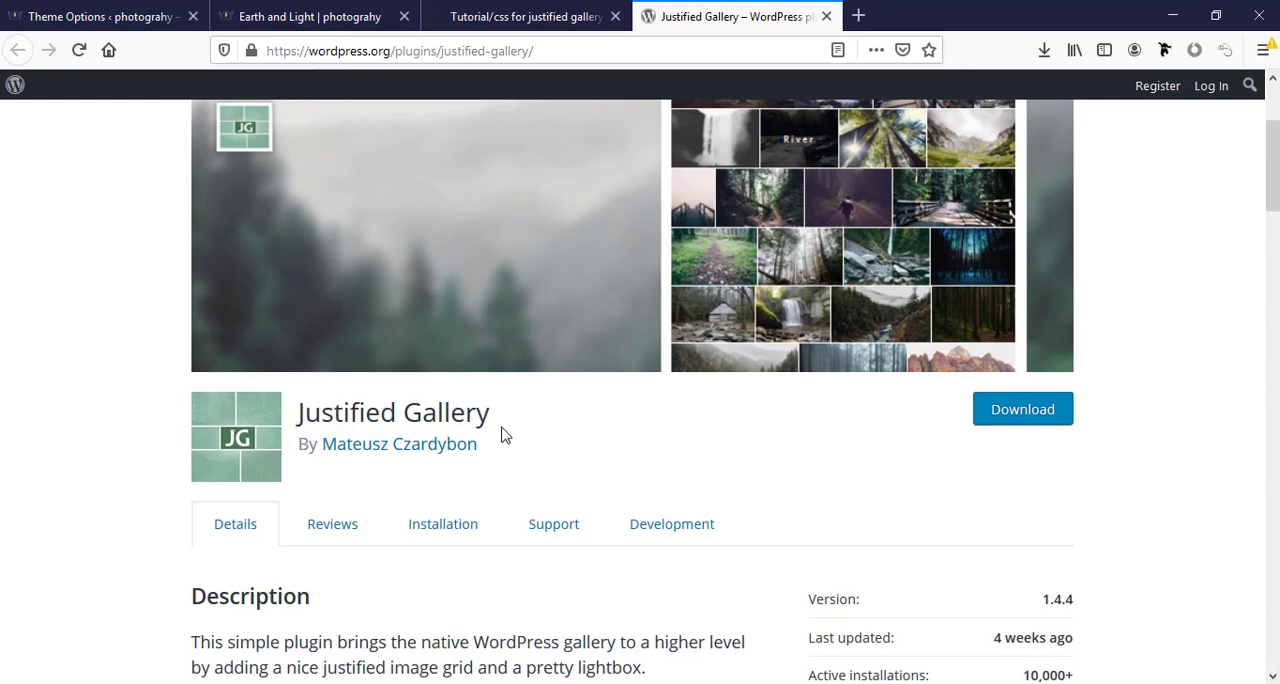
{"action": "scroll", "scroll_direction": "down", "scroll_amount": 3}
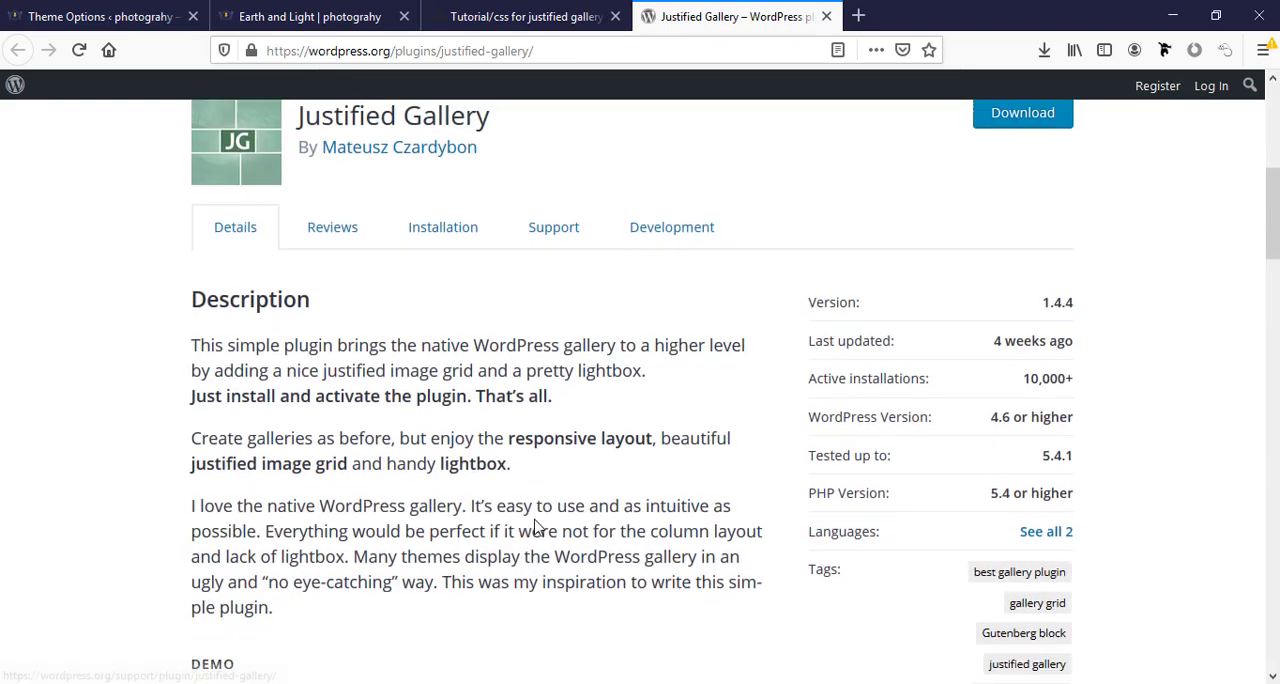
{"action": "scroll", "scroll_direction": "down", "scroll_amount": 3}
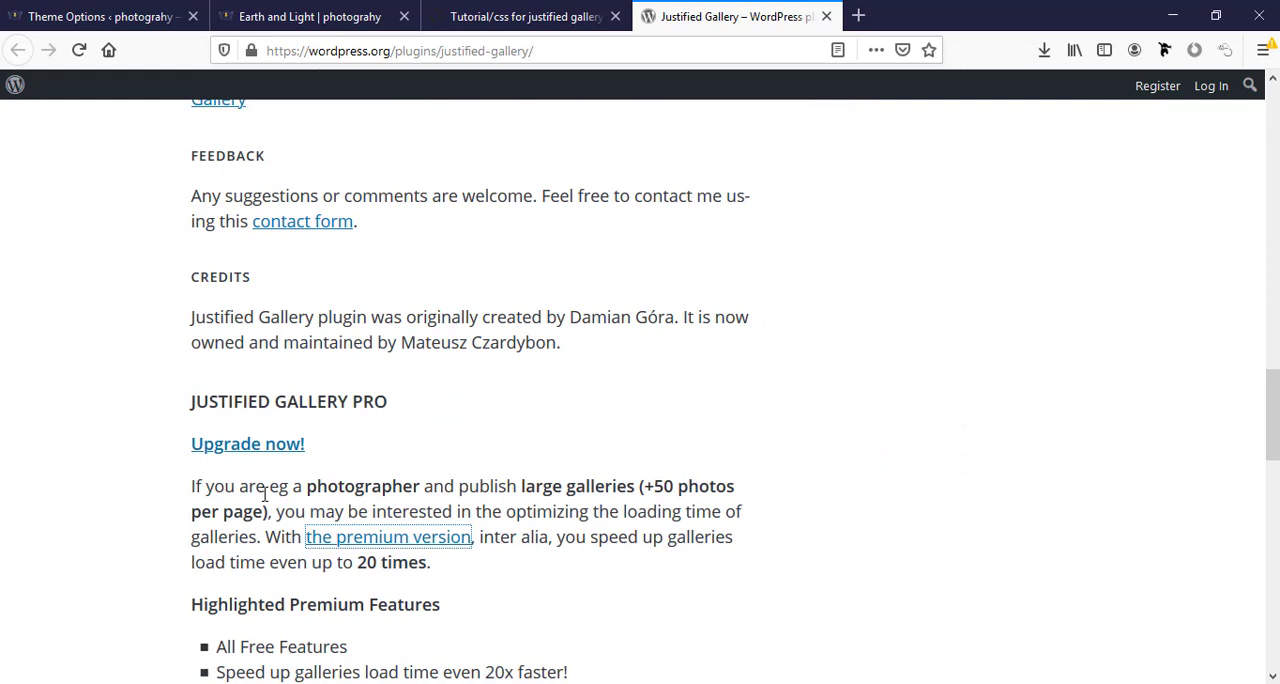
{"action": "scroll", "scroll_direction": "down", "scroll_amount": 3}
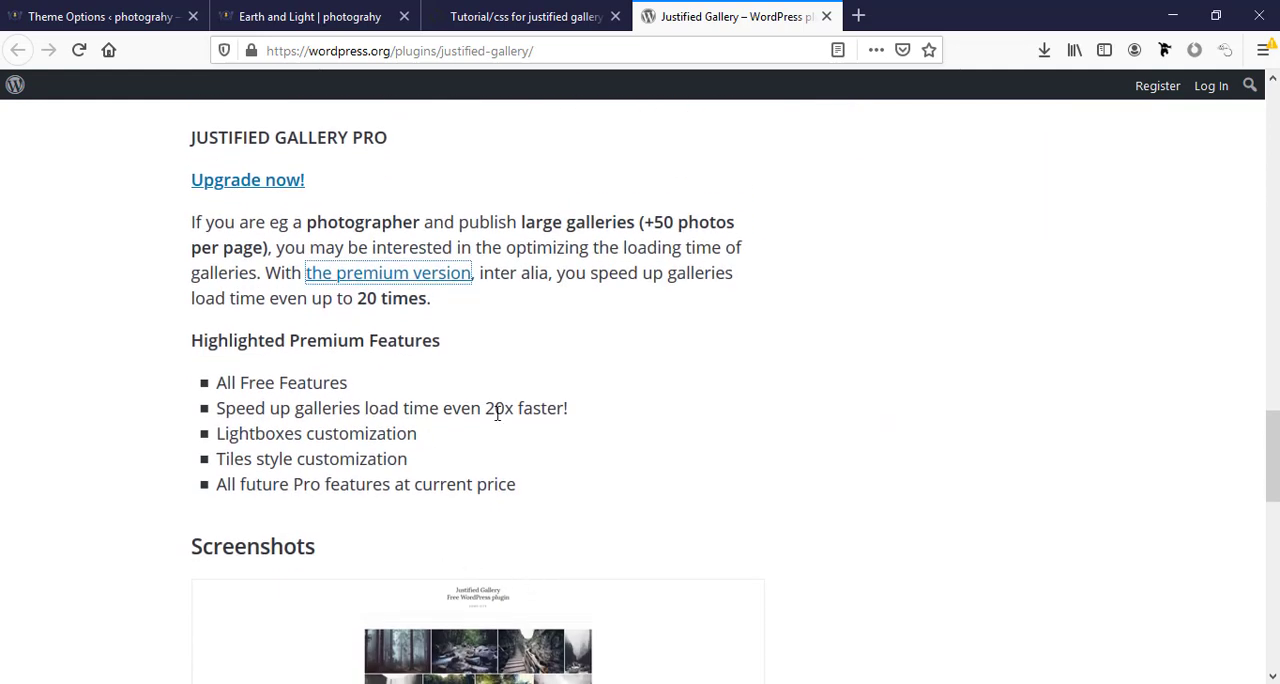
{"action": "mouse_move", "coordinate": [225, 398]}
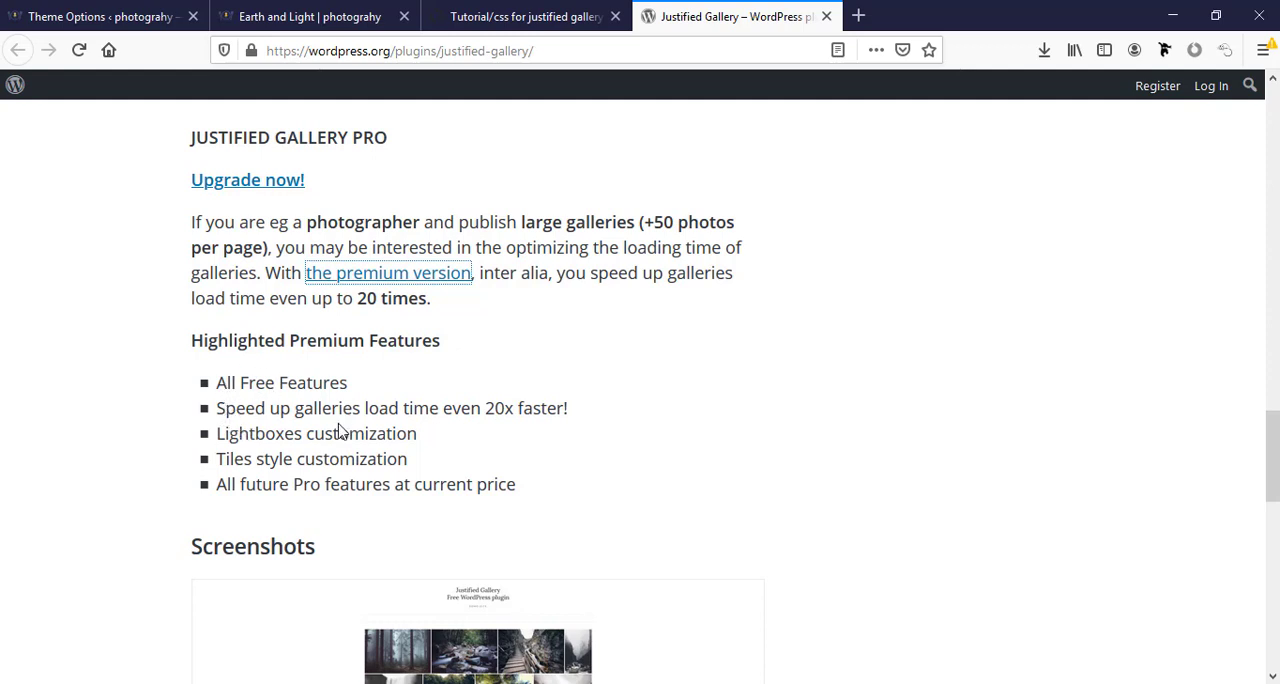
{"action": "mouse_move", "coordinate": [305, 450]}
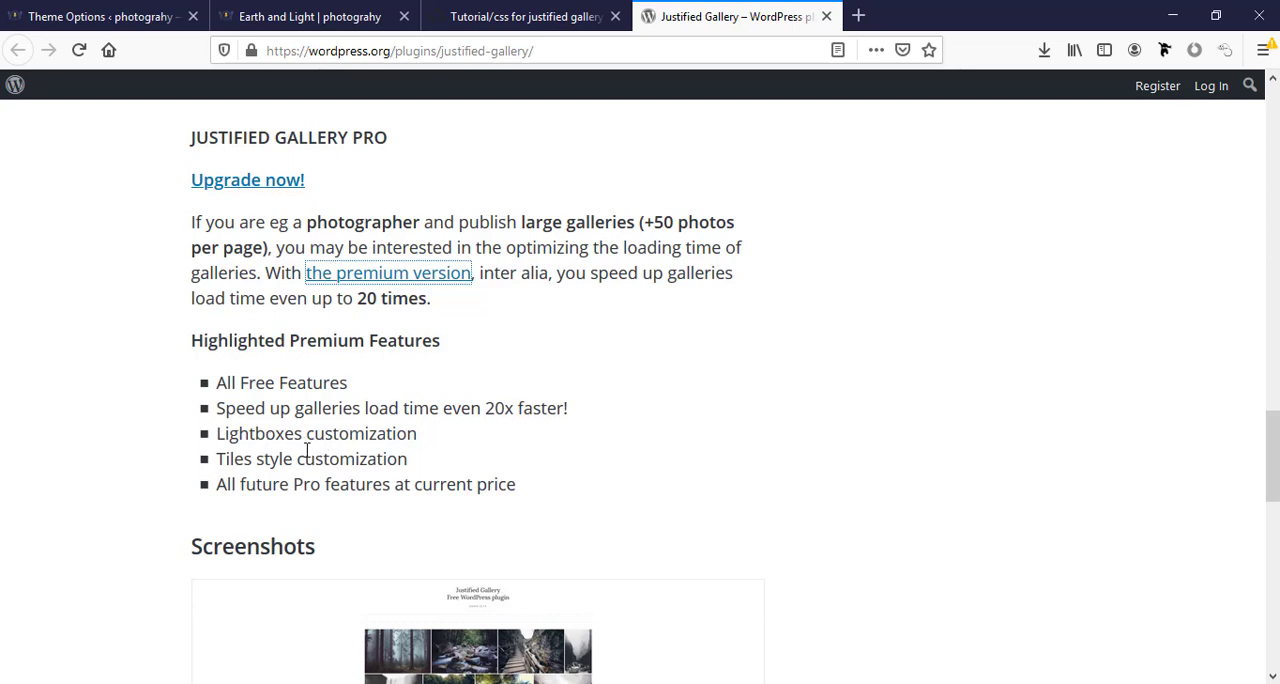
{"action": "mouse_move", "coordinate": [545, 448]}
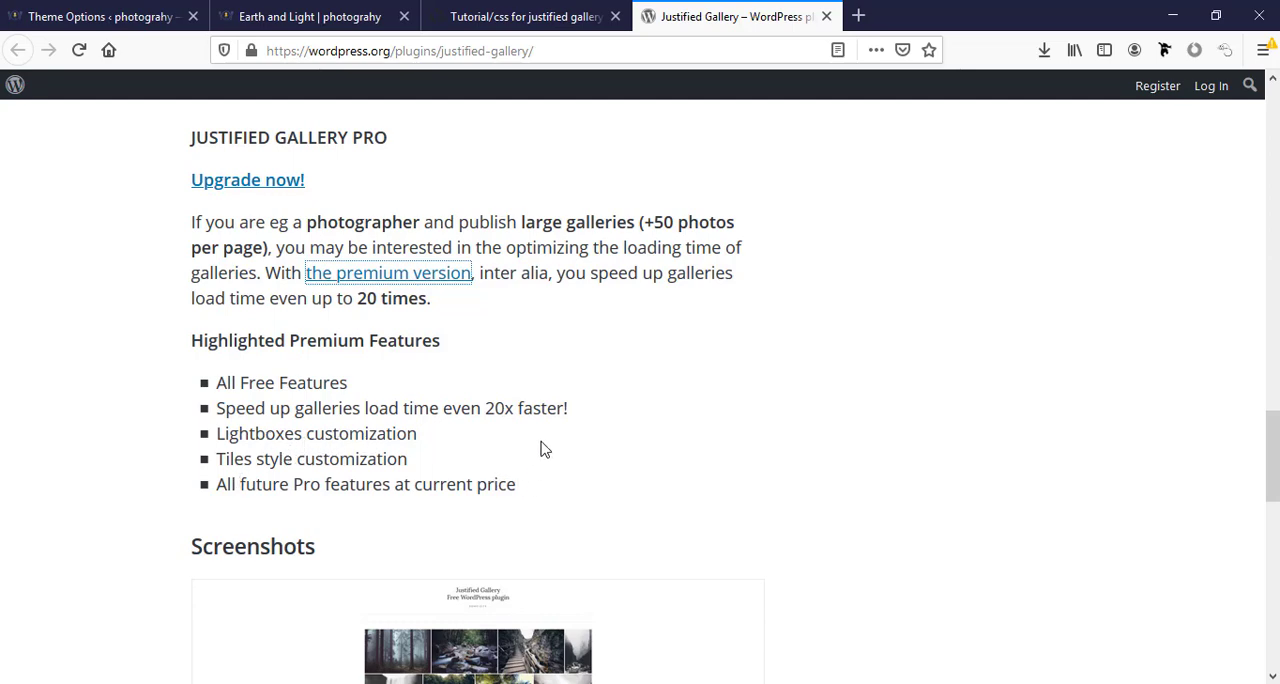
{"action": "left_click", "coordinate": [310, 16]}
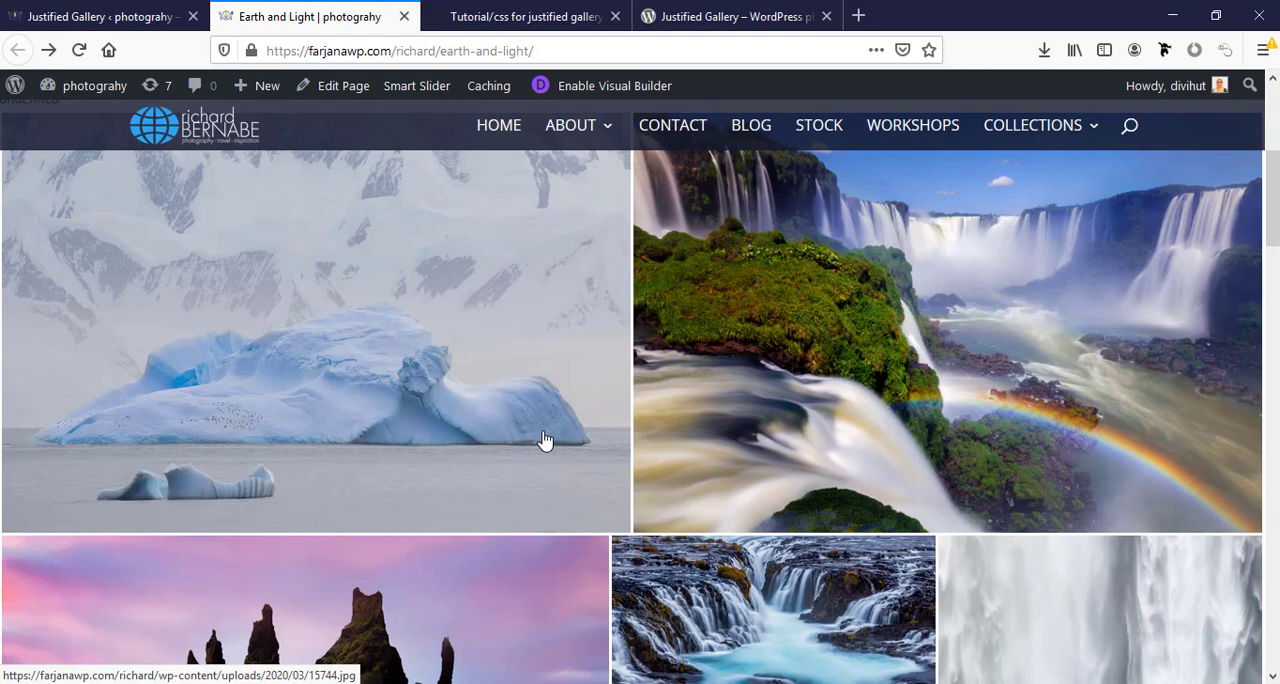